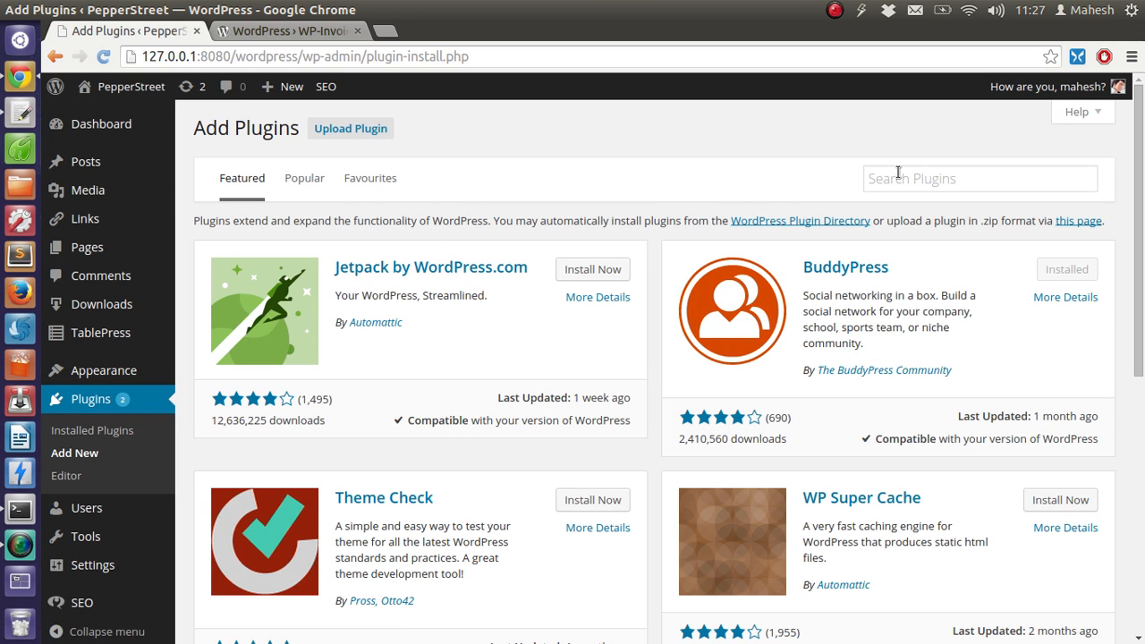
Search the Add Plugins page for 'wp invoice'.
text(wp invo)
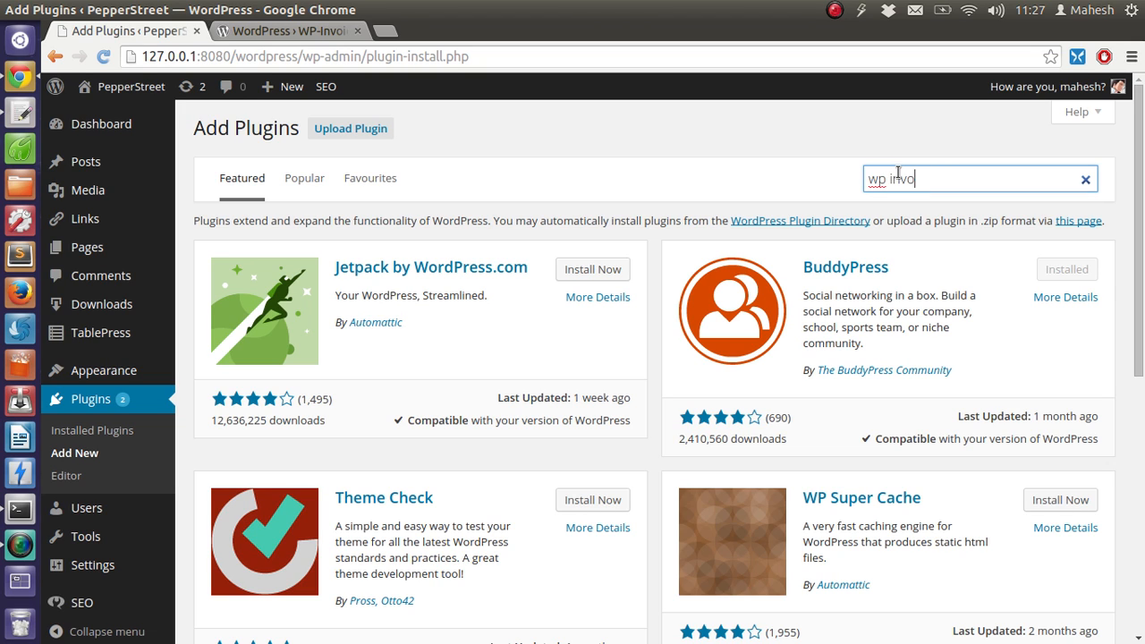
text(ice)
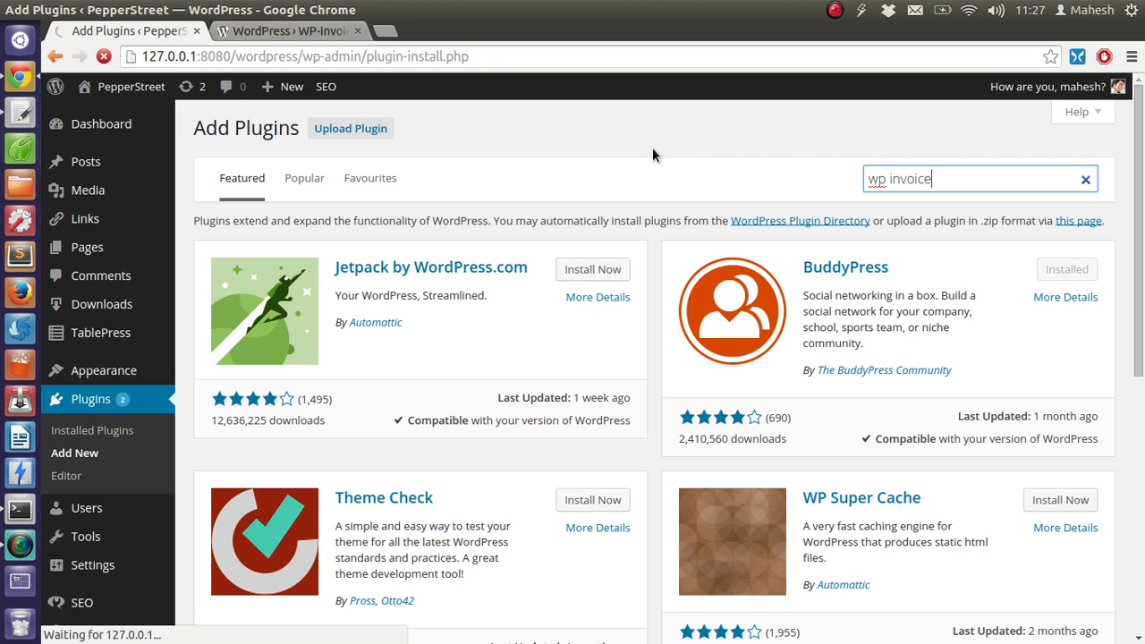
key(Return)
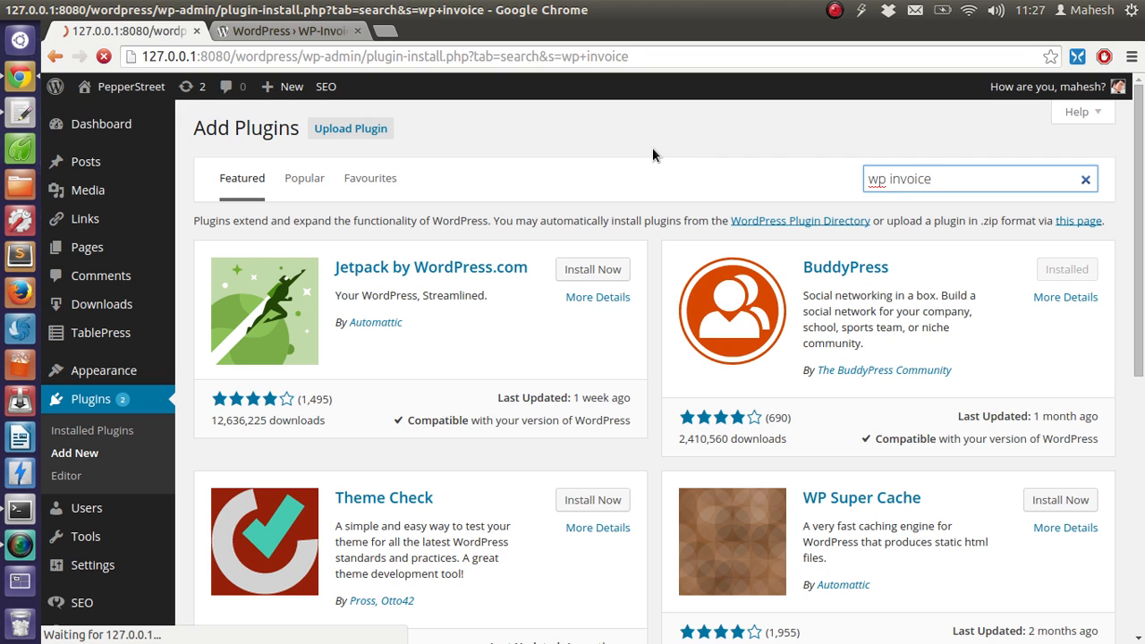
key(Return)
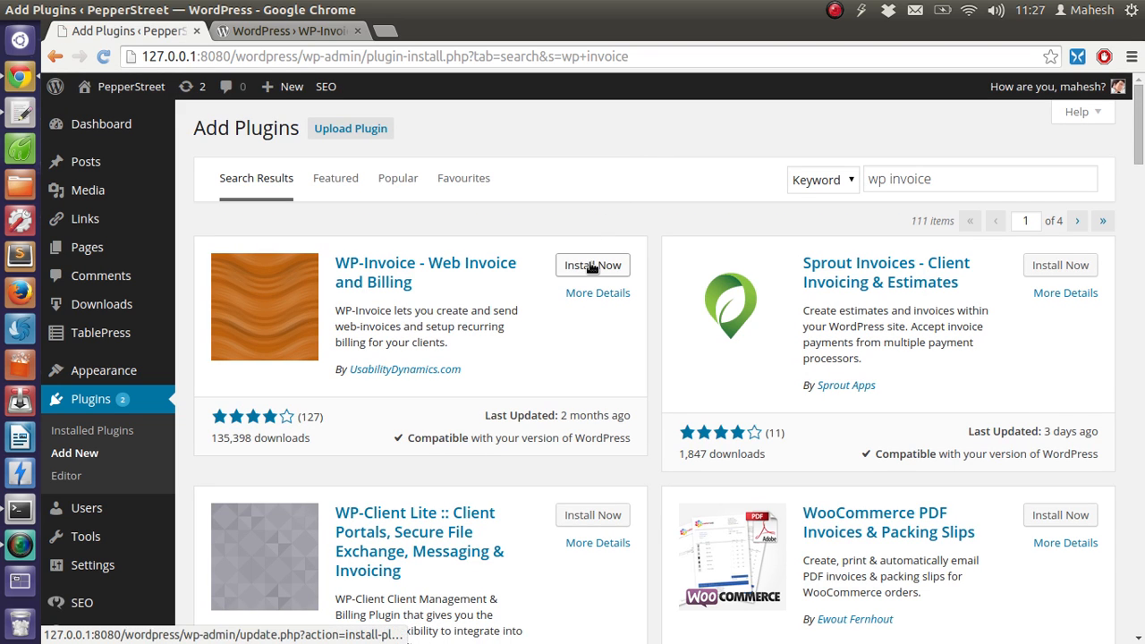
Install WP-Invoice from the results, confirm it, and bring up its WordPress.org listing.
click(593, 265)
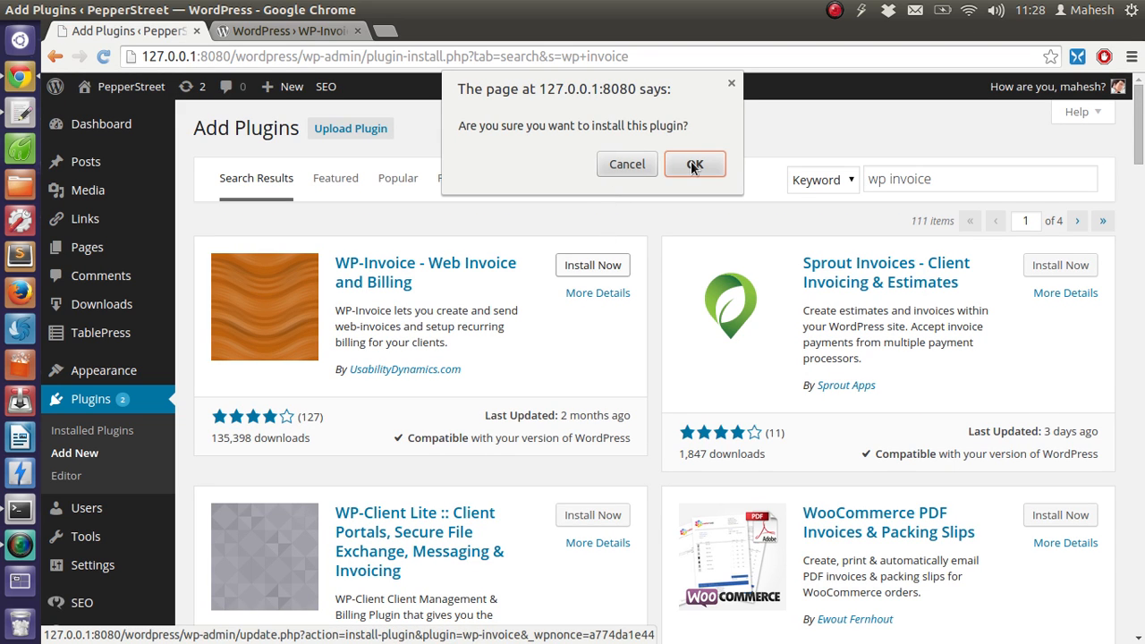
click(694, 165)
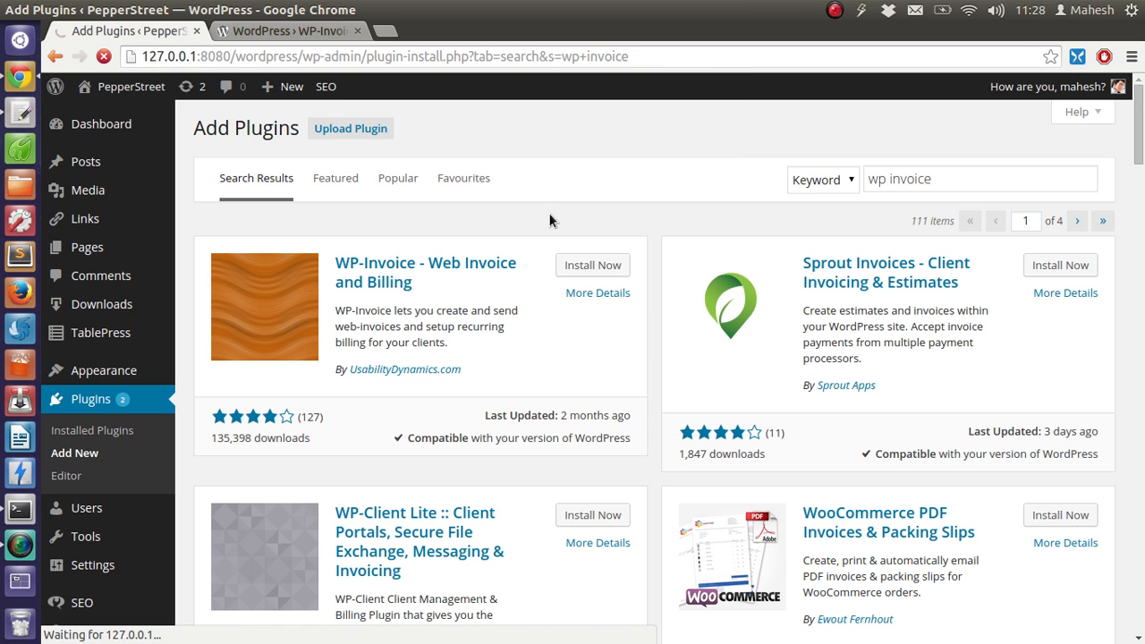
click(592, 265)
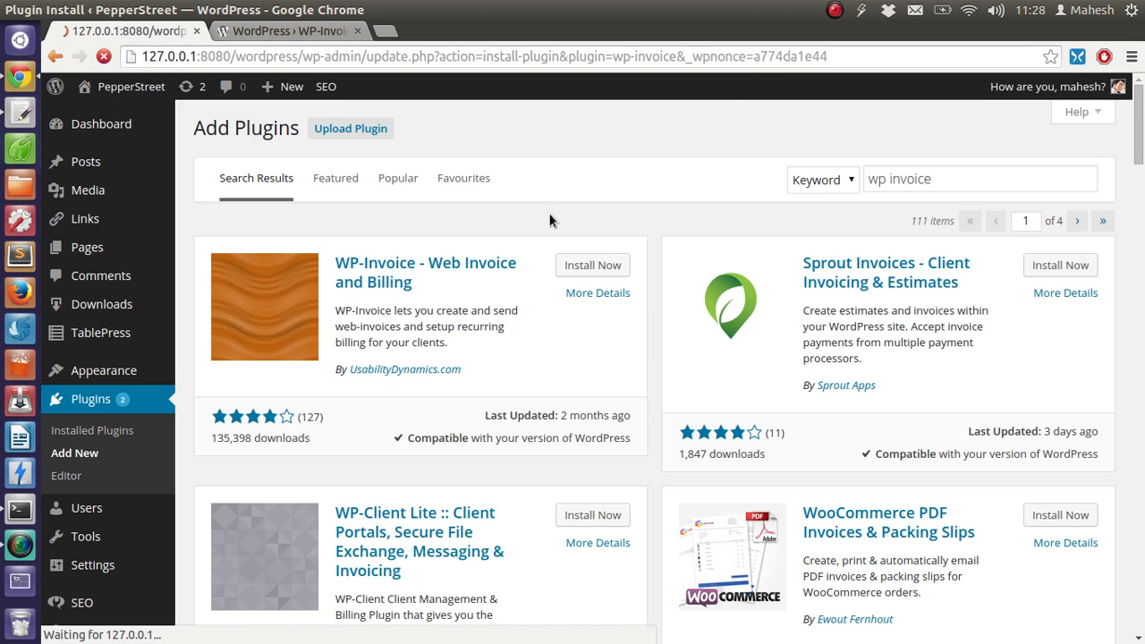
click(593, 265)
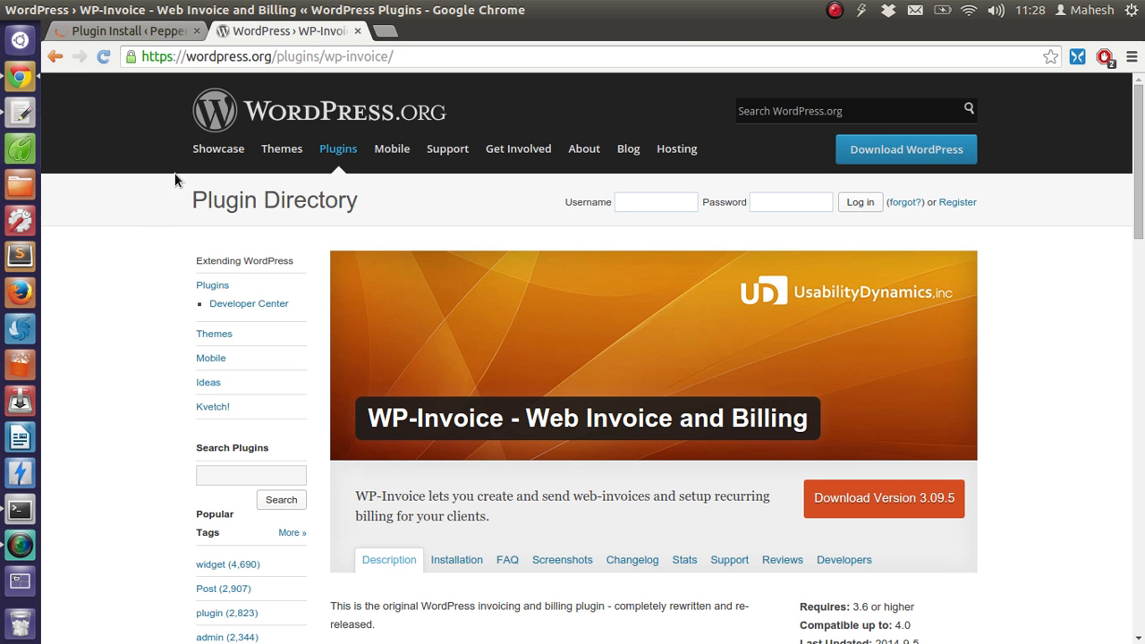
scroll(down, 3)
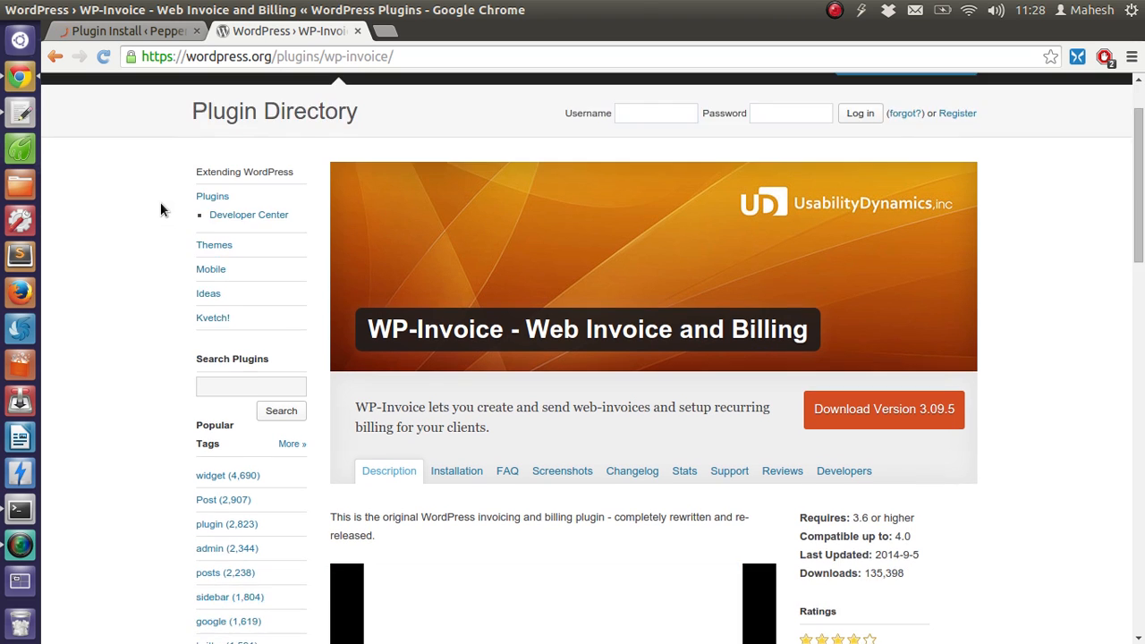
scroll(down, 3)
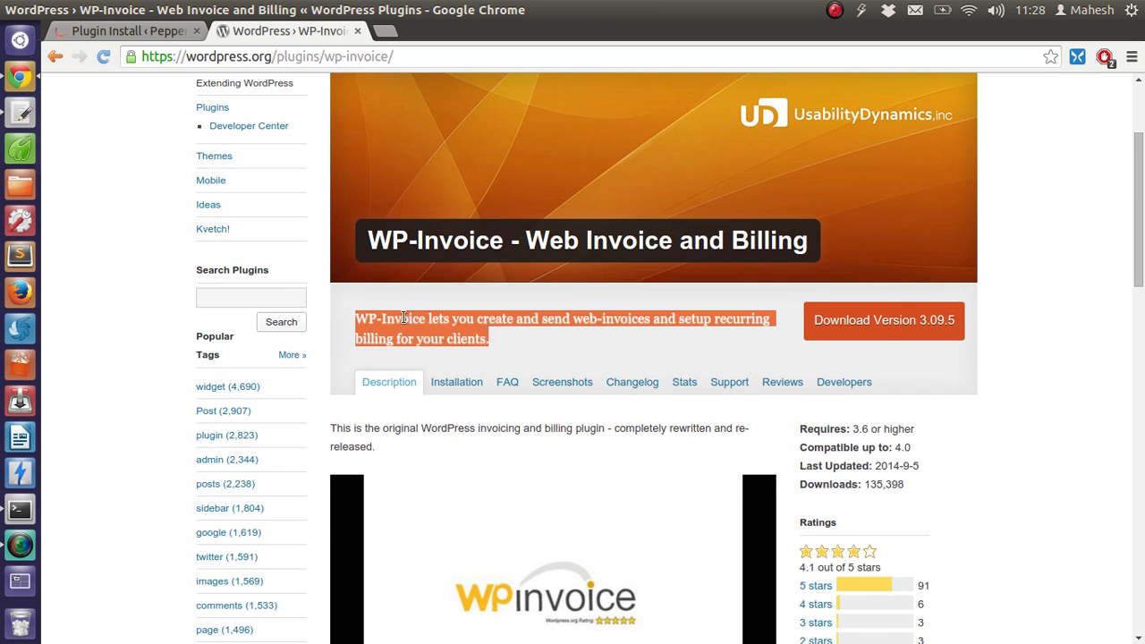
click(108, 184)
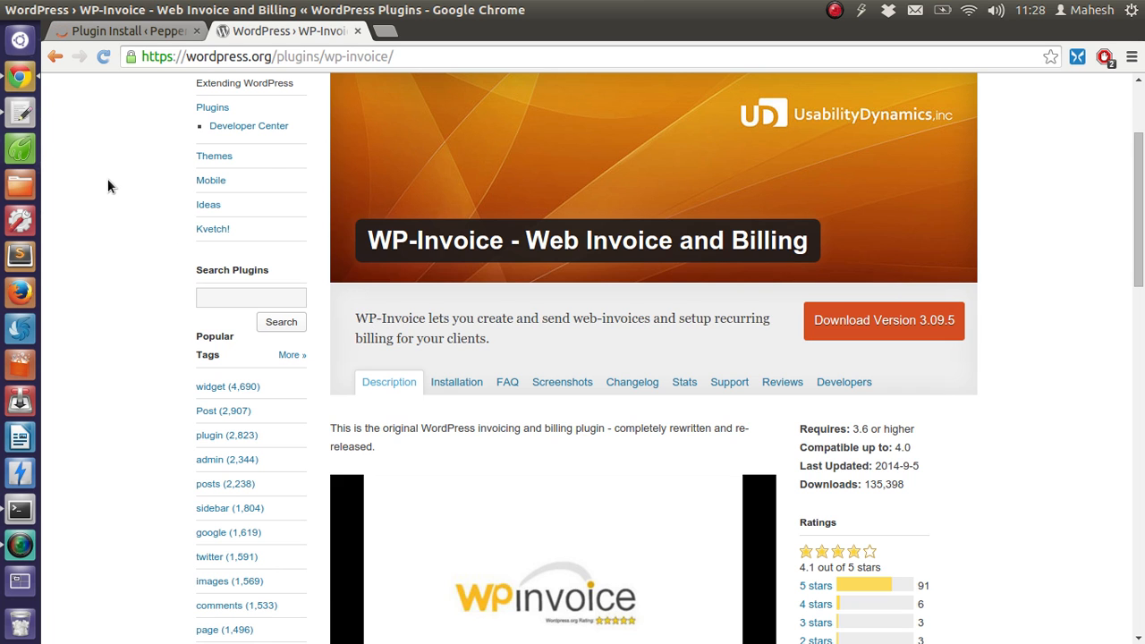
scroll(up, 3)
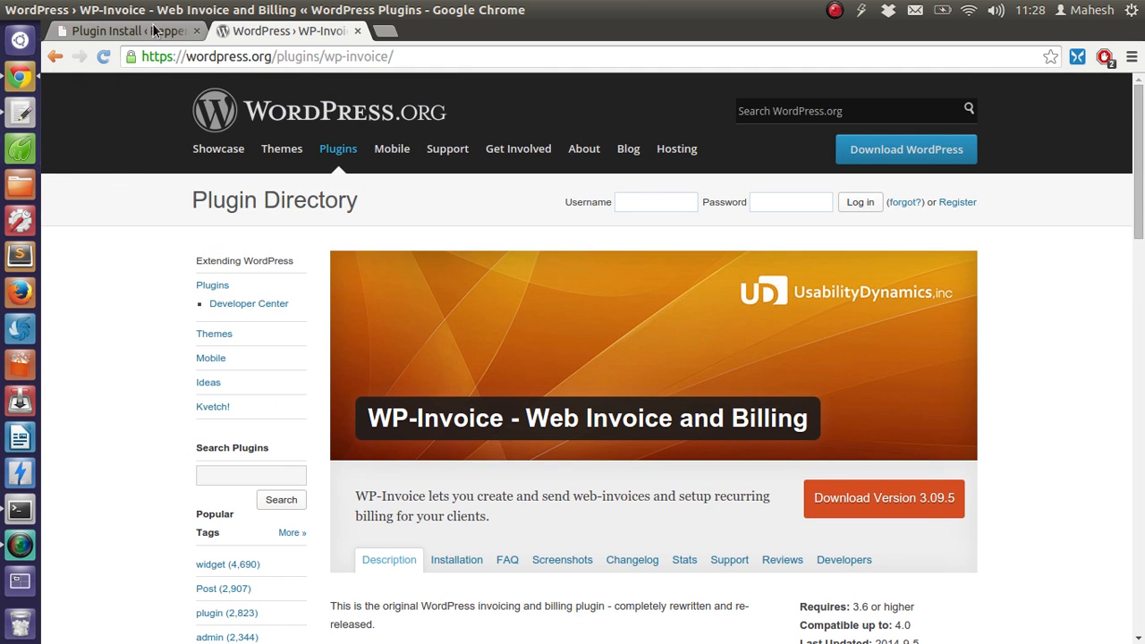
Activate the installed WP-Invoice plugin and go to Invoice > View All.
click(126, 30)
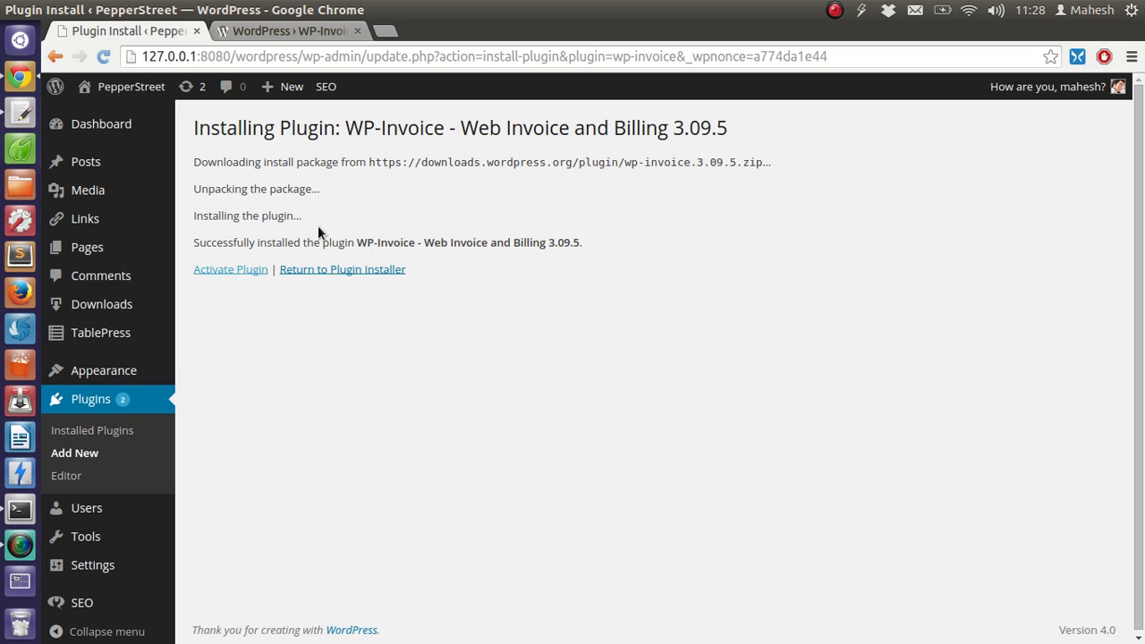
click(229, 268)
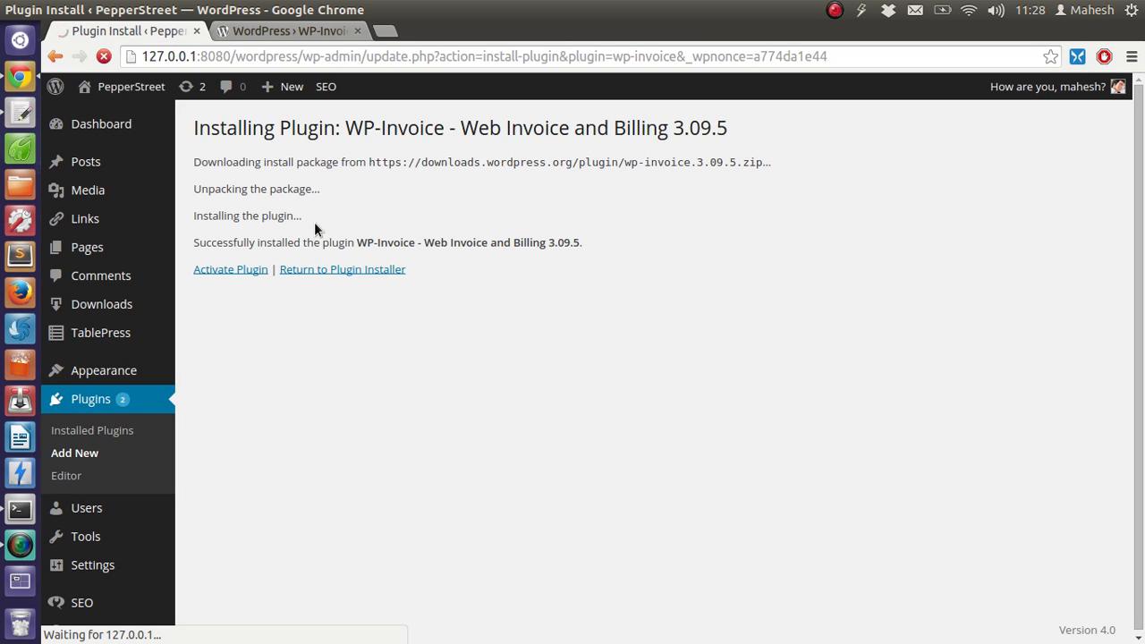
click(229, 268)
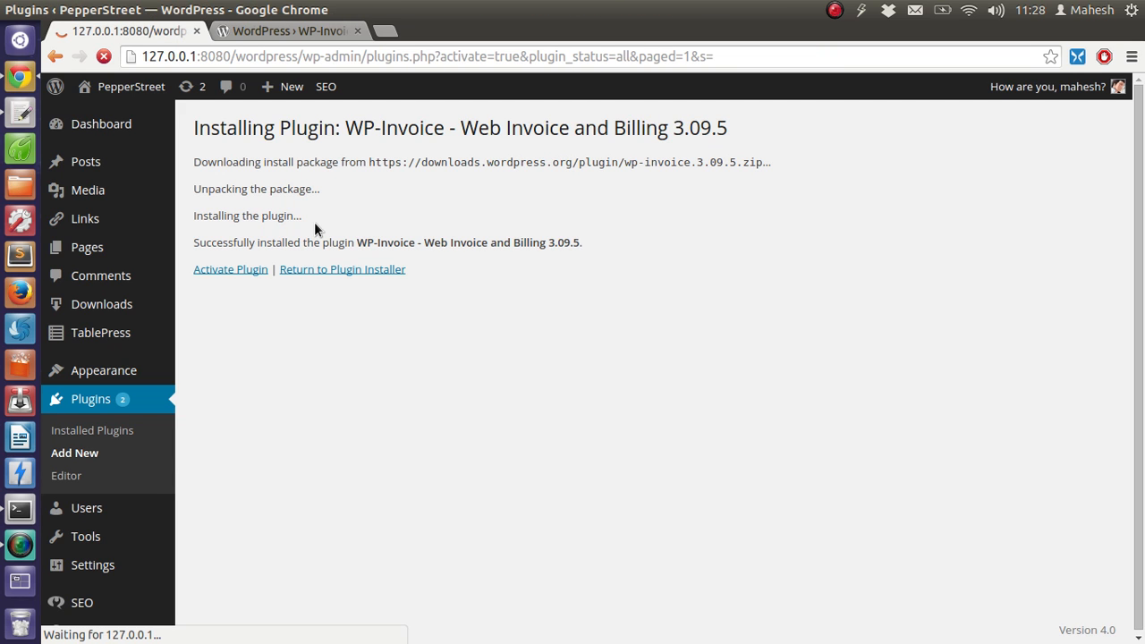
click(229, 269)
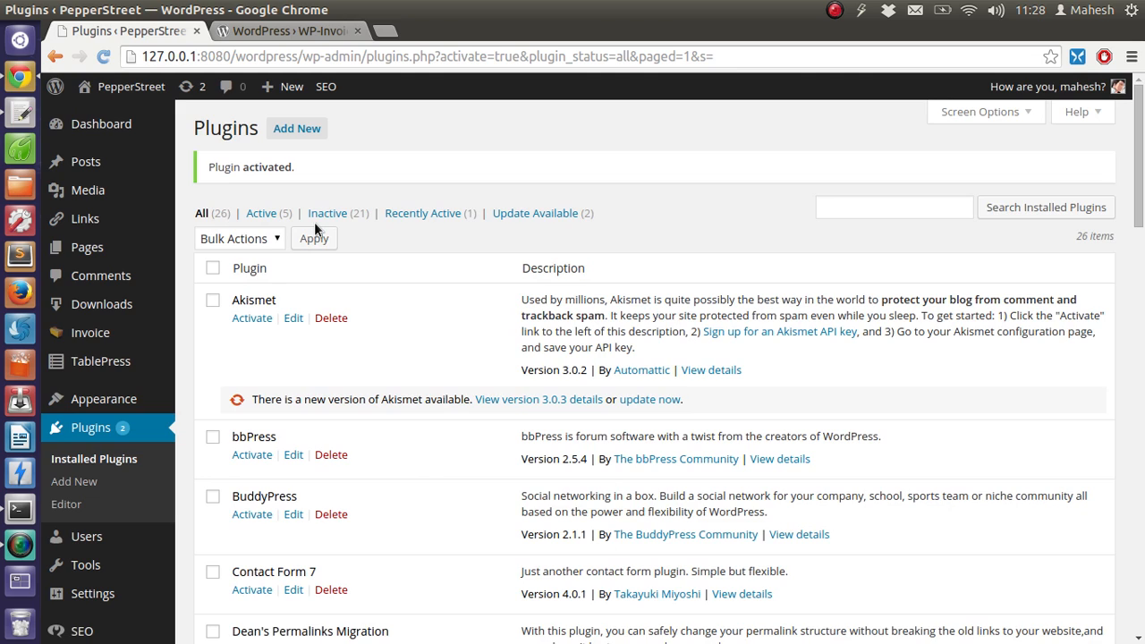
mouse_move(339, 338)
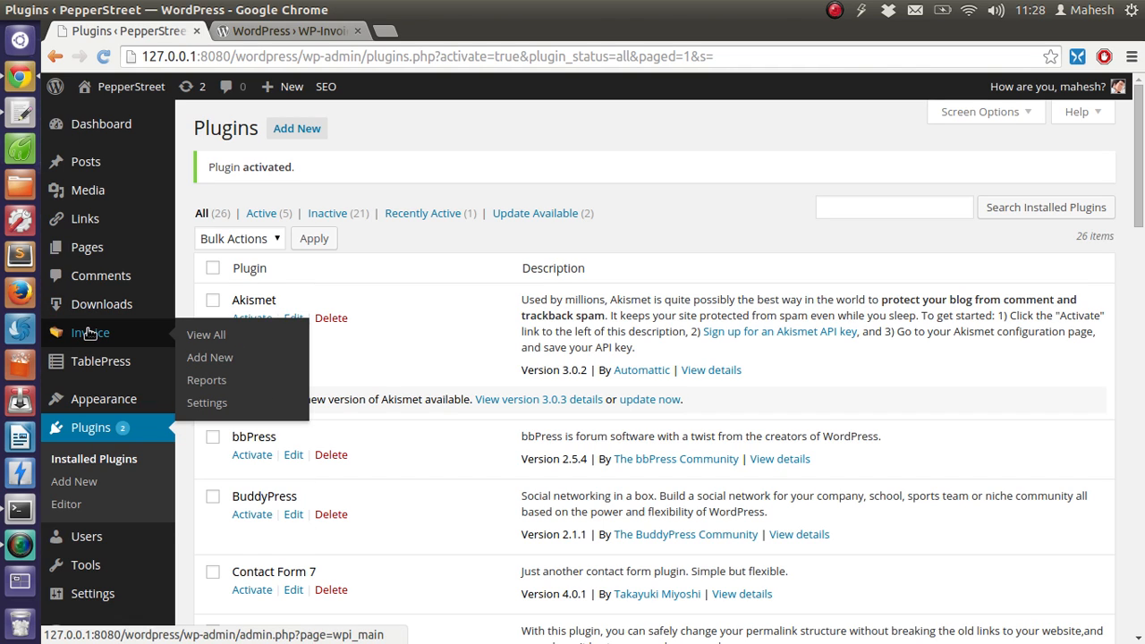
mouse_move(208, 335)
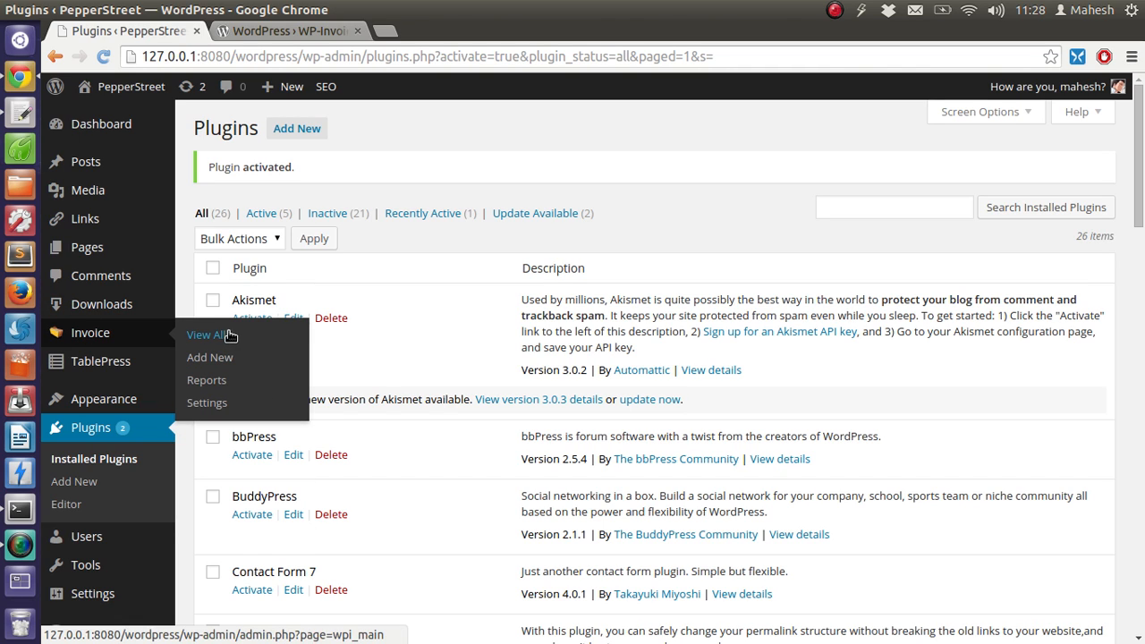
click(204, 334)
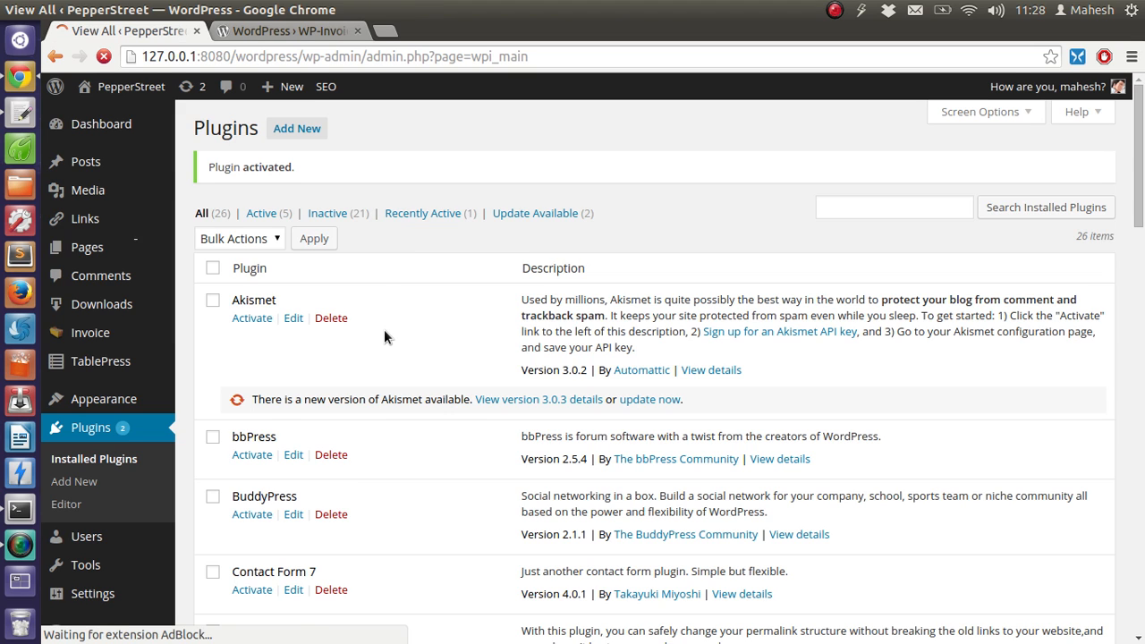
Set Sample Page as the page that displays invoices in WP-Invoice settings.
click(89, 331)
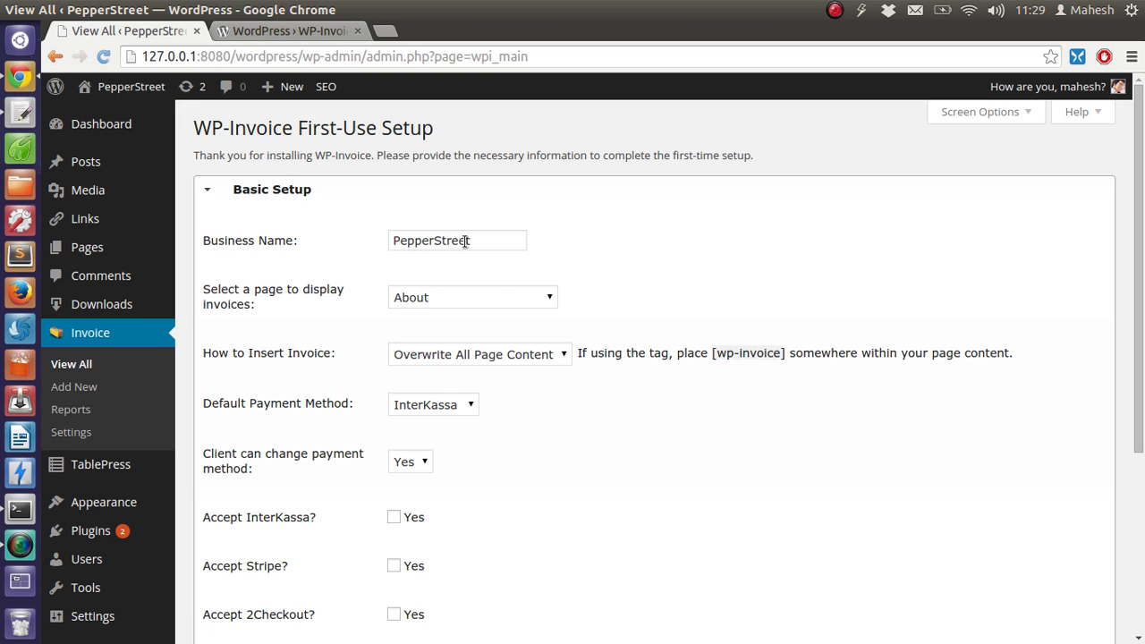
mouse_move(458, 306)
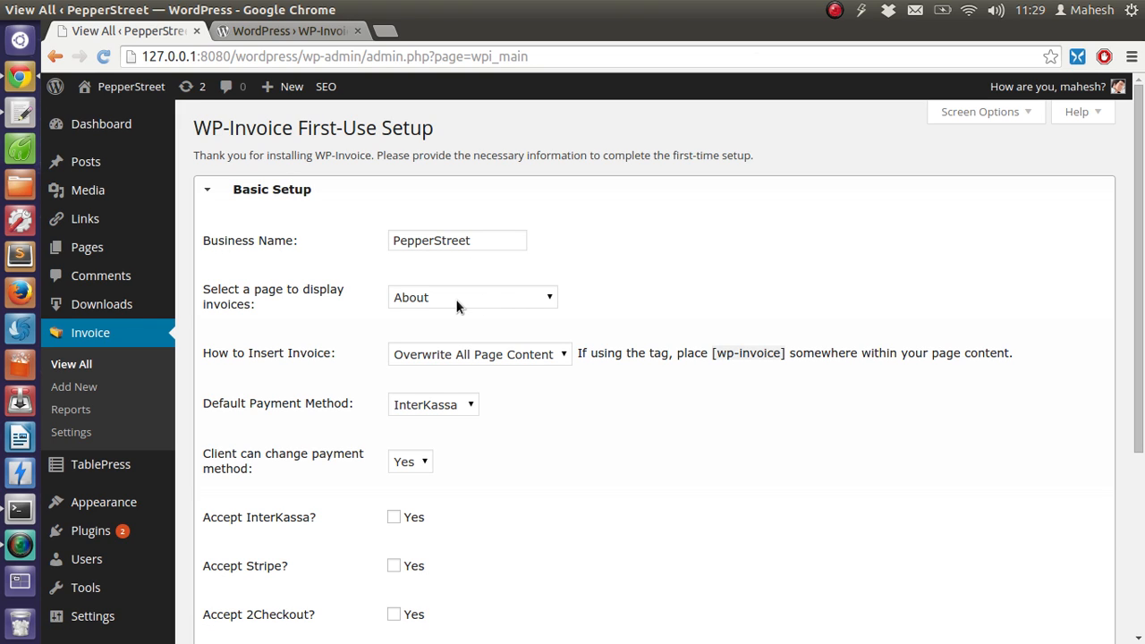
click(472, 297)
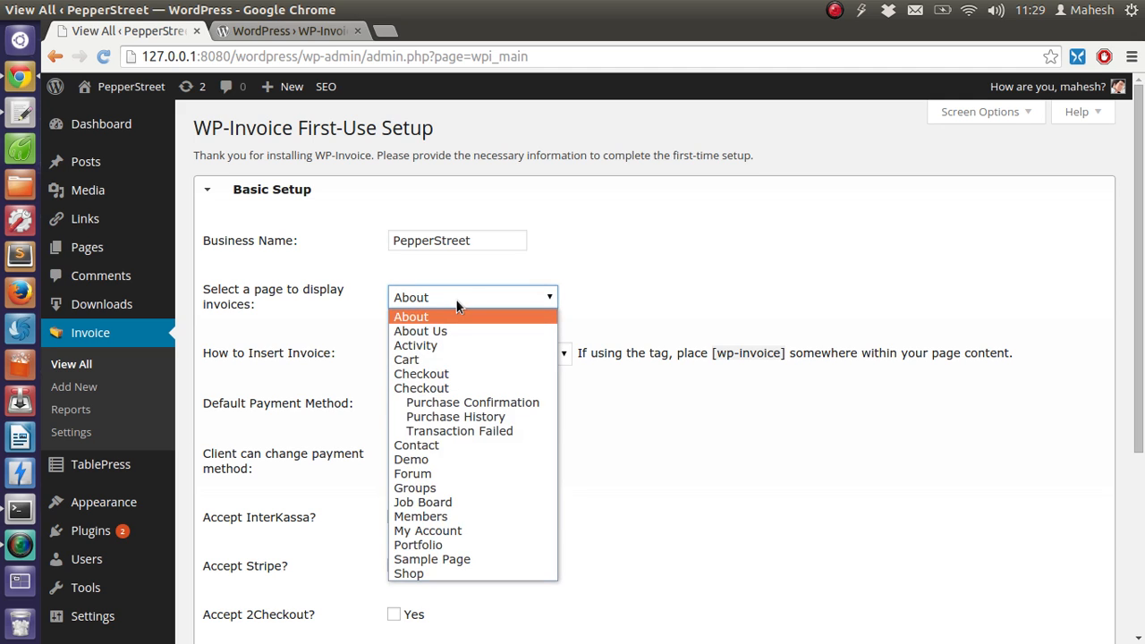
mouse_move(415, 486)
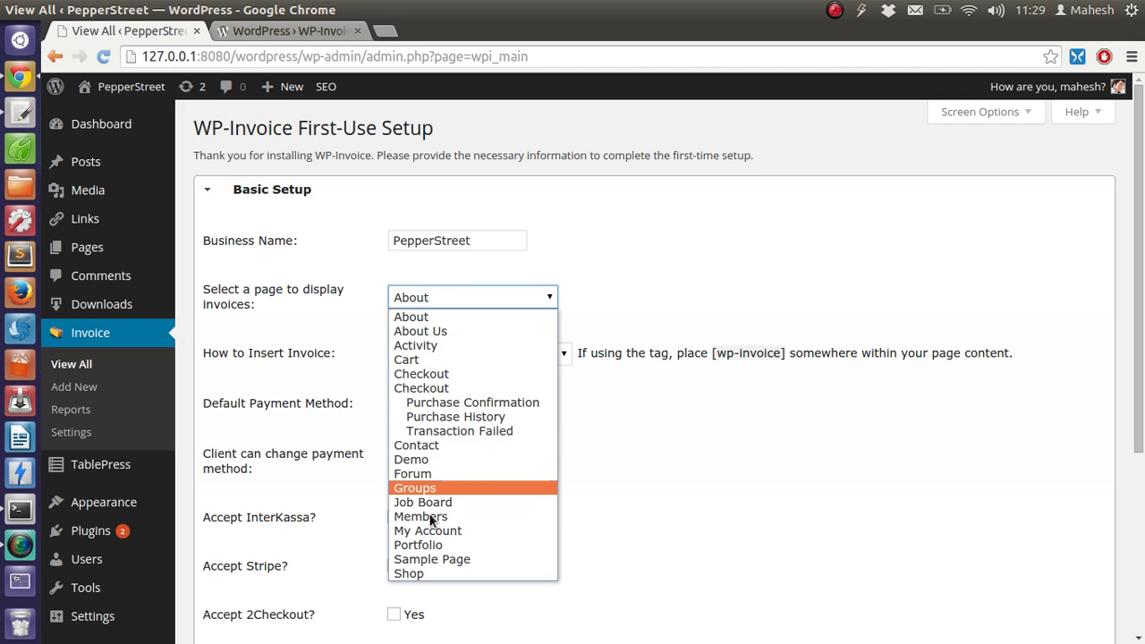
mouse_move(433, 558)
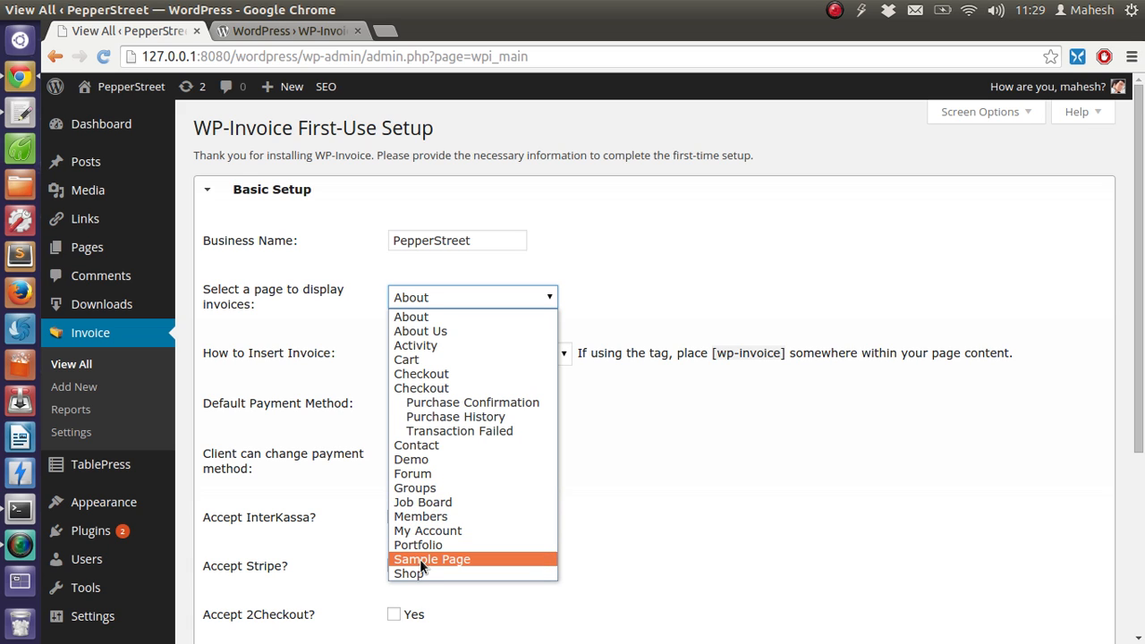
click(433, 558)
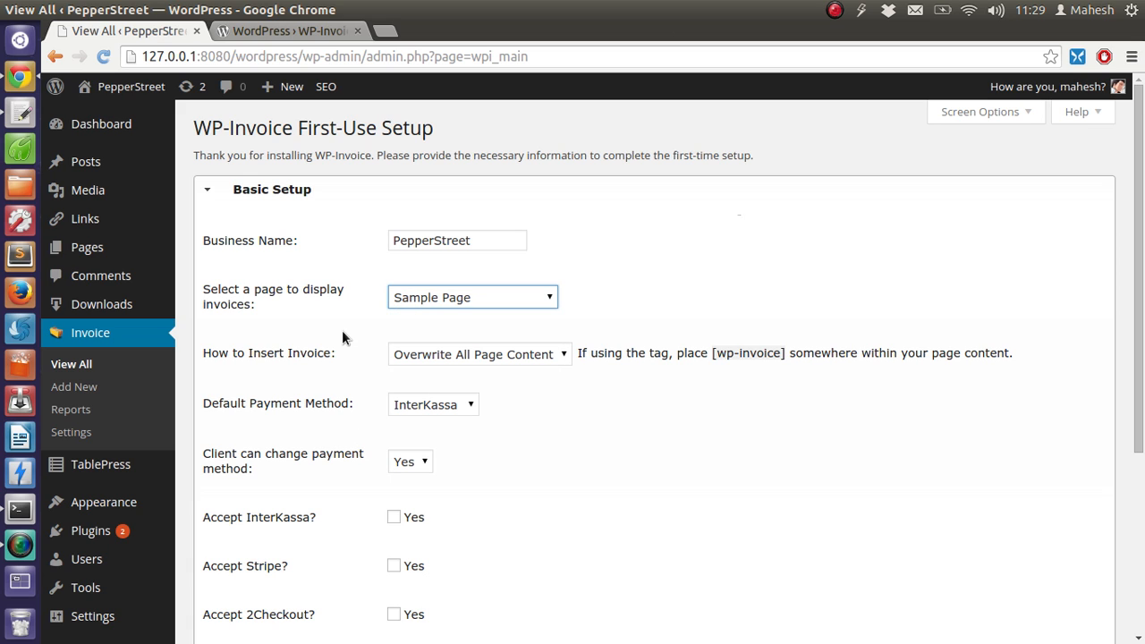
Make PayPal the default payment method for invoices.
scroll(down, 3)
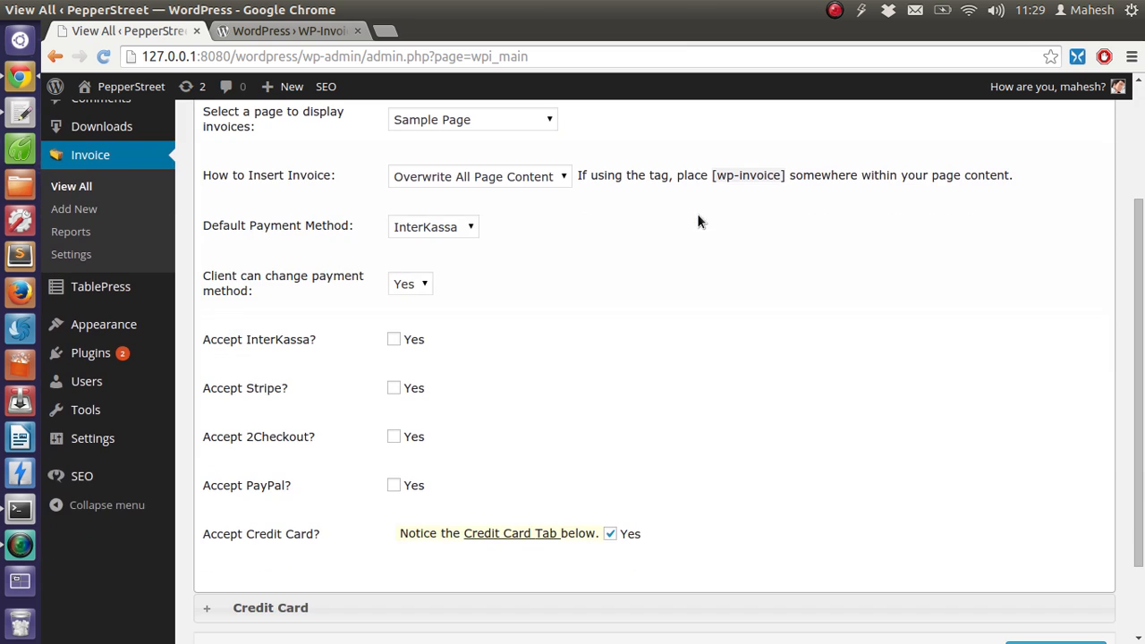
mouse_move(438, 192)
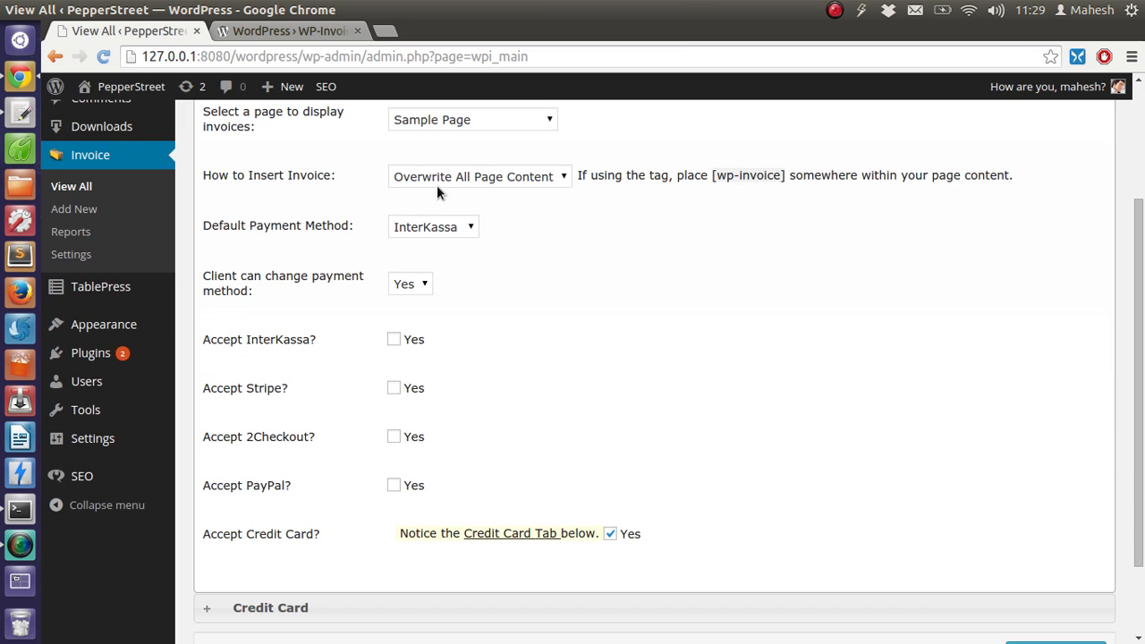
mouse_move(708, 179)
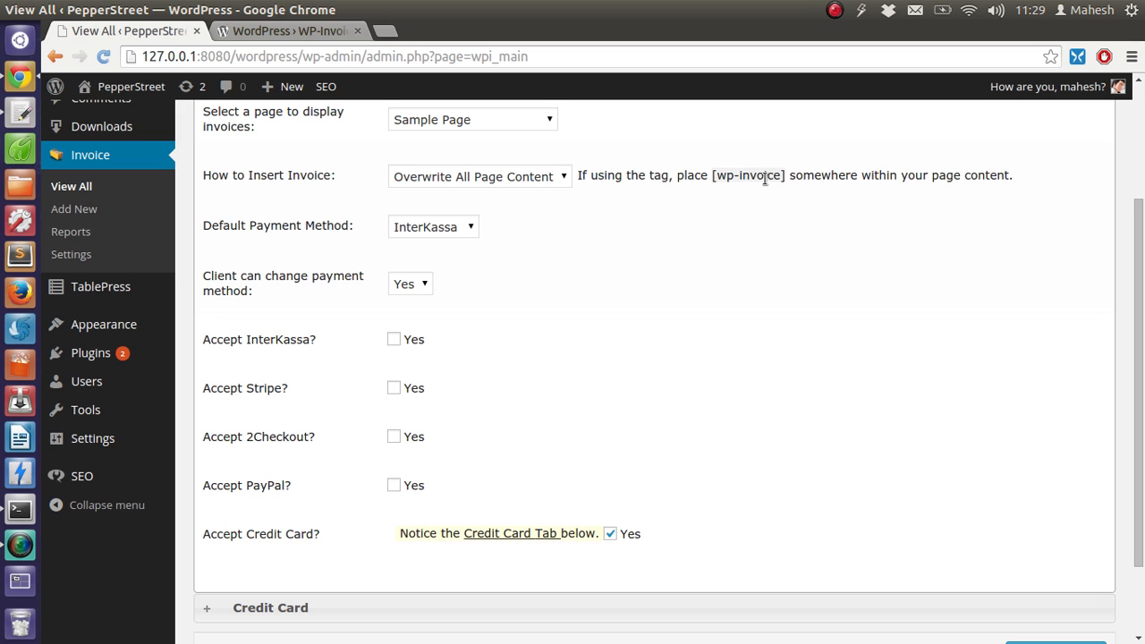
mouse_move(732, 175)
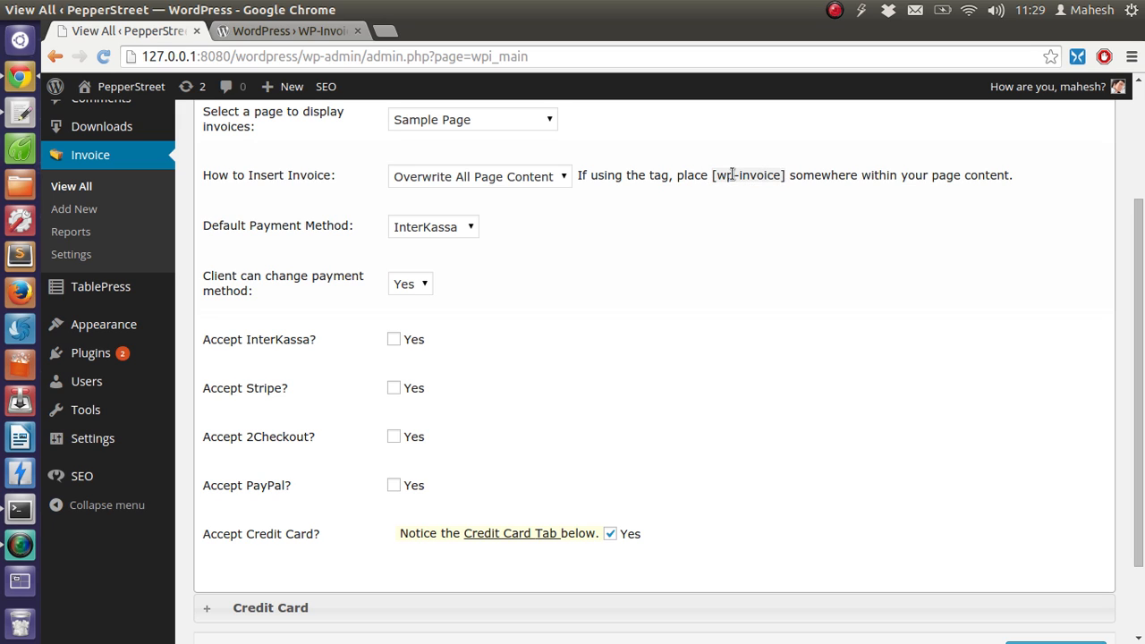
mouse_move(730, 206)
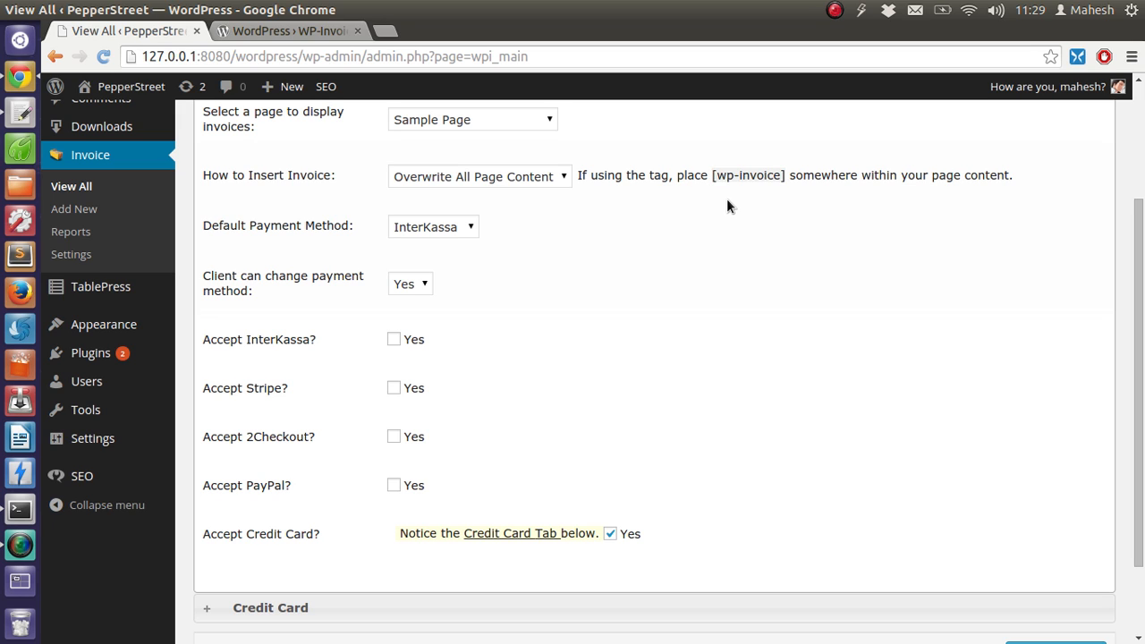
mouse_move(282, 245)
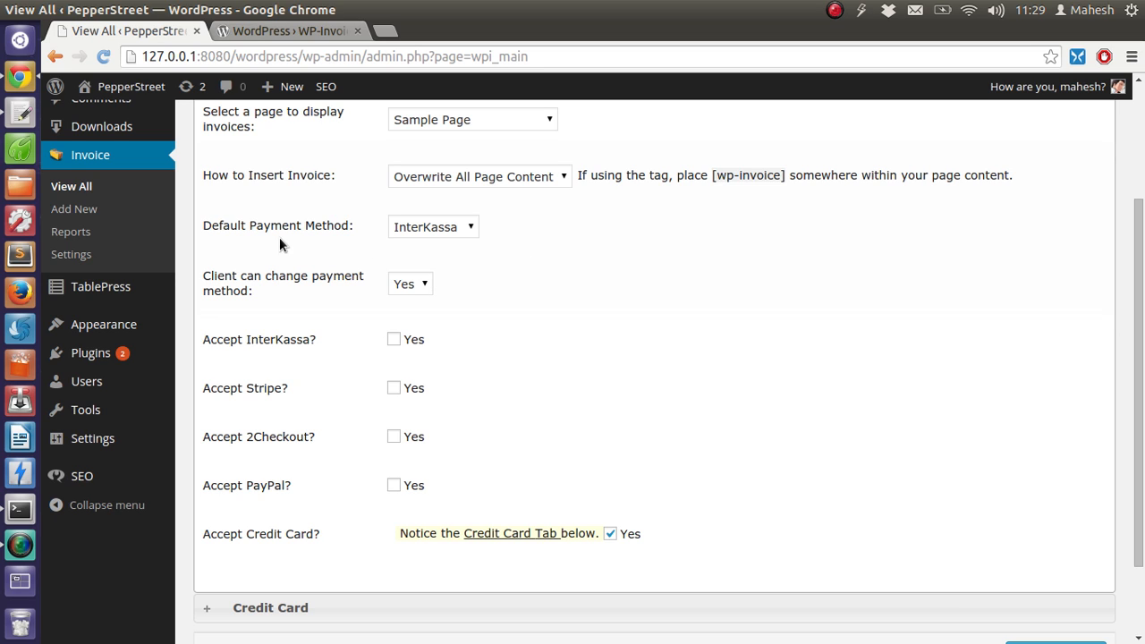
click(433, 225)
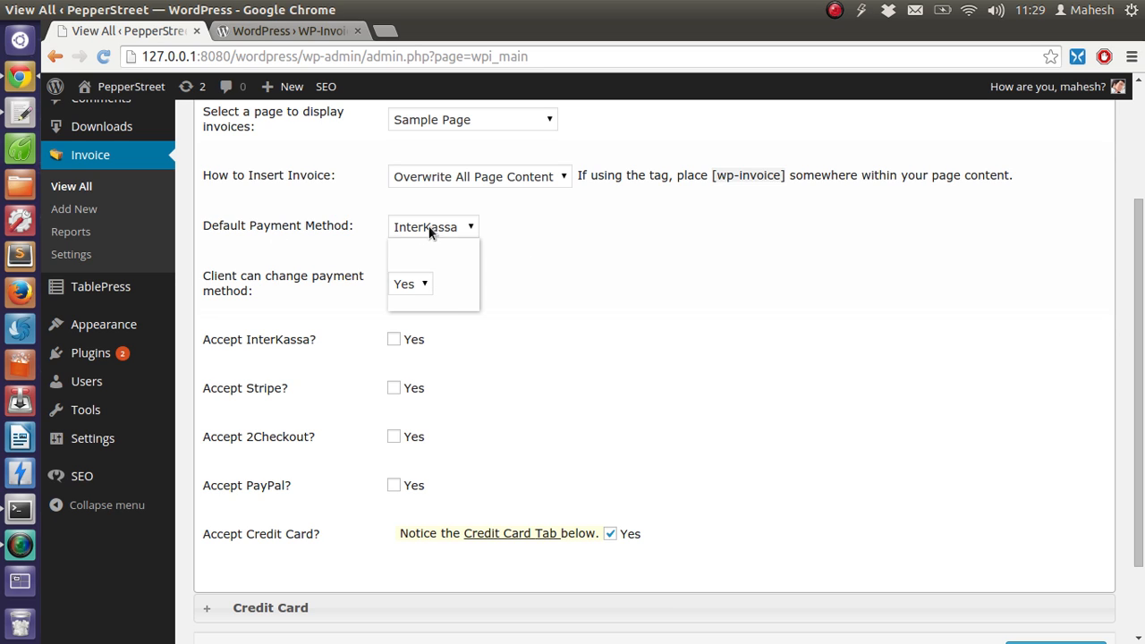
click(433, 226)
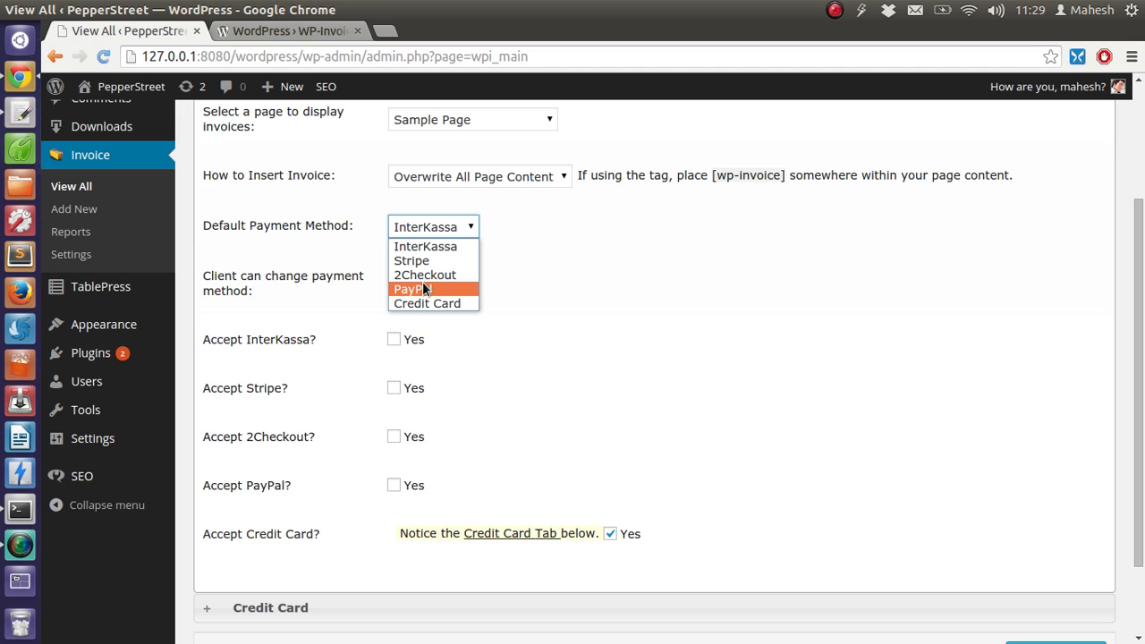
mouse_move(444, 261)
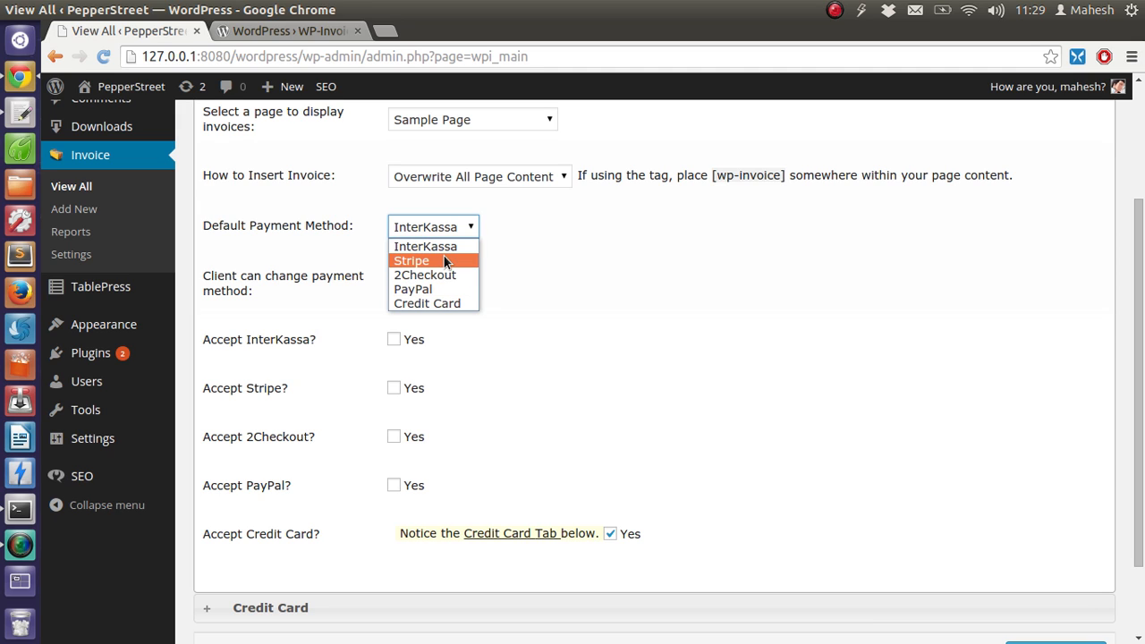
mouse_move(438, 304)
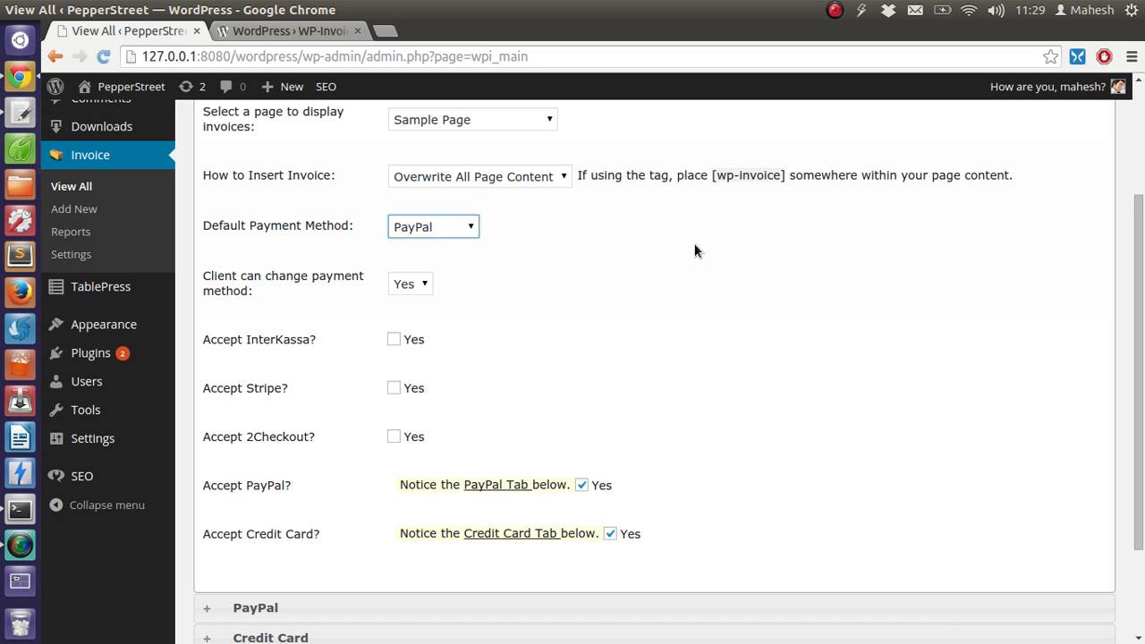
scroll(down, 3)
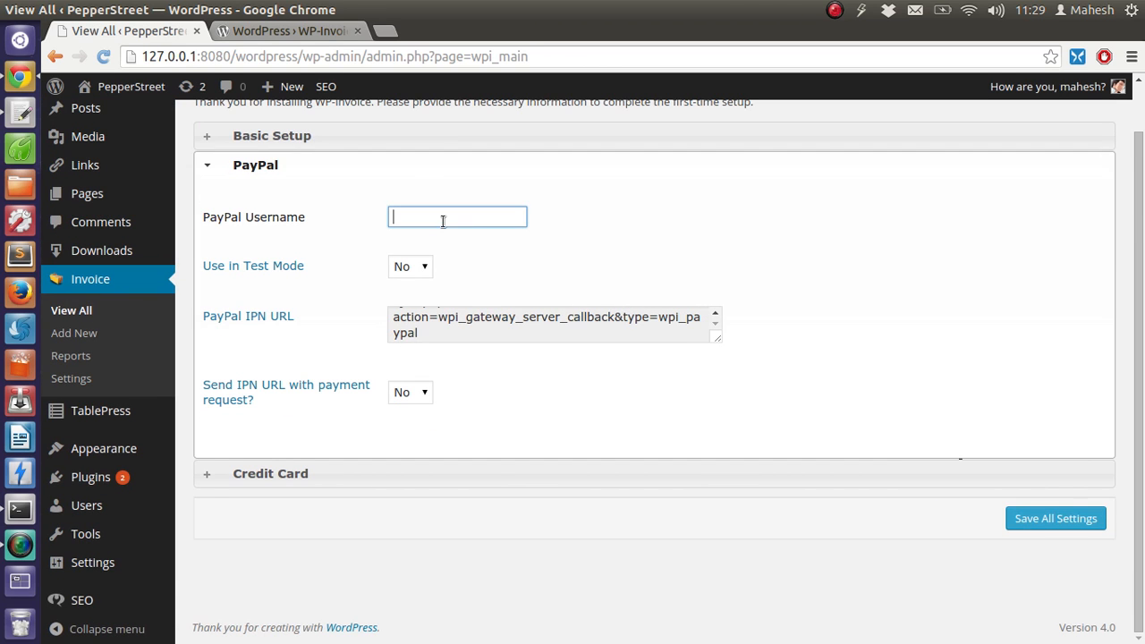
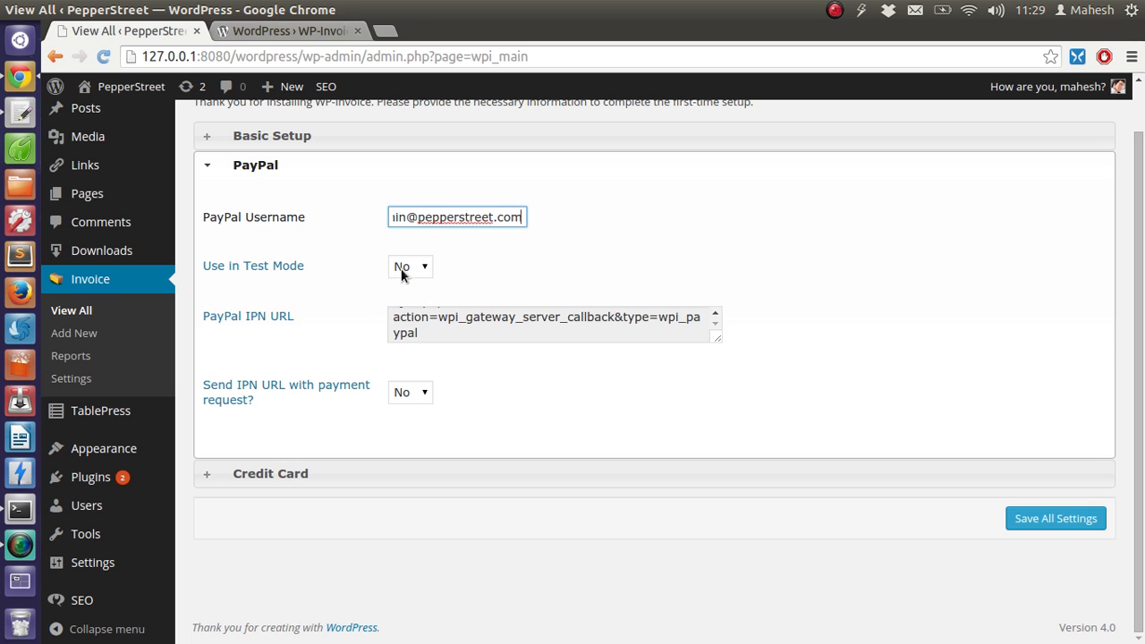
click(408, 265)
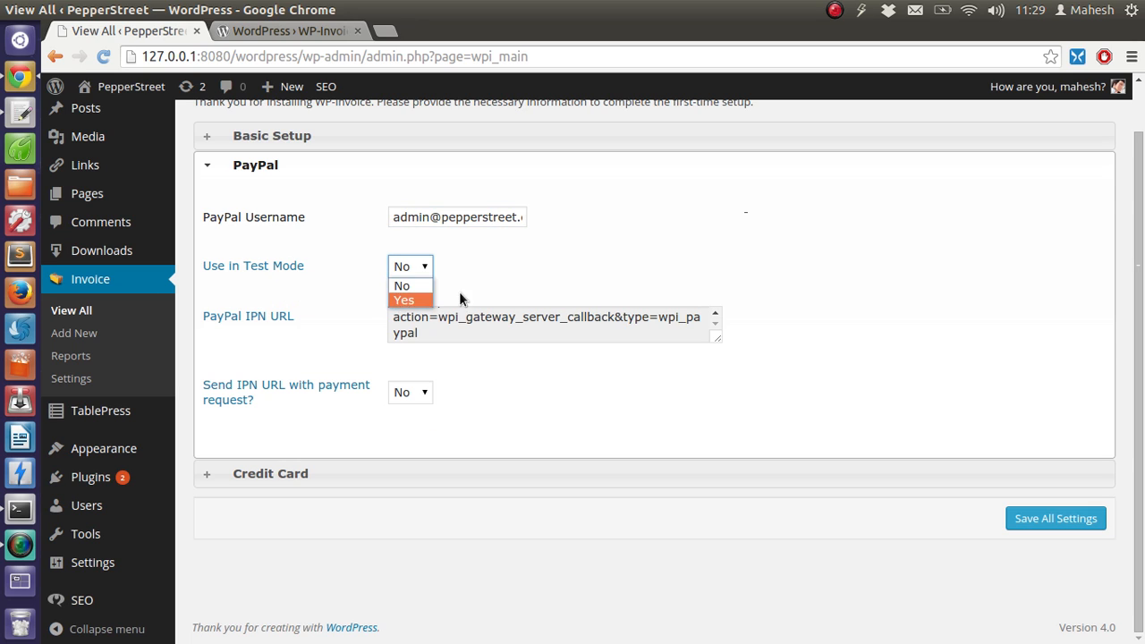
click(404, 300)
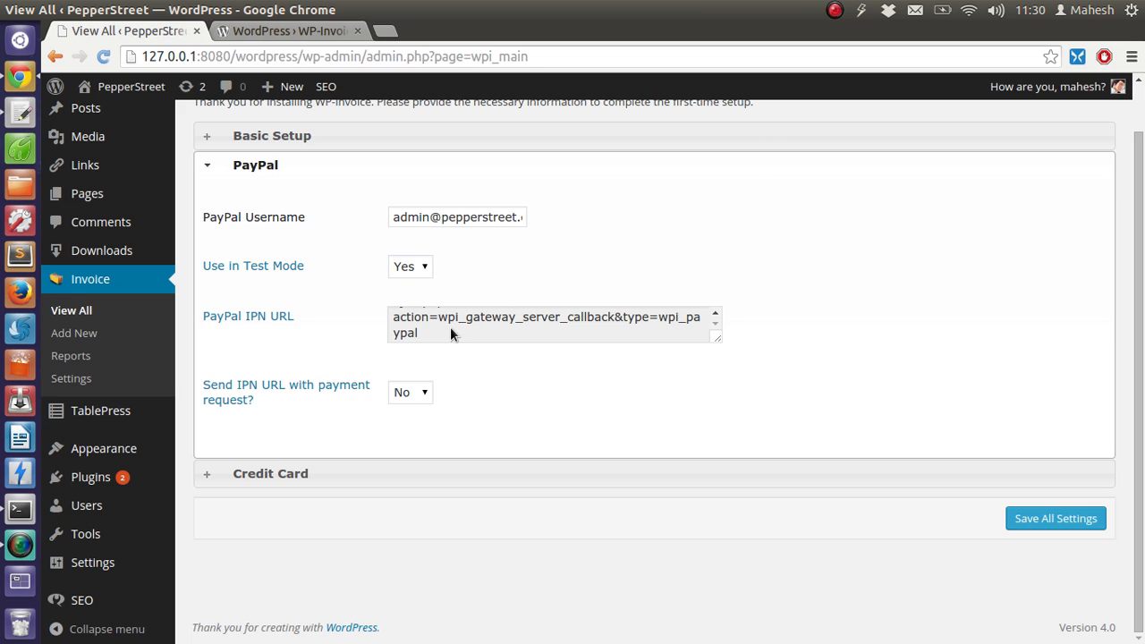
mouse_move(683, 317)
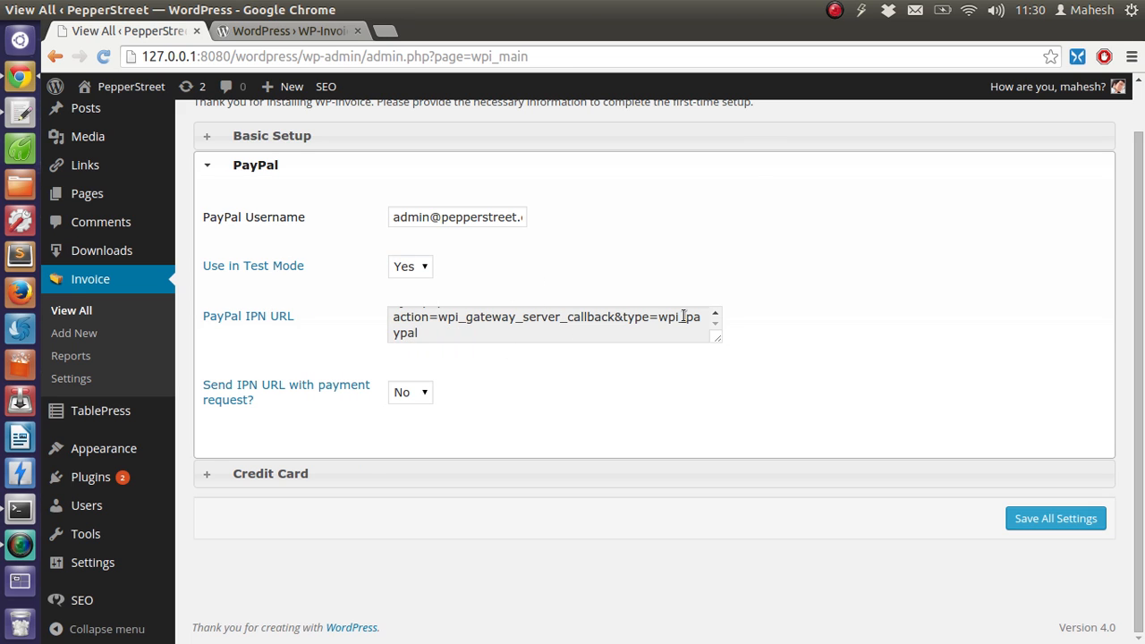
mouse_move(777, 279)
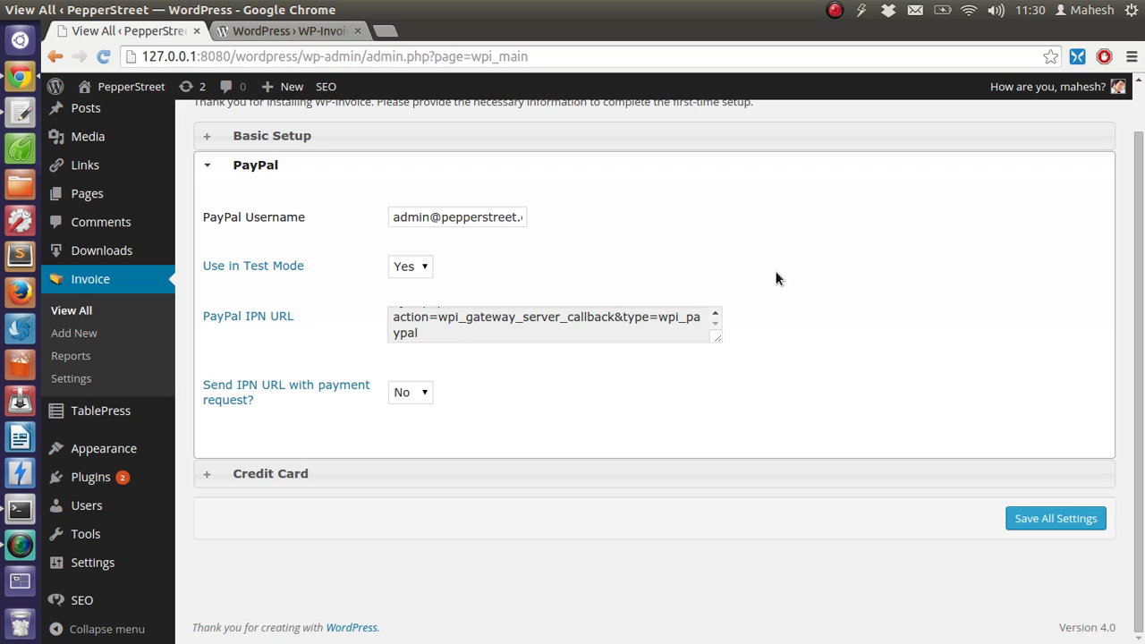
mouse_move(787, 319)
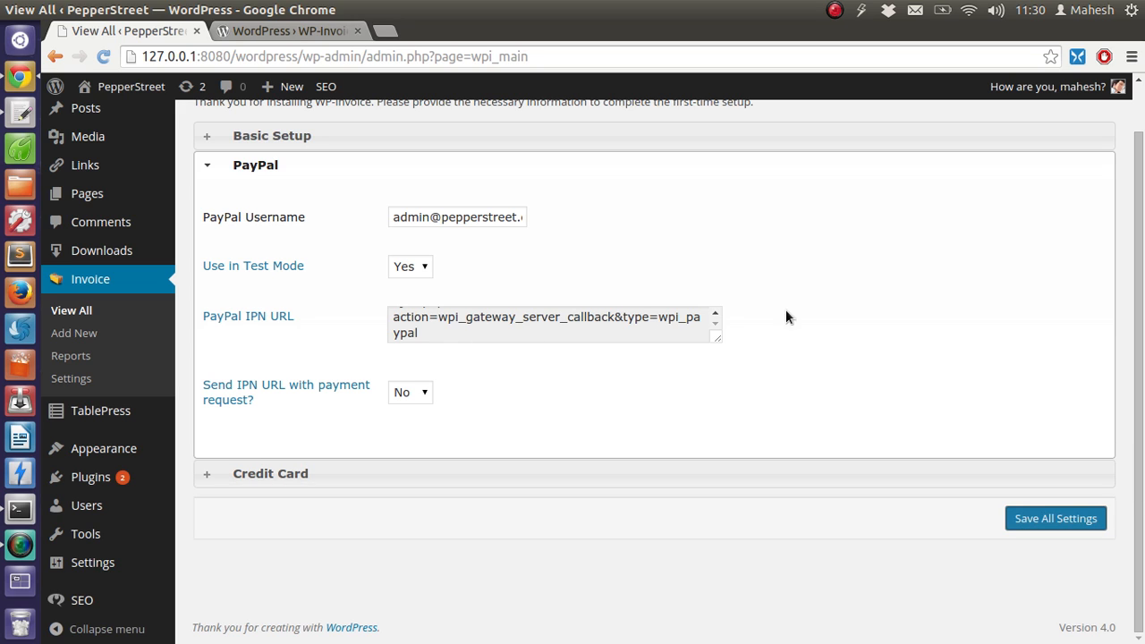
click(74, 333)
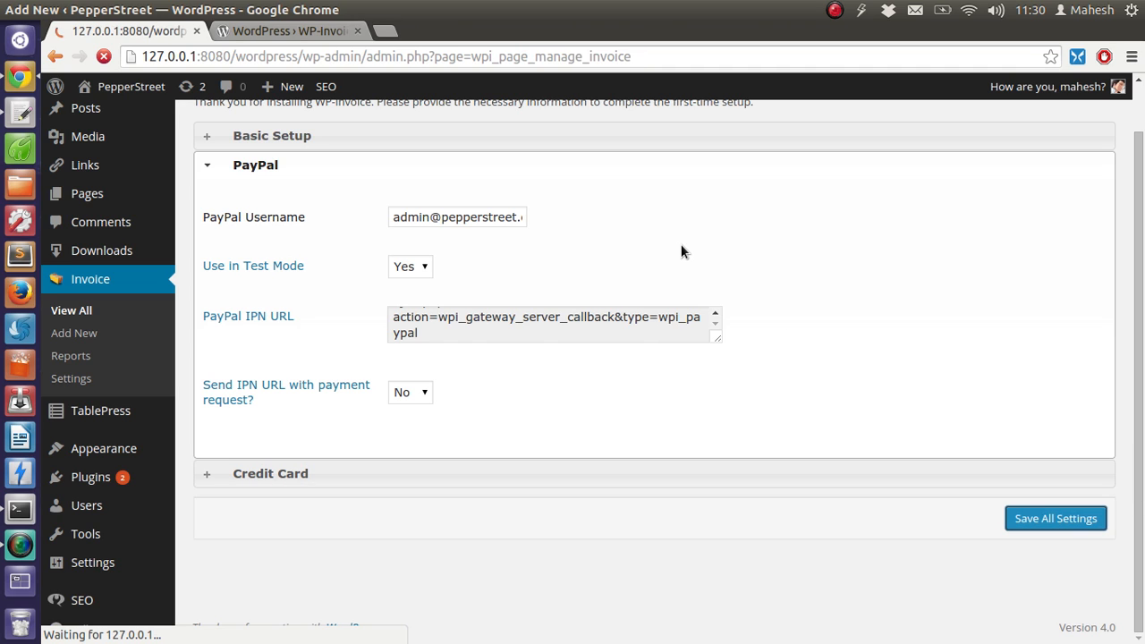
click(75, 332)
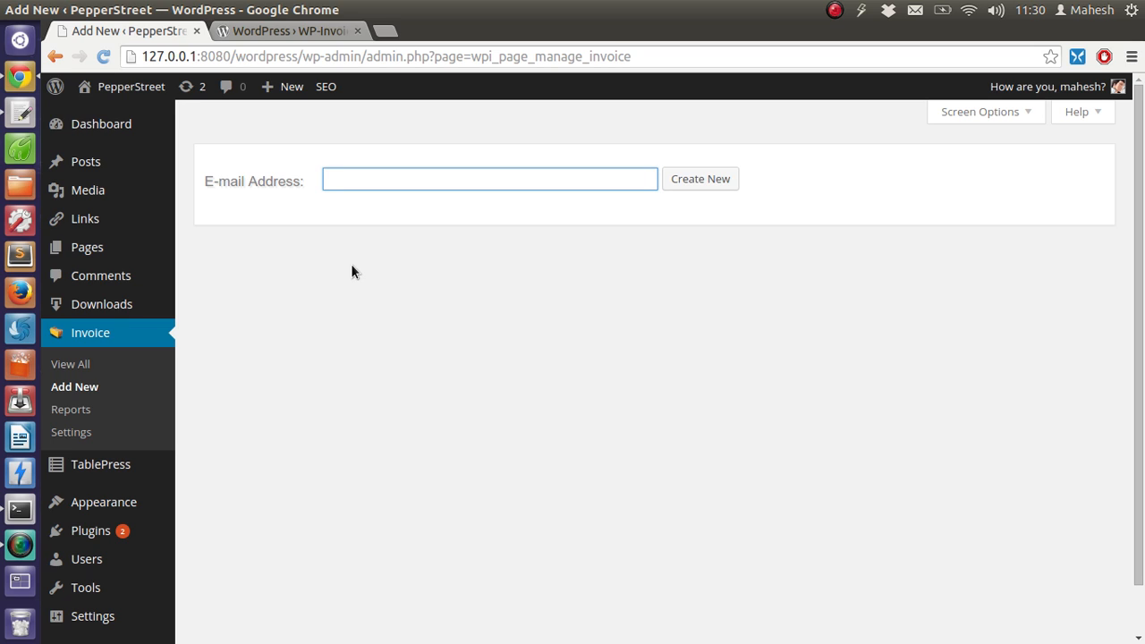
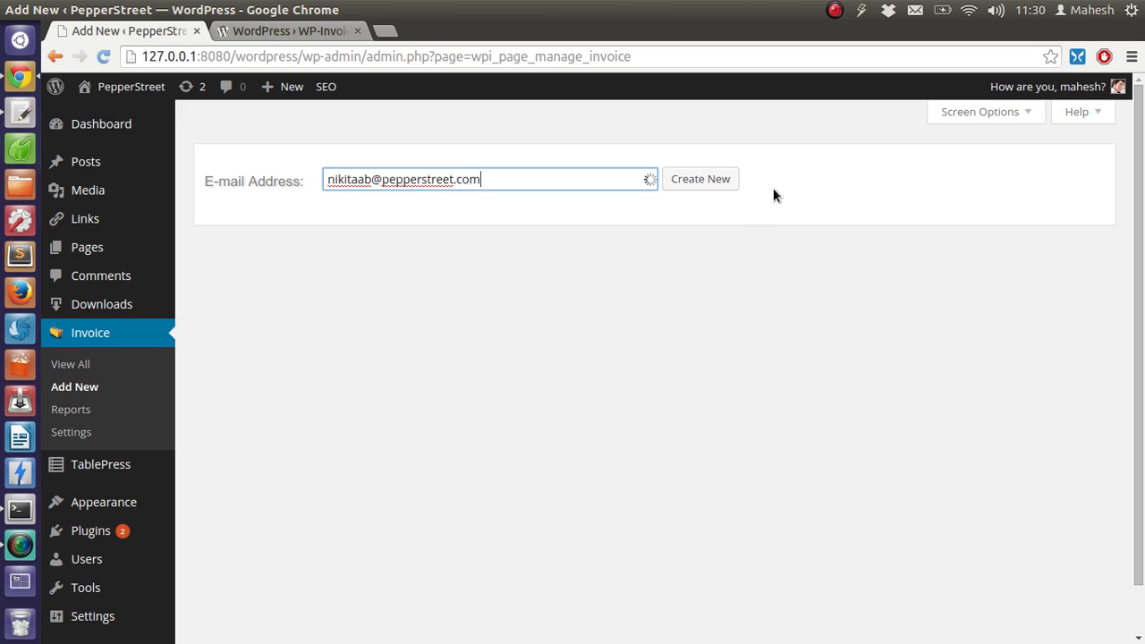
click(701, 179)
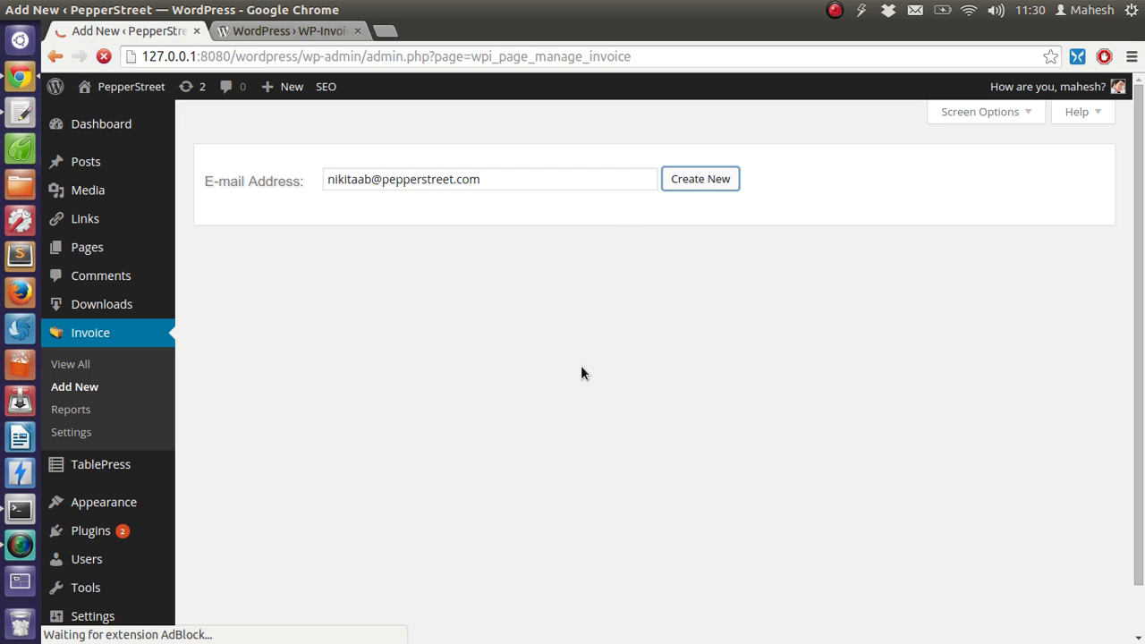
Title the invoice 'WP Workboard'.
click(701, 179)
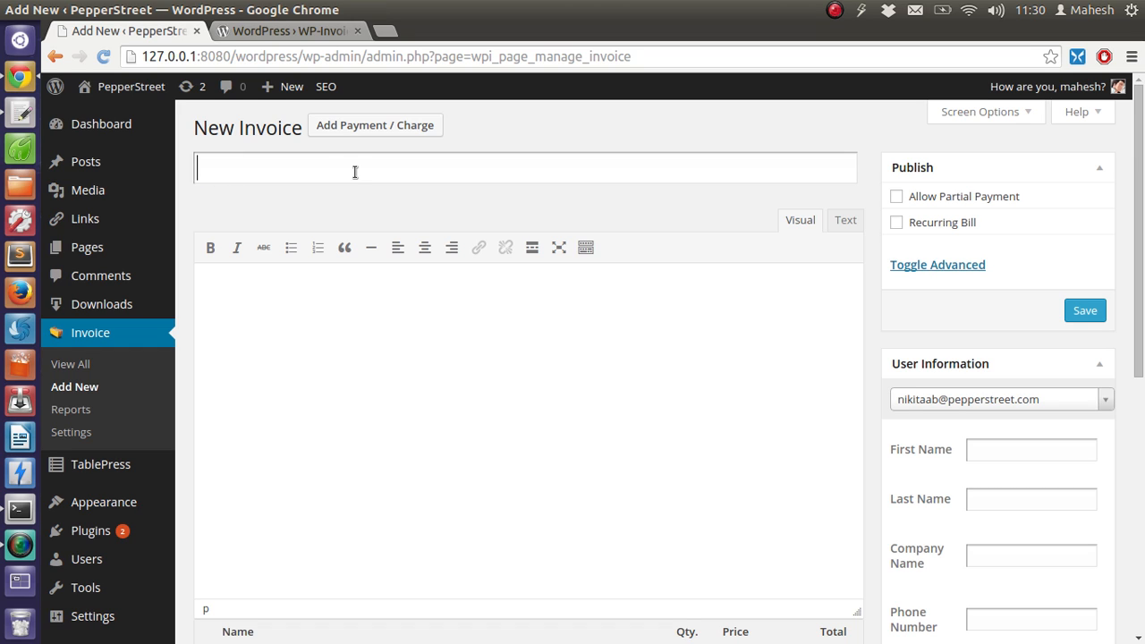
text(WP)
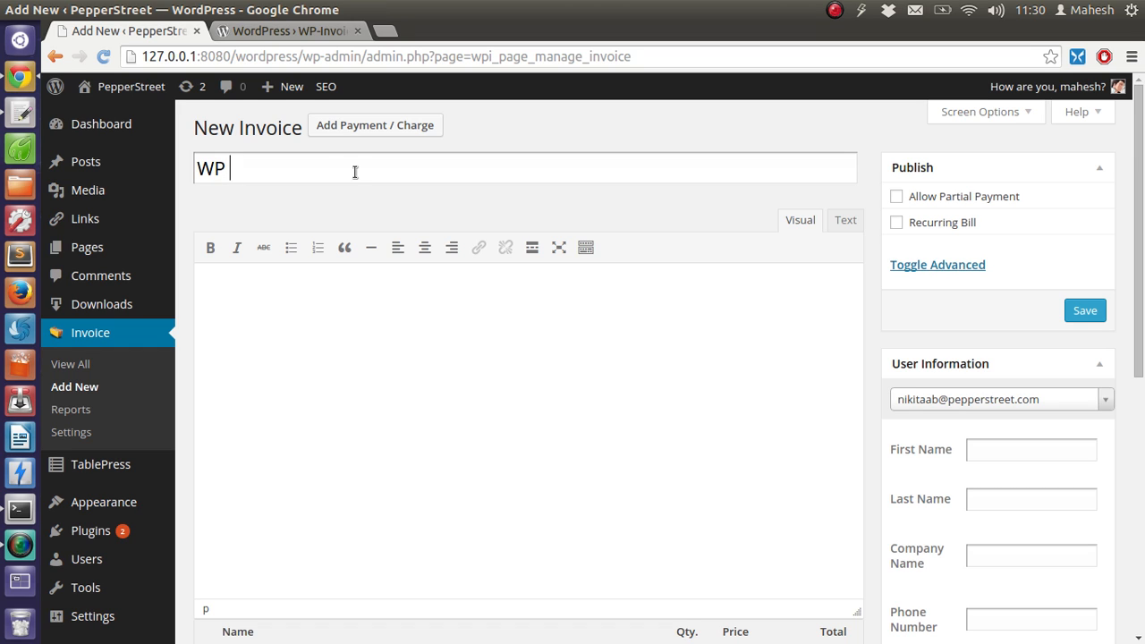
text(Work)
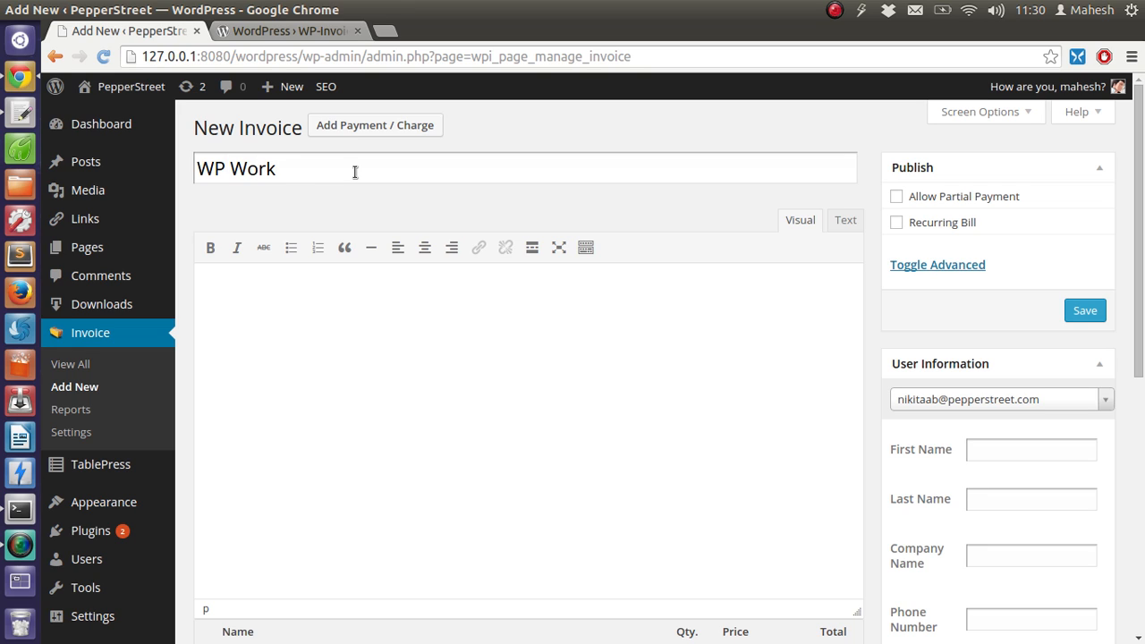
text(board)
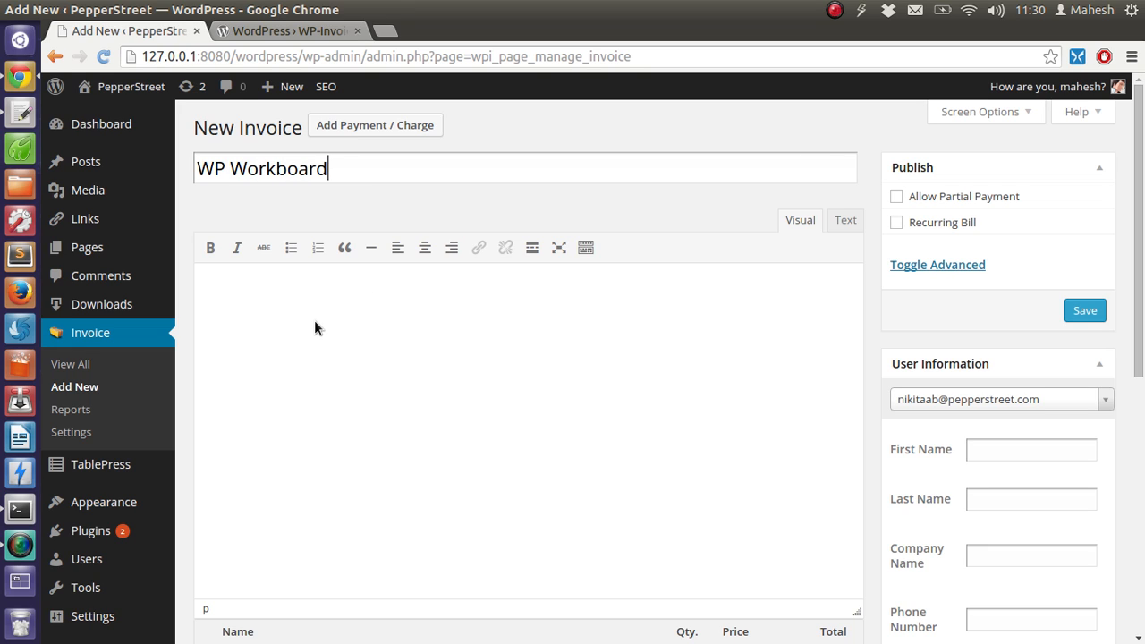
Write the description 'The work done on the workboard for last 2 weeks.'.
text(The work done on the)
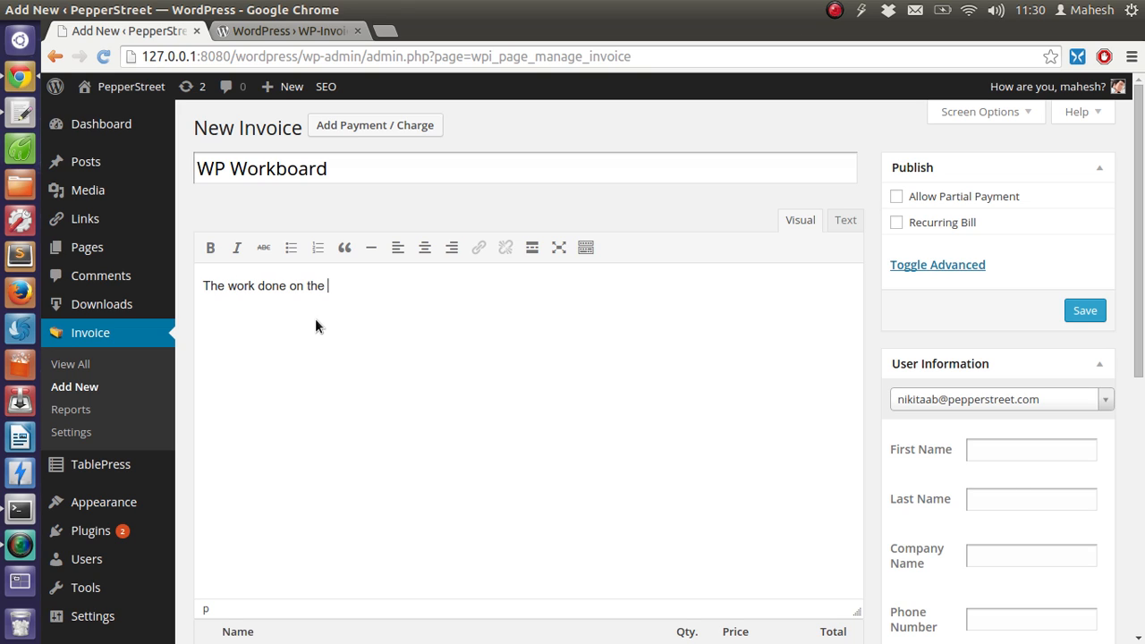
text(workboard for)
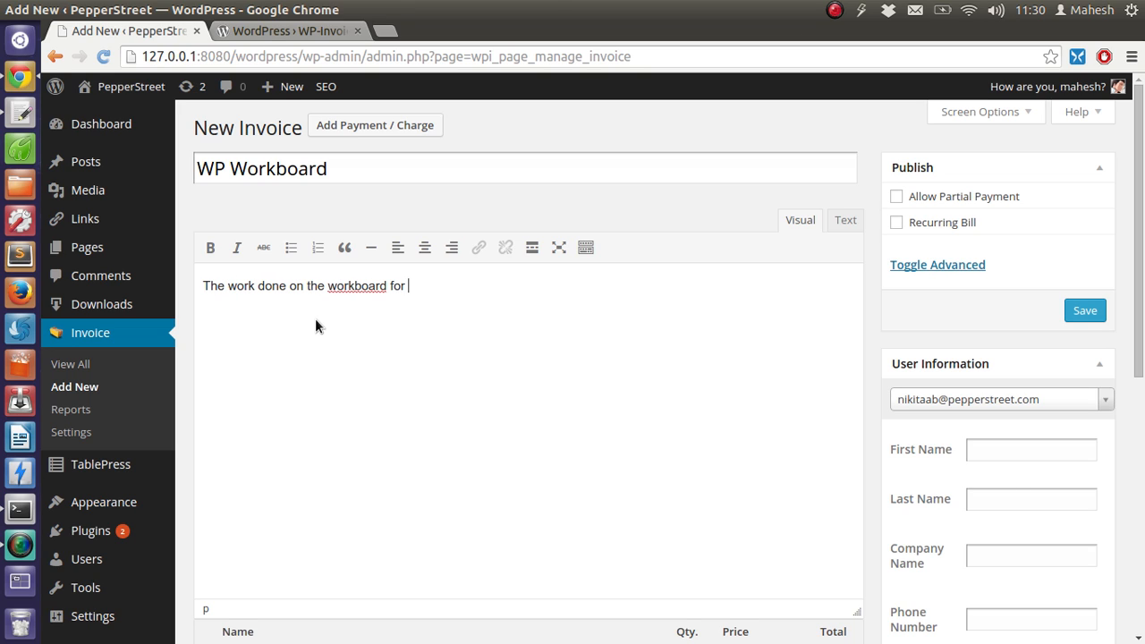
text(last)
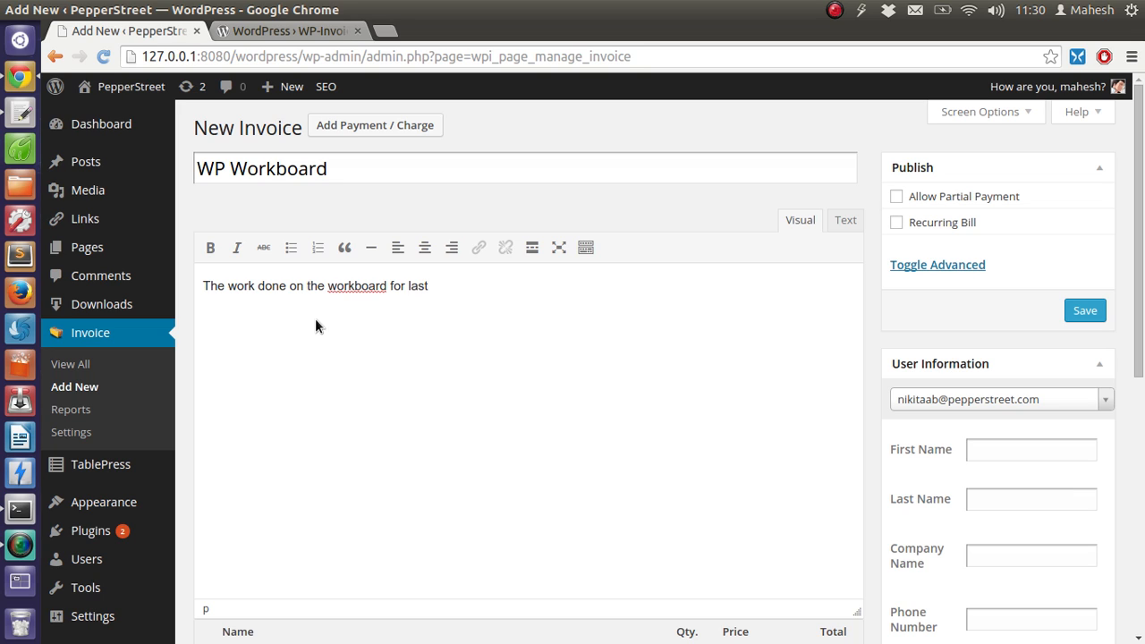
text(2 wee)
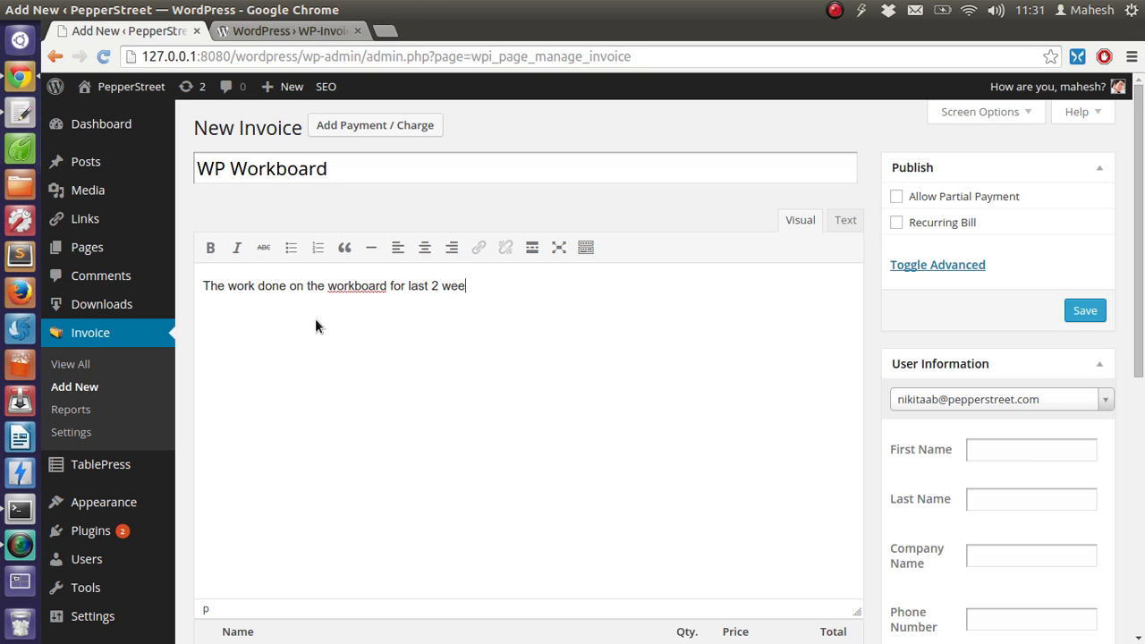
text(ks.)
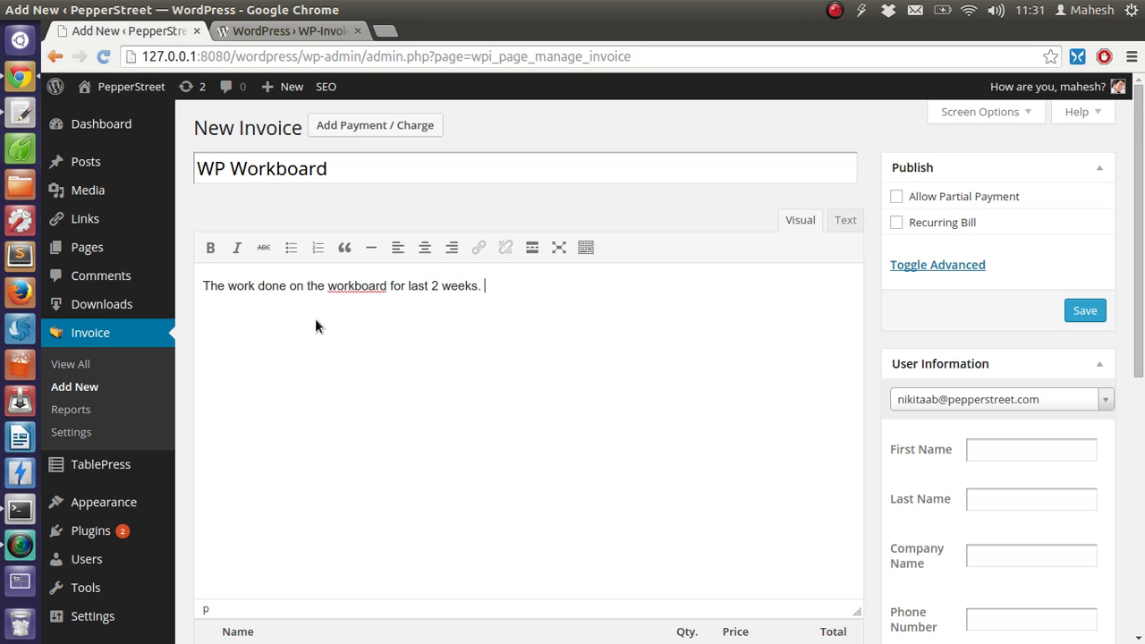
Try Recurring Bill in the Publish box, then switch it back off.
scroll(down, 3)
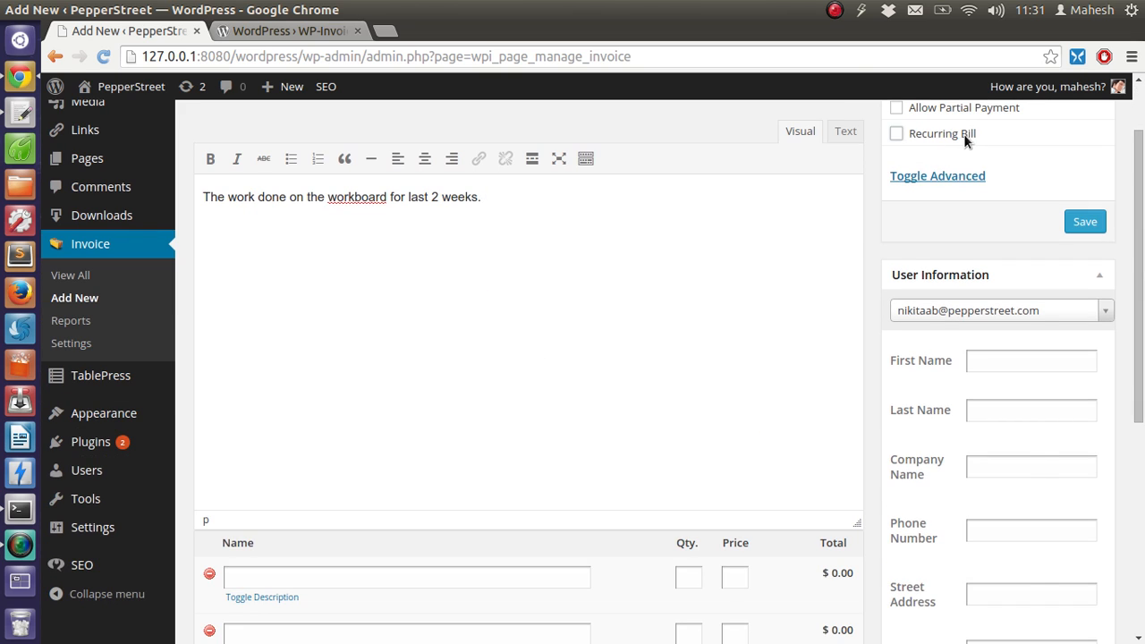
click(895, 132)
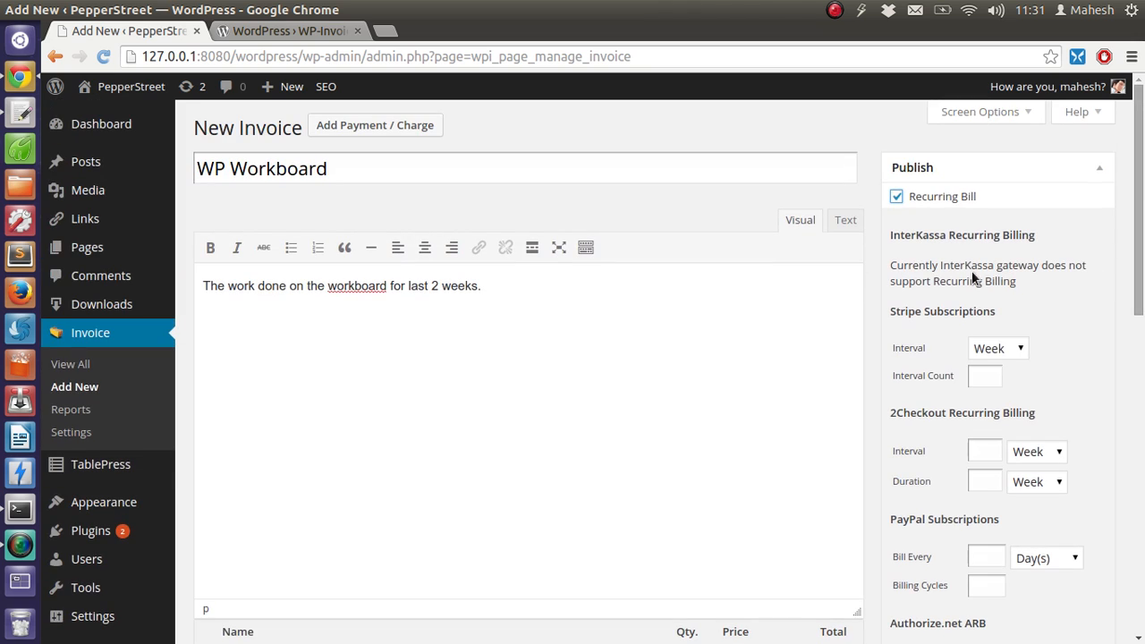
scroll(down, 3)
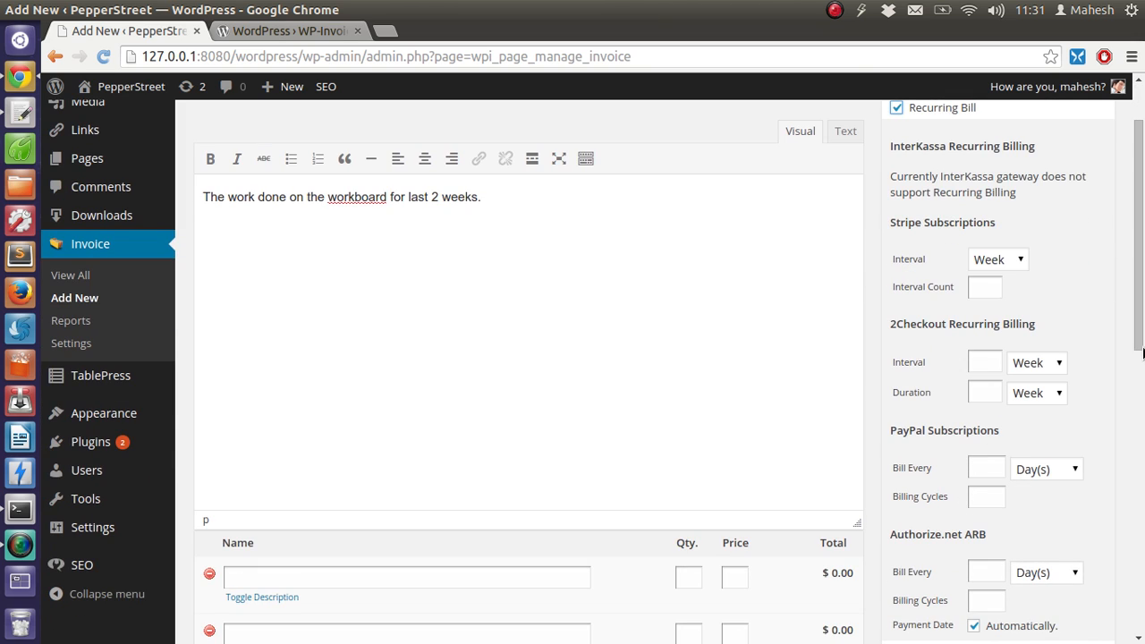
scroll(down, 3)
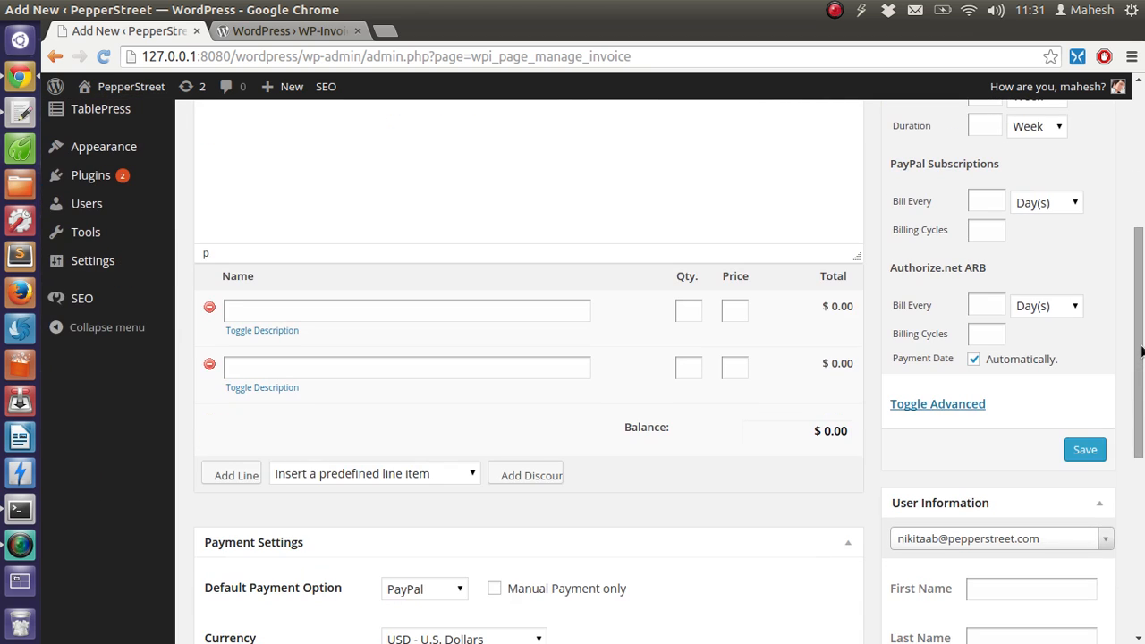
scroll(up, 3)
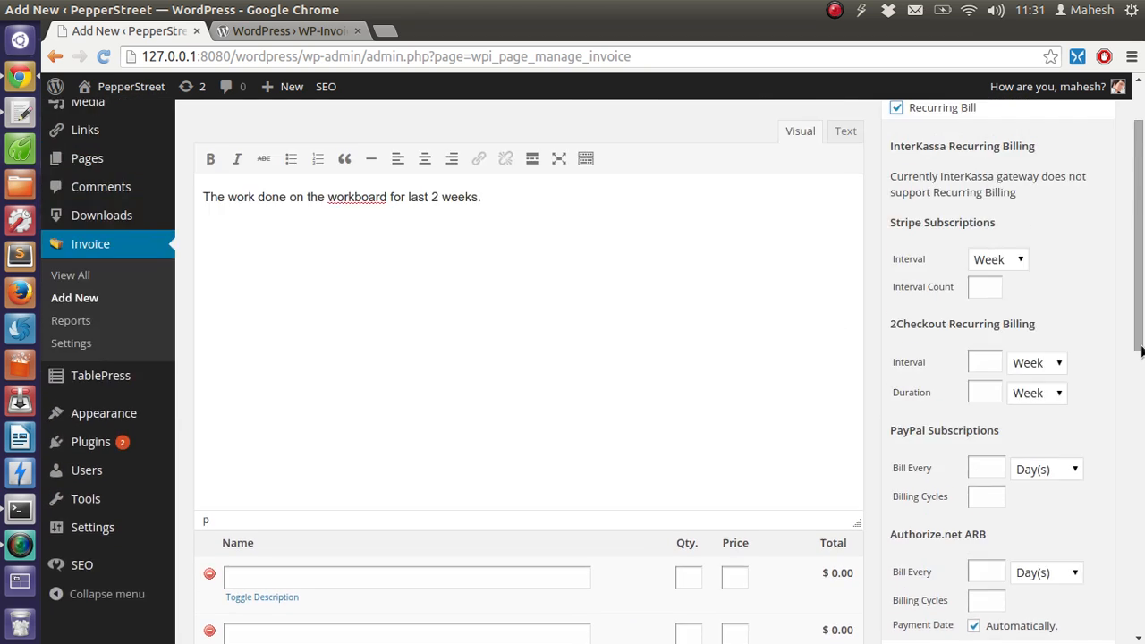
scroll(up, 3)
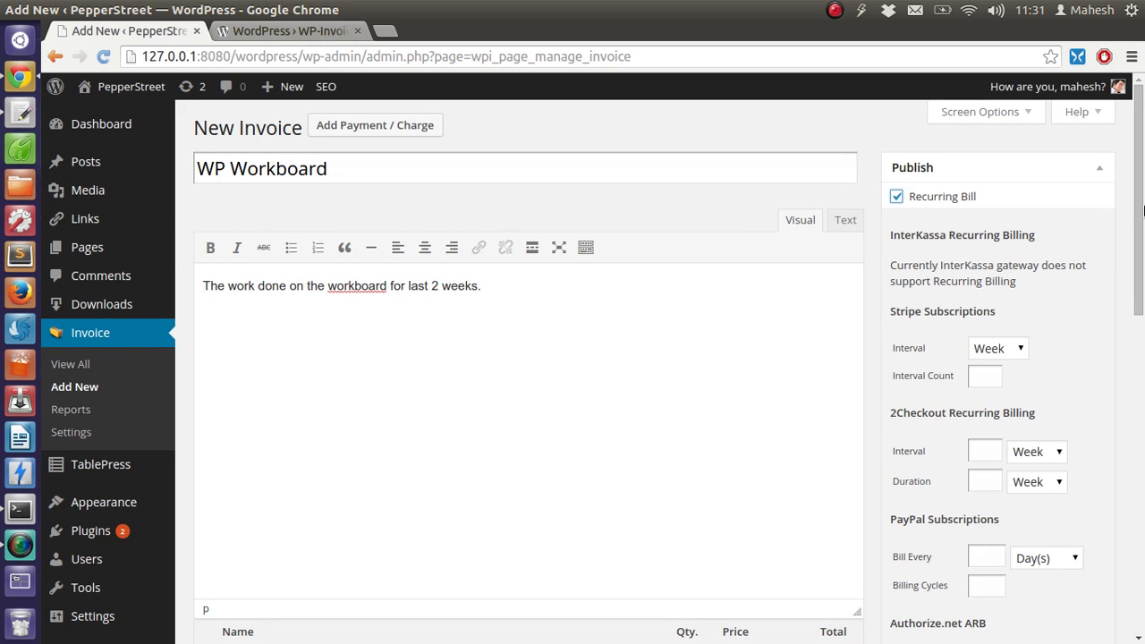
click(896, 195)
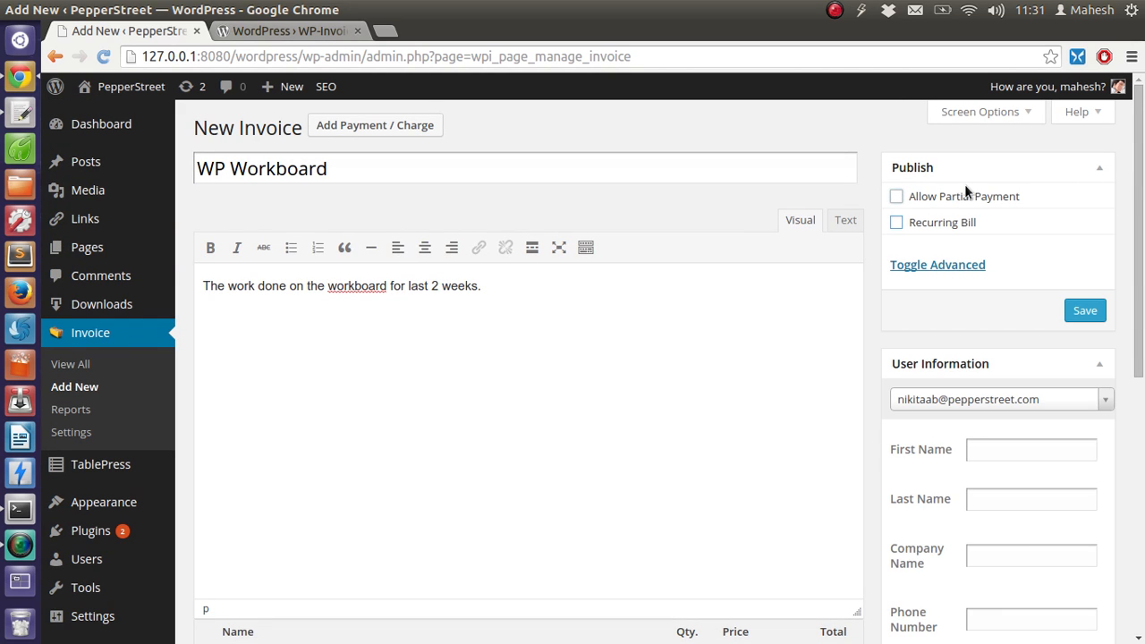
Allow partial payment with a minimum payment of 125.
click(897, 195)
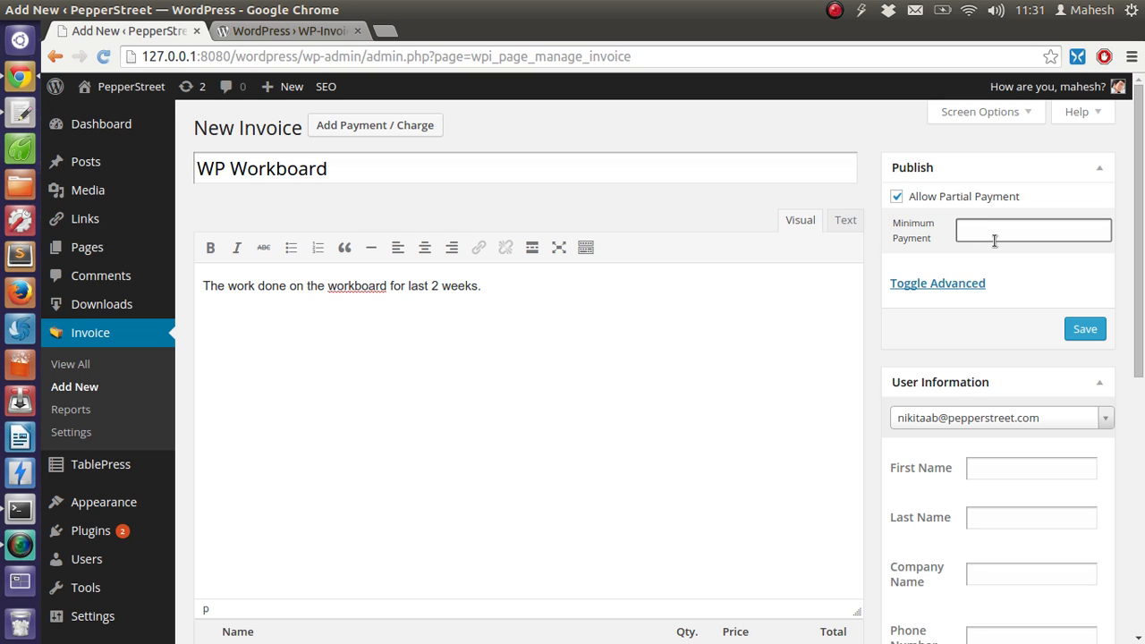
text(125)
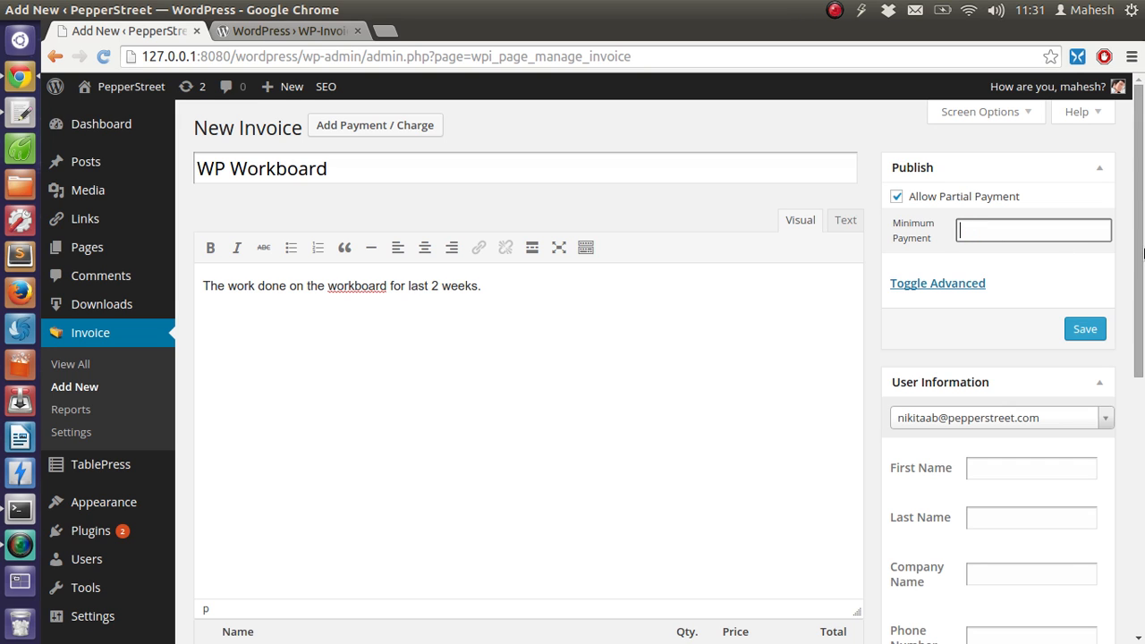
Add line item 'Workboard task 1' priced 50.
scroll(down, 3)
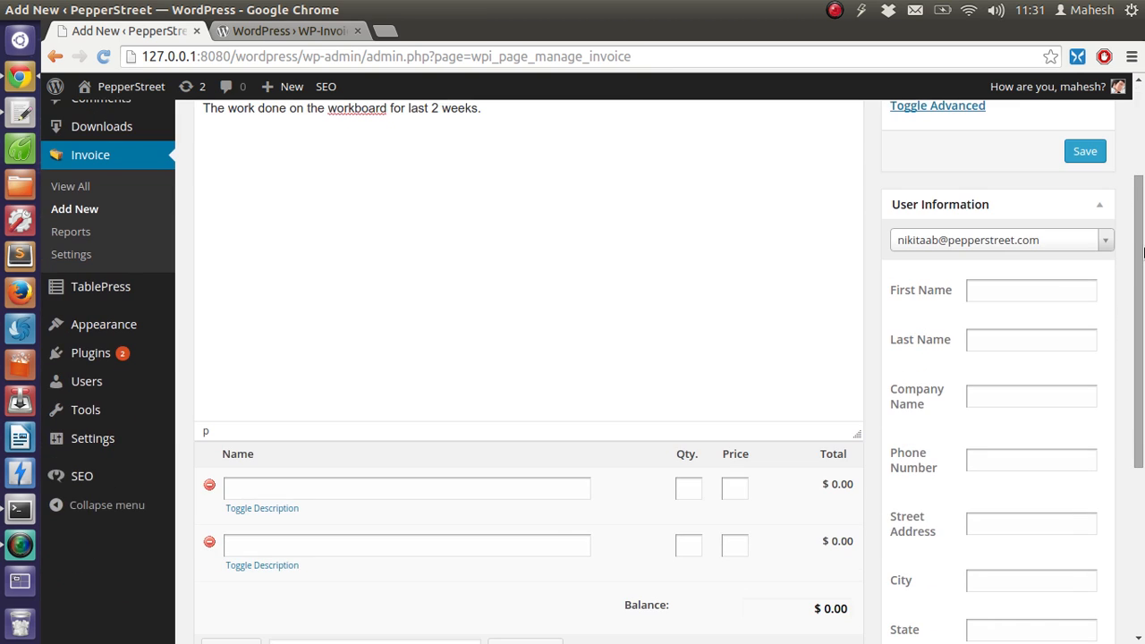
scroll(down, 3)
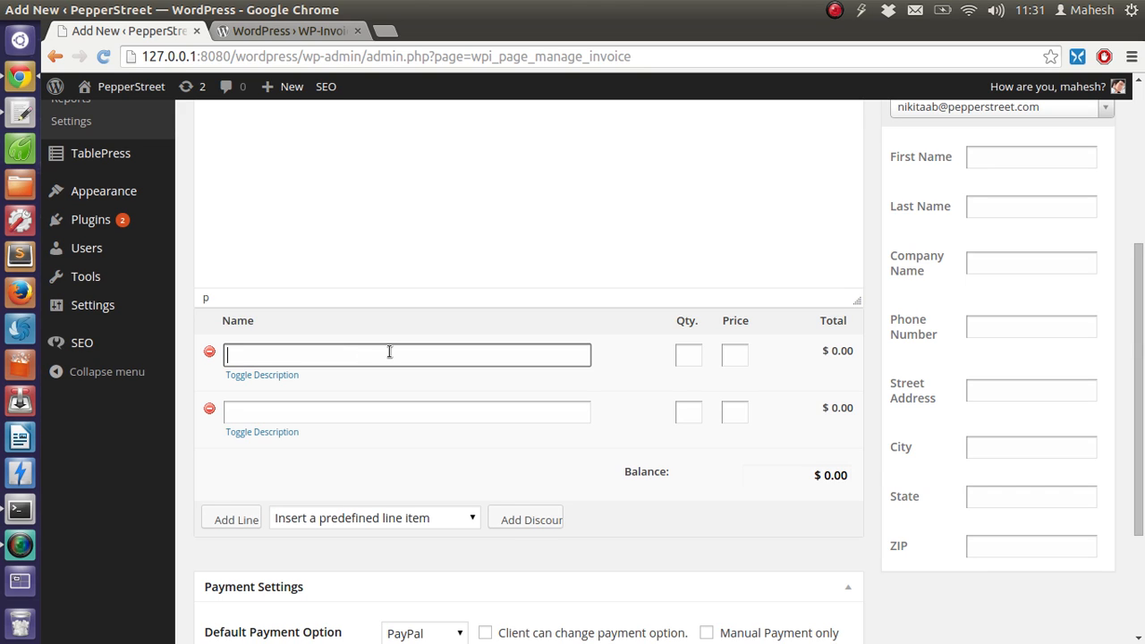
text(Work)
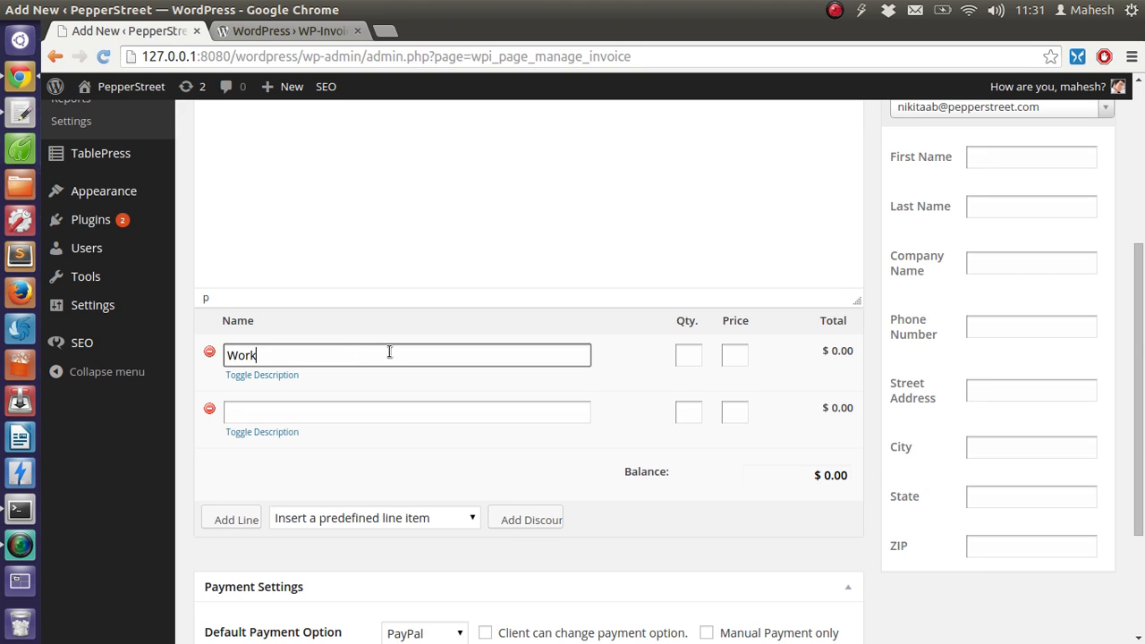
text(board task 1)
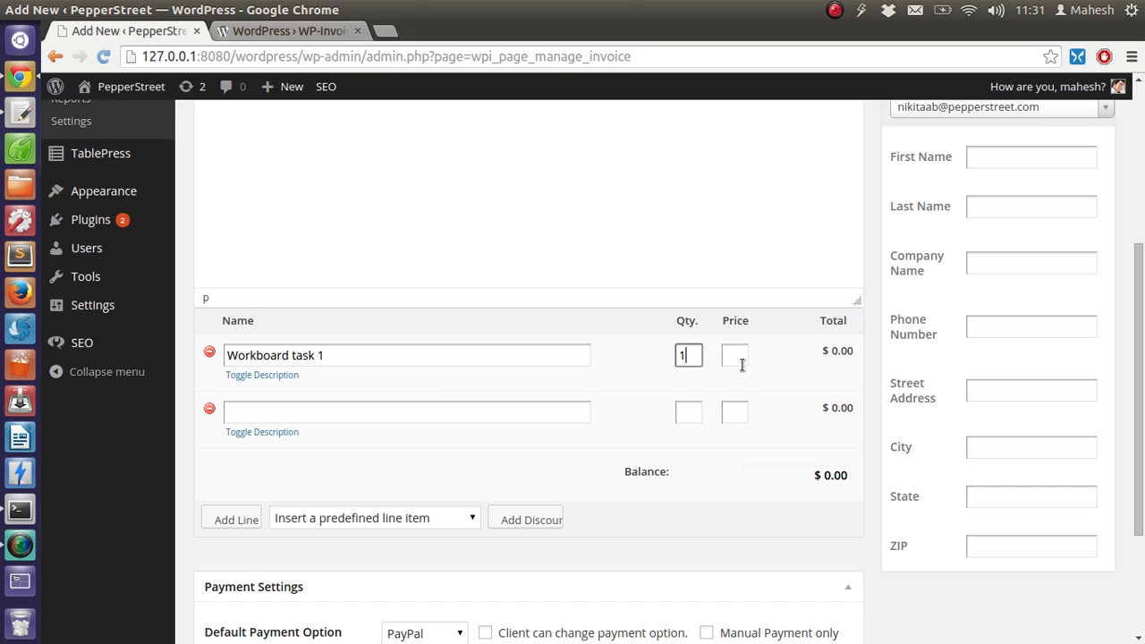
text(50)
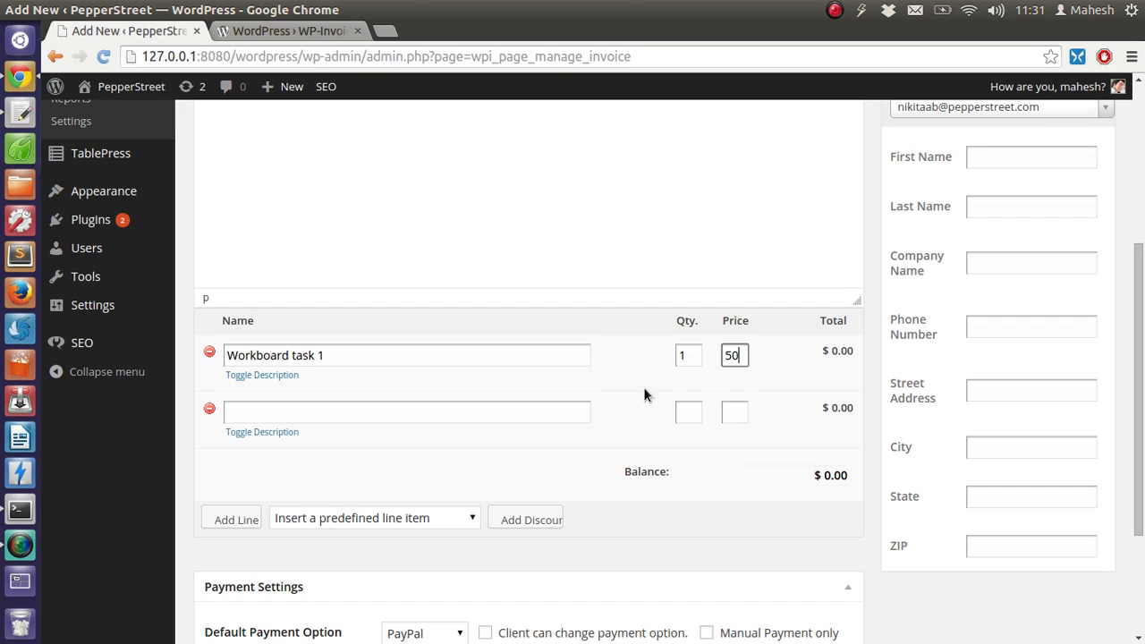
Add line item 'Workboard task 2' priced 75.
text(W)
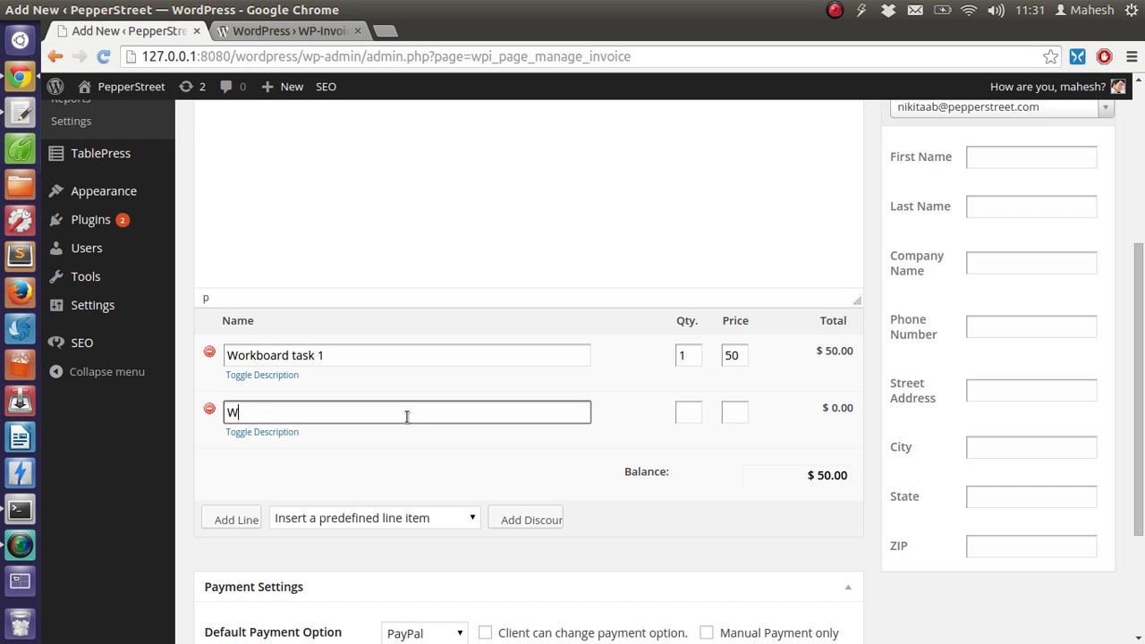
text(orkboard task)
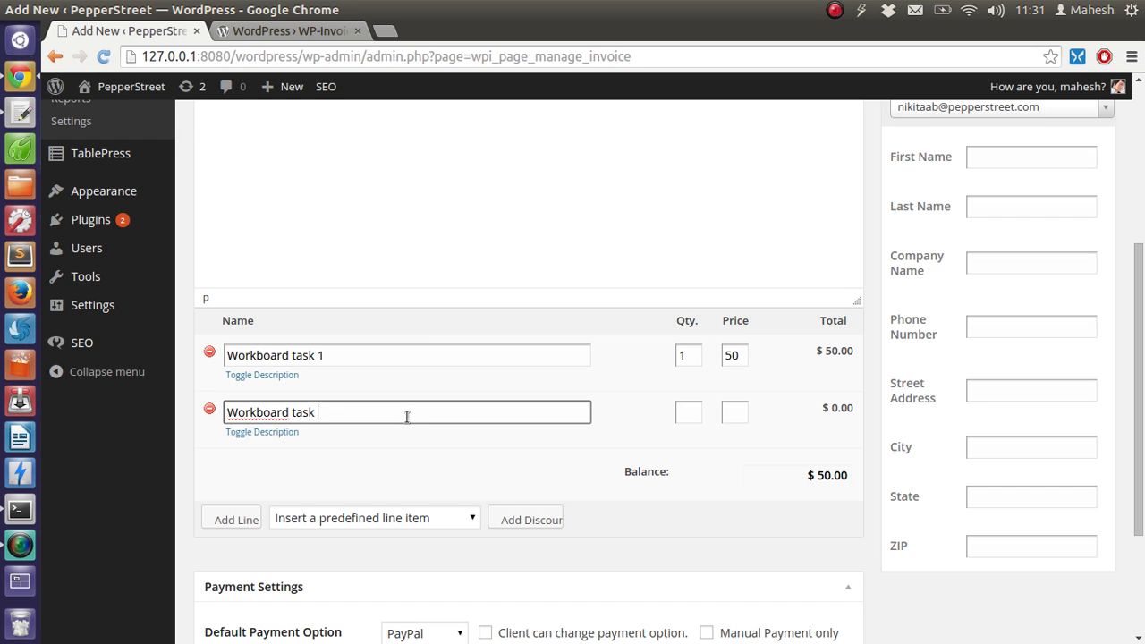
text(2)
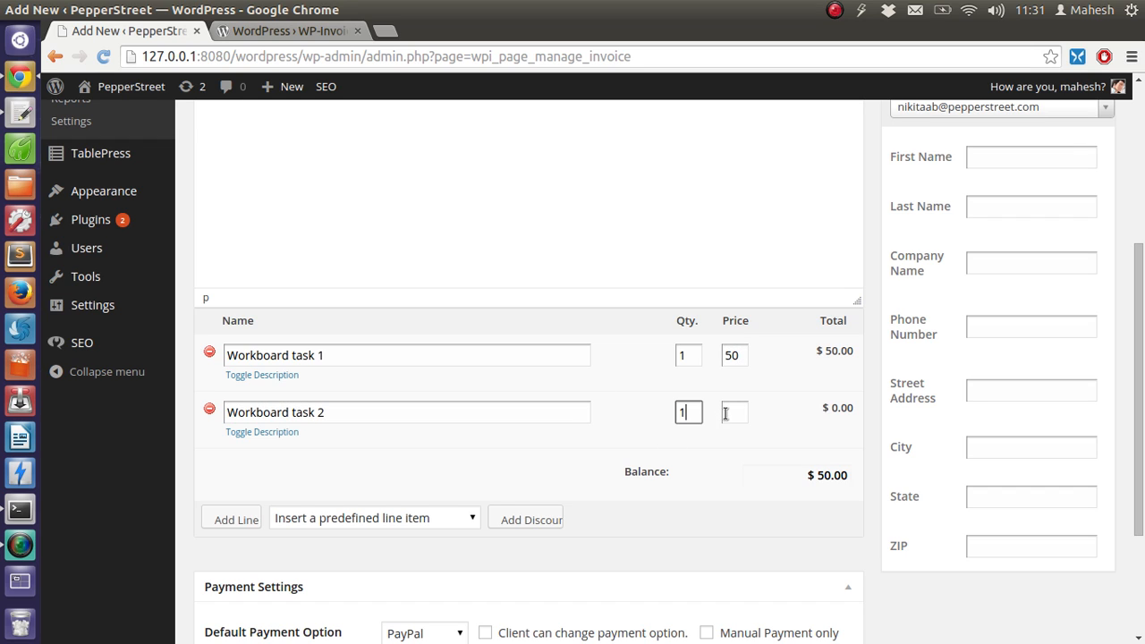
text(75)
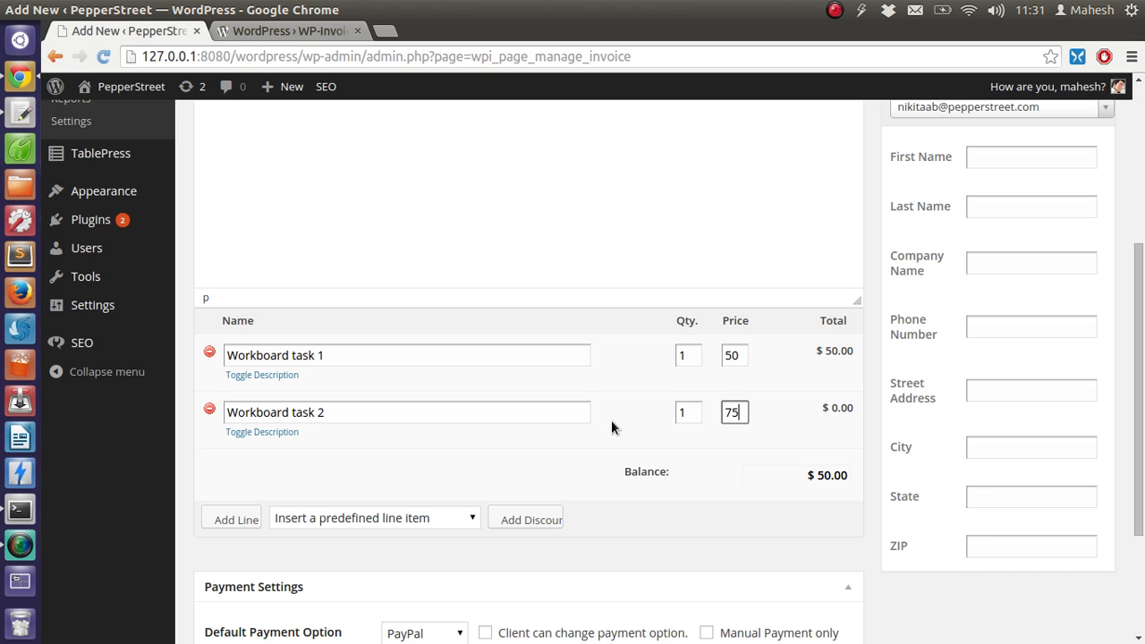
scroll(down, 3)
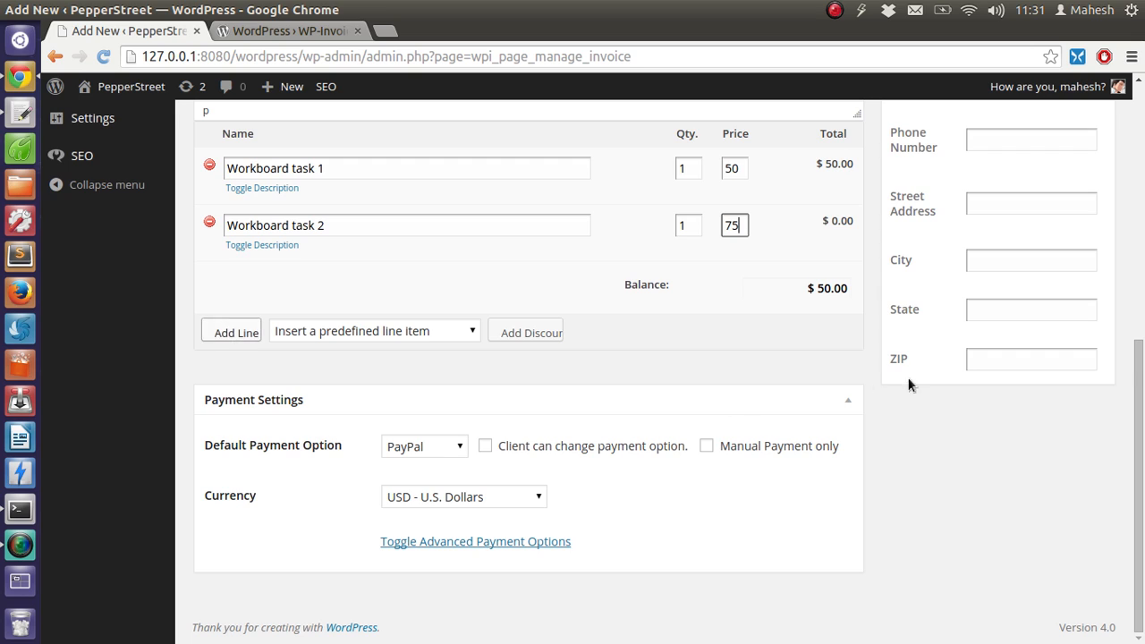
mouse_move(232, 331)
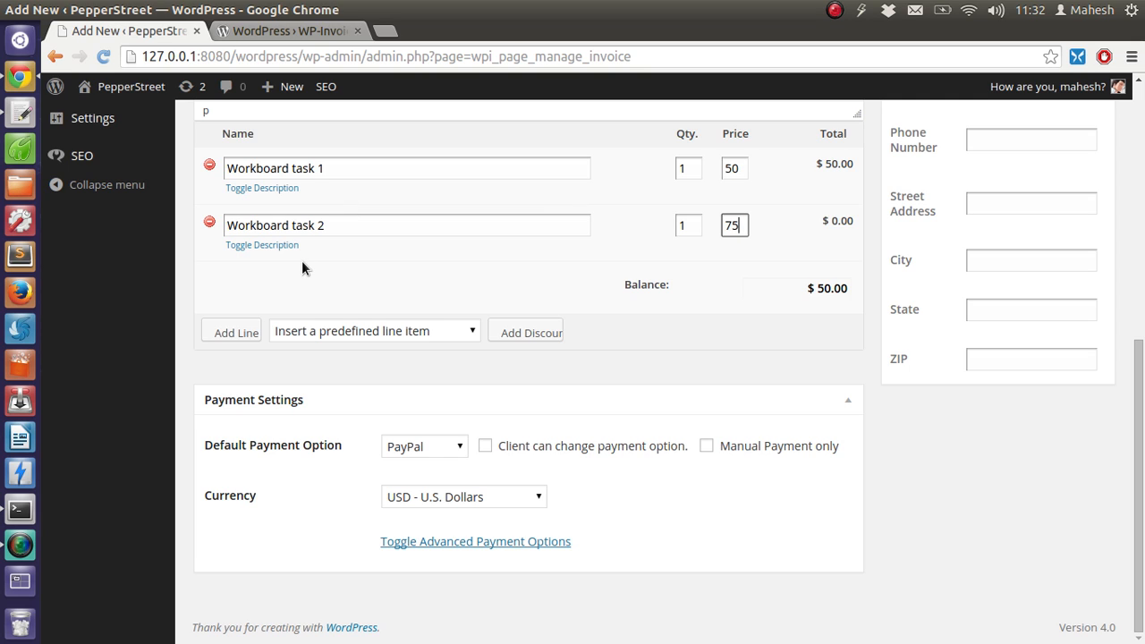
mouse_move(522, 356)
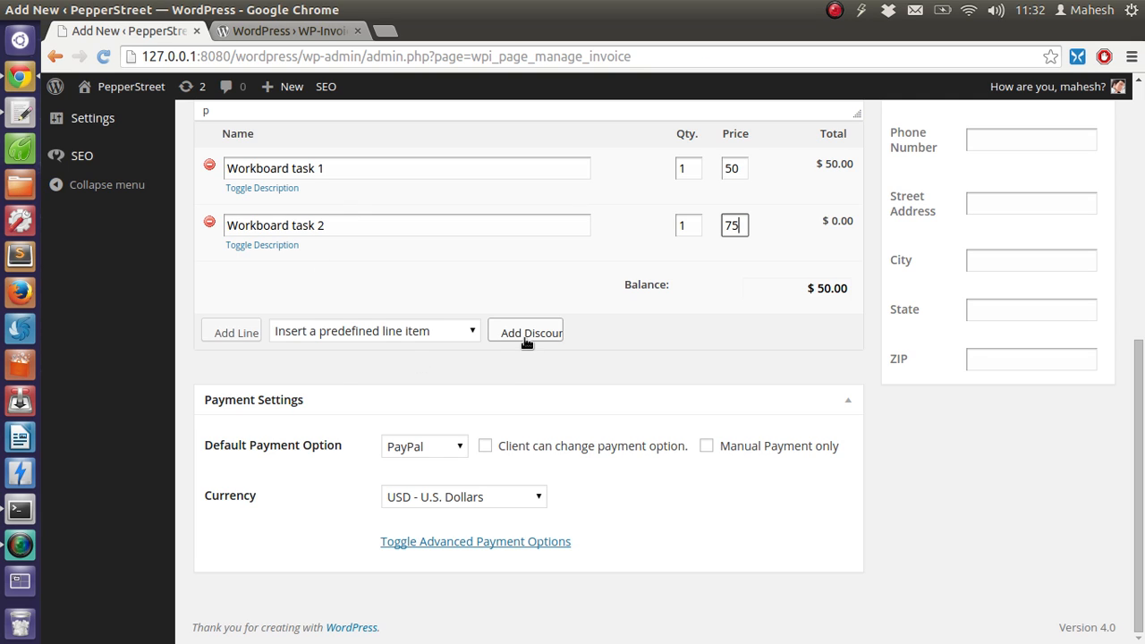
mouse_move(415, 336)
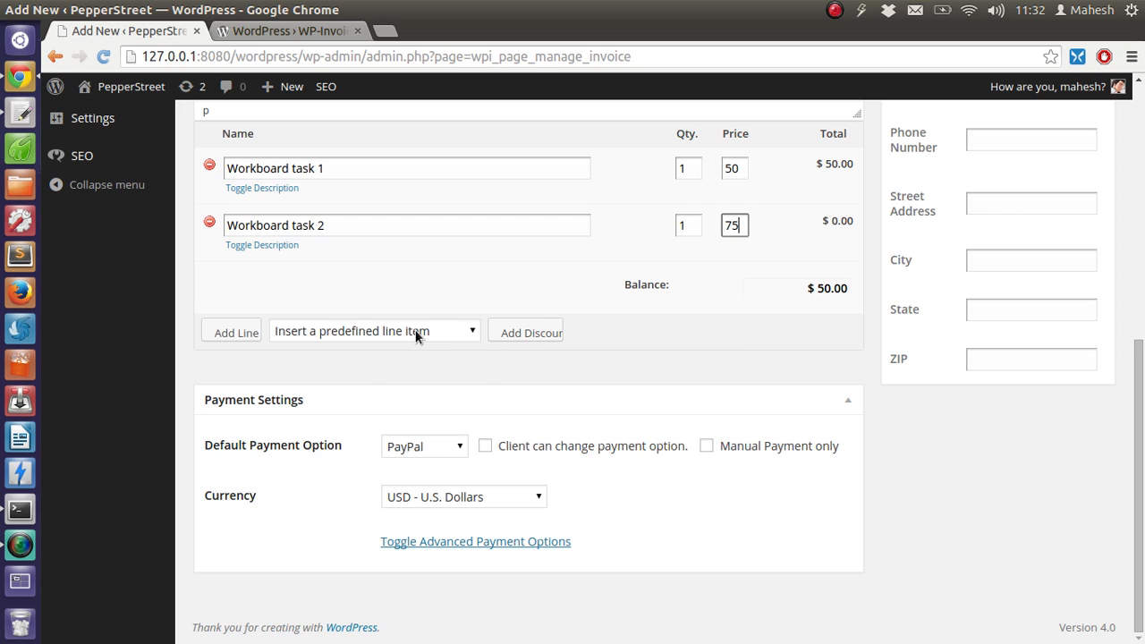
click(372, 329)
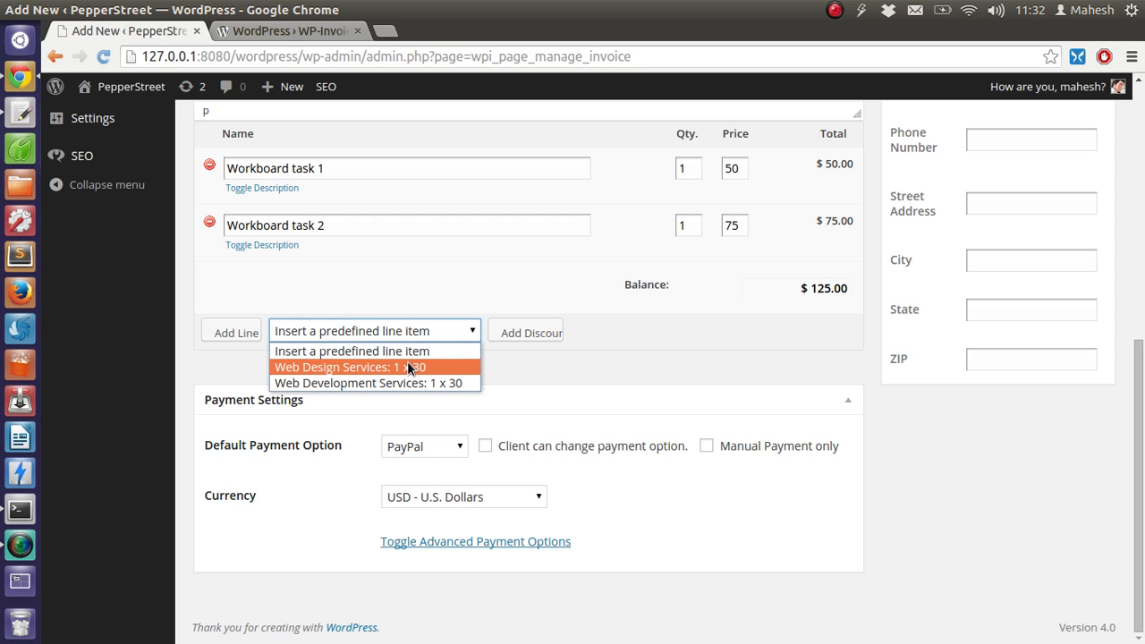
mouse_move(369, 383)
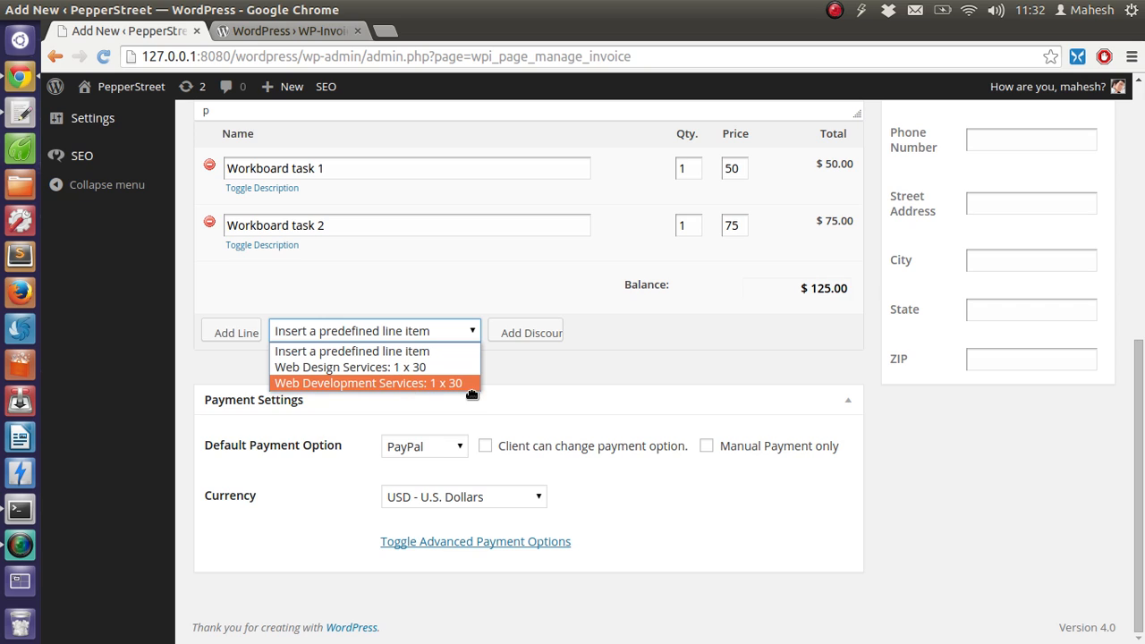
click(529, 379)
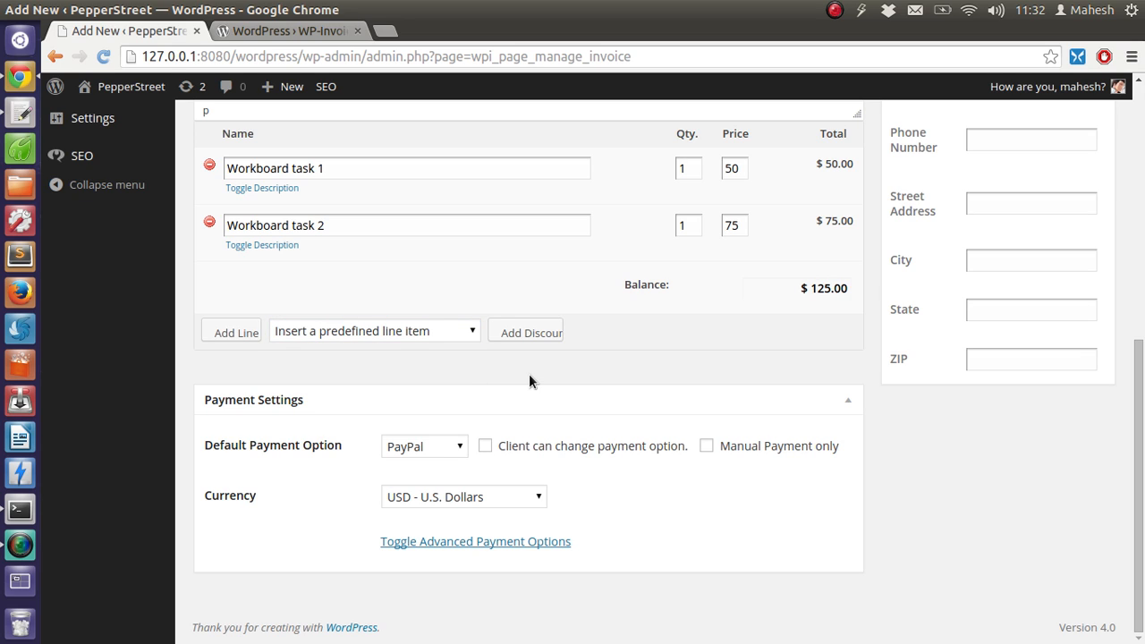
mouse_move(390, 362)
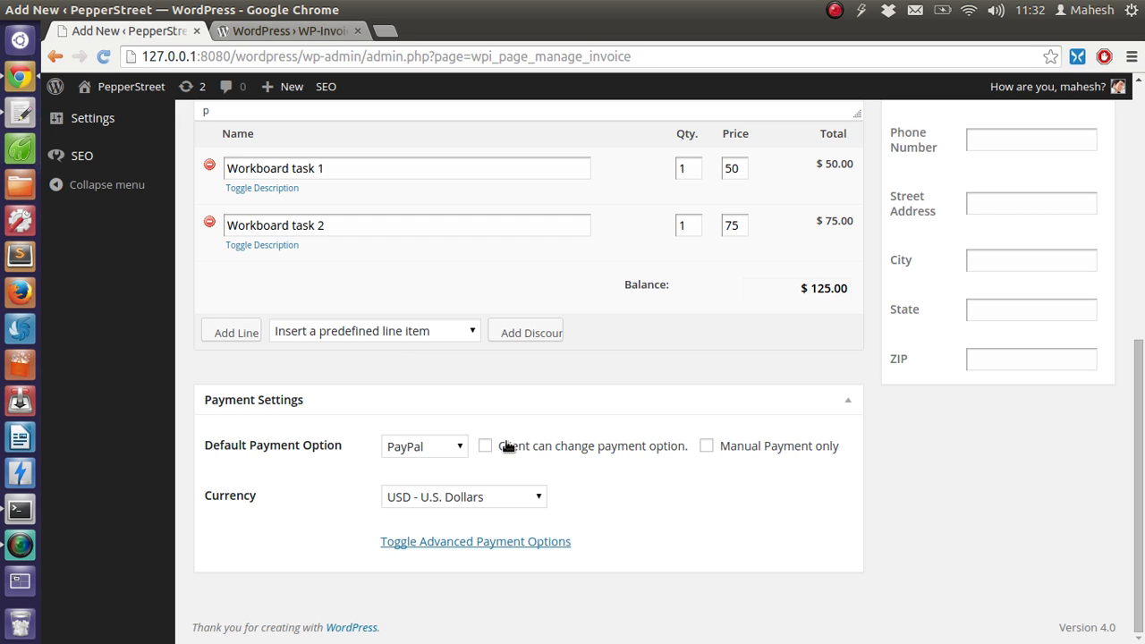
mouse_move(708, 454)
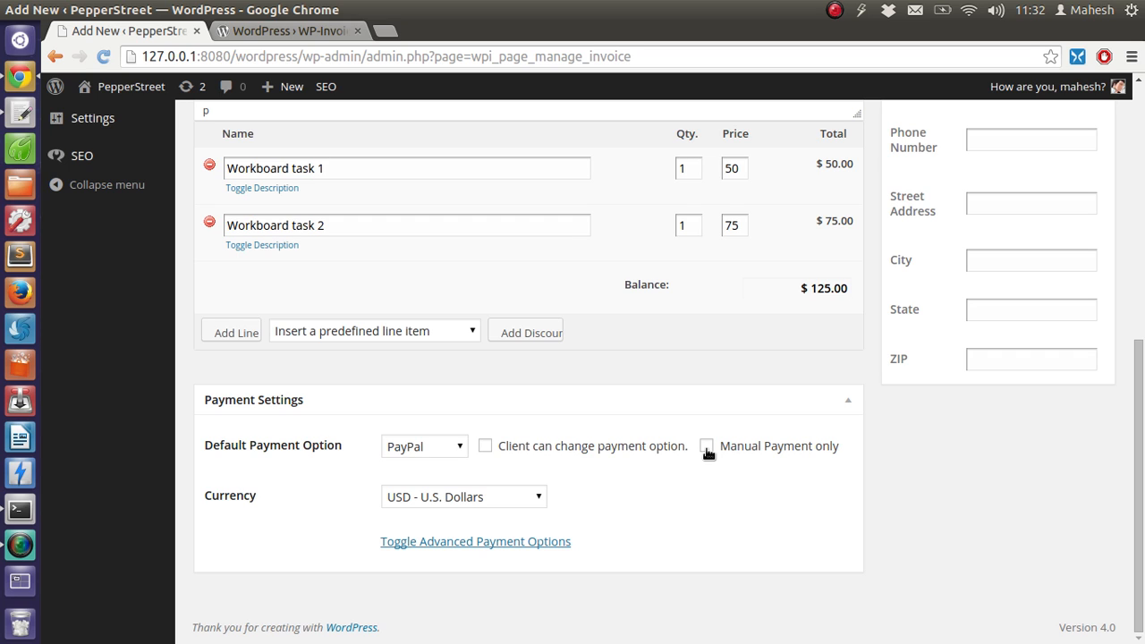
mouse_move(440, 505)
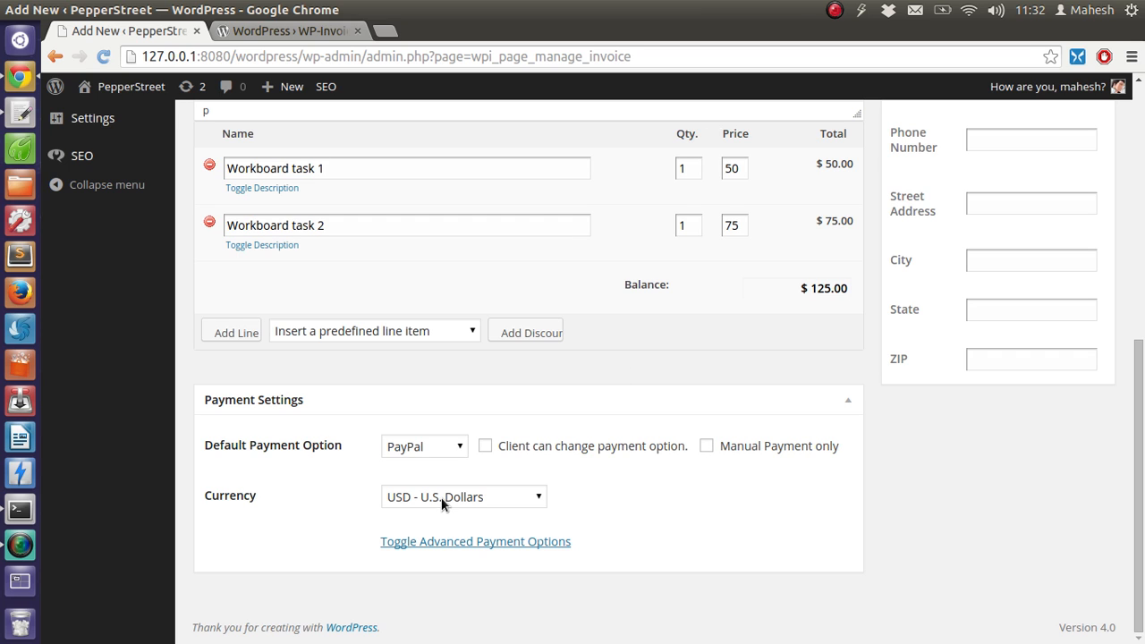
click(462, 497)
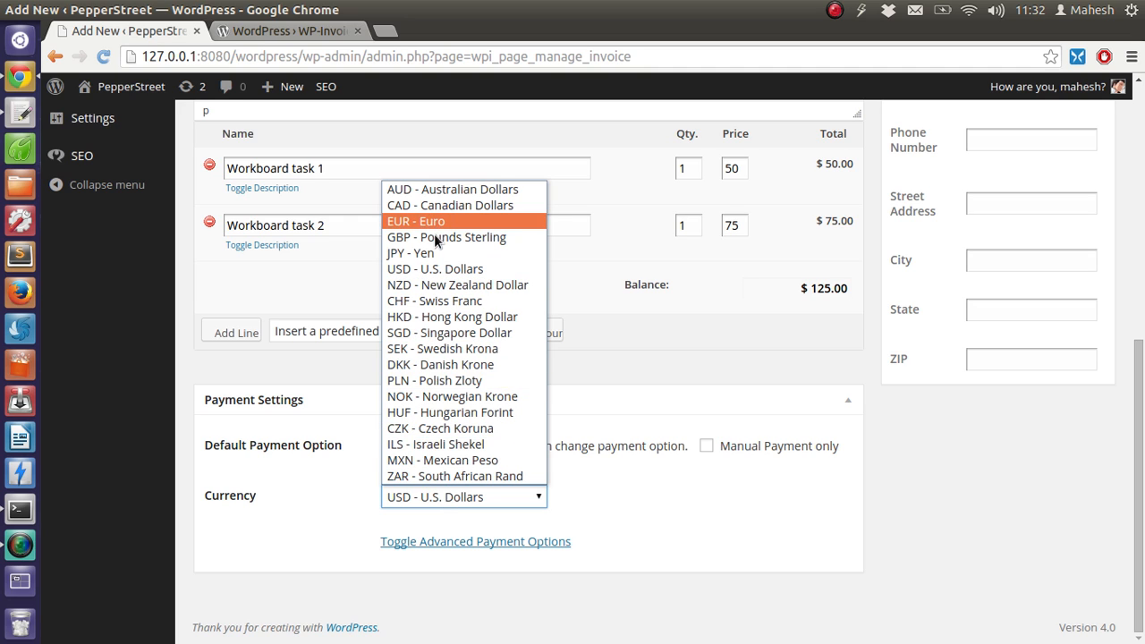
mouse_move(435, 268)
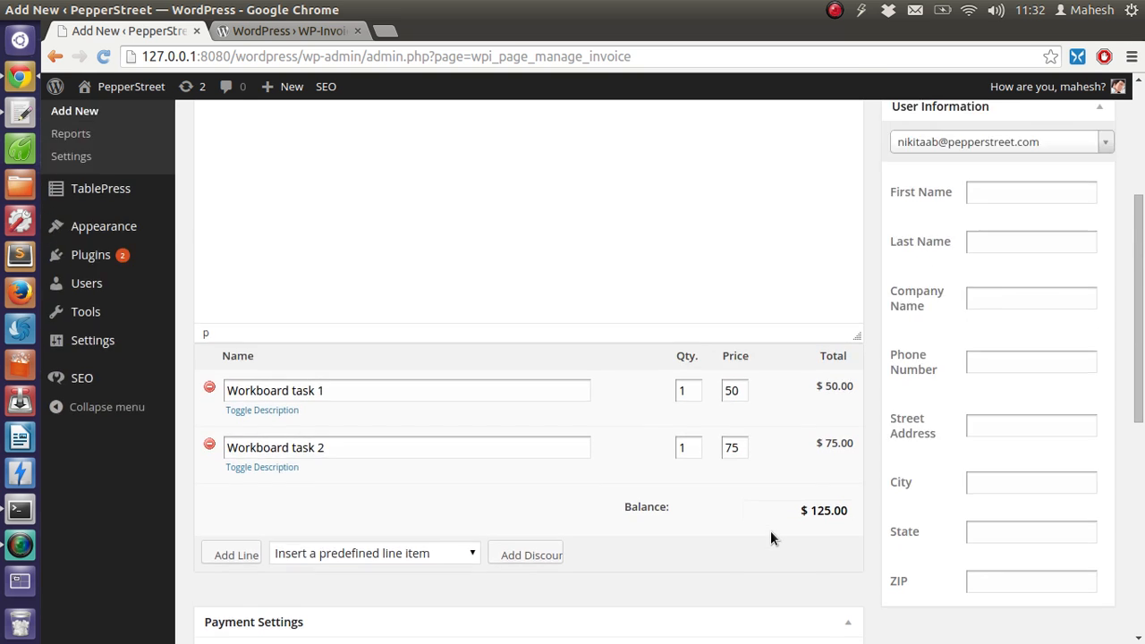
Save the WP Workboard invoice from the Publish box.
scroll(up, 3)
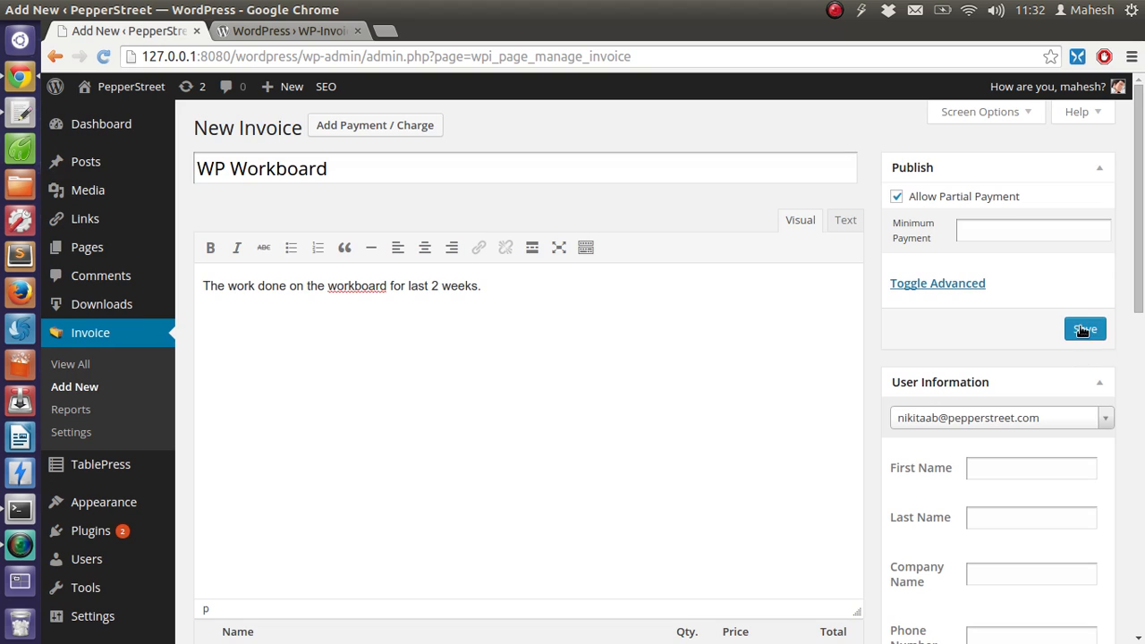
mouse_move(597, 125)
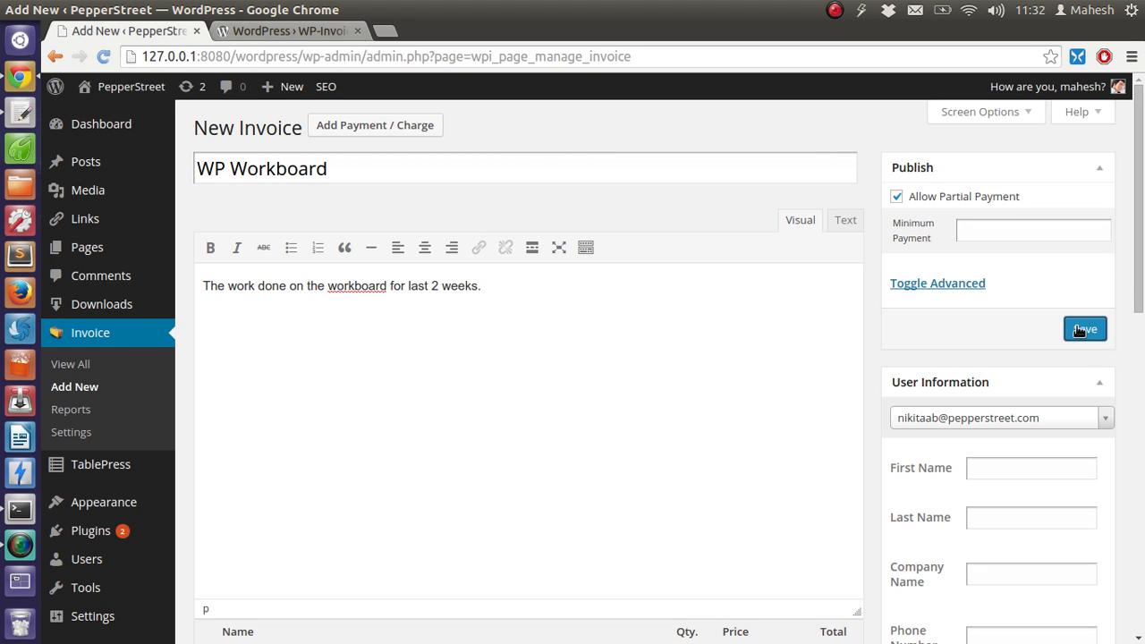
click(1084, 329)
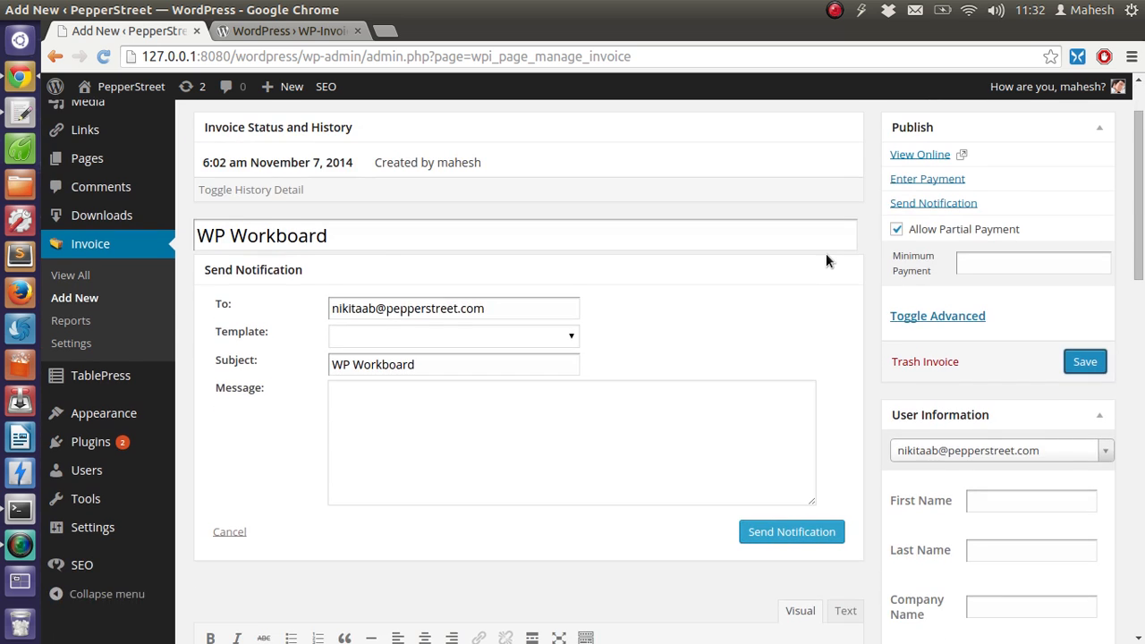
Open the saved notice's View Invoice link in a new browser tab.
scroll(up, 3)
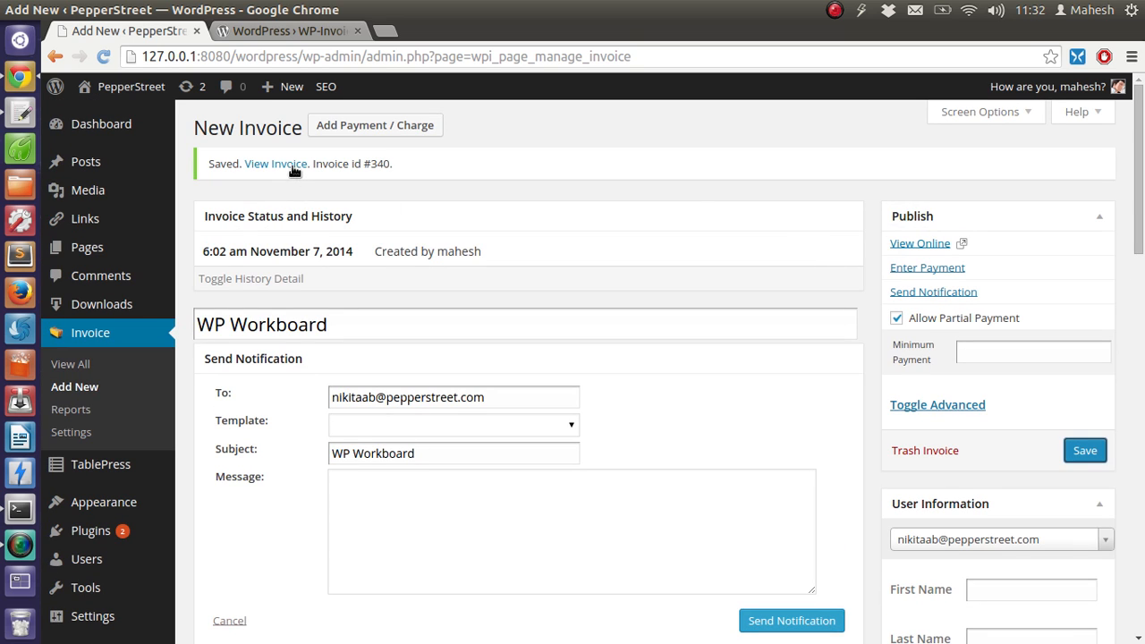
right_click(276, 165)
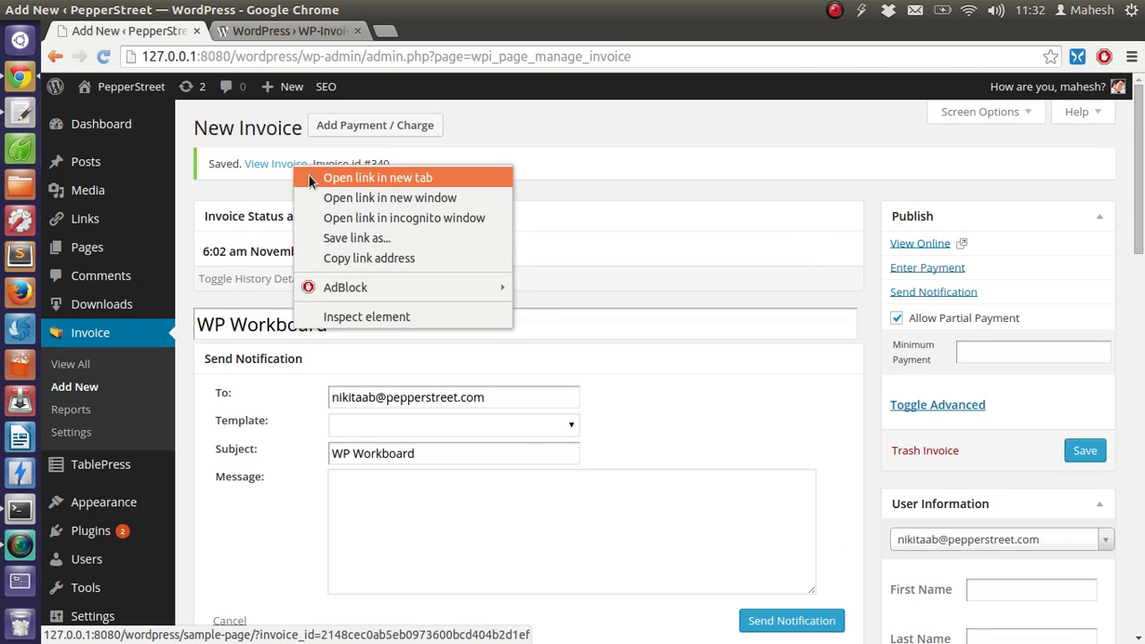
click(375, 177)
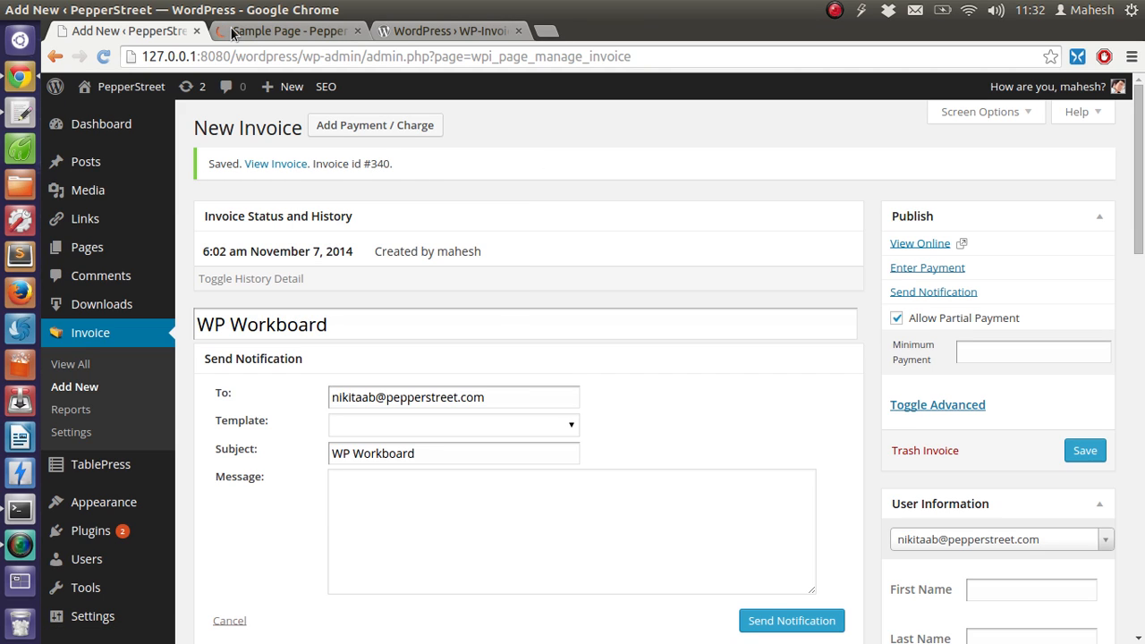
Show the front-end Sample Page with invoice 21299779, its two line items and $125.00 balance.
click(286, 30)
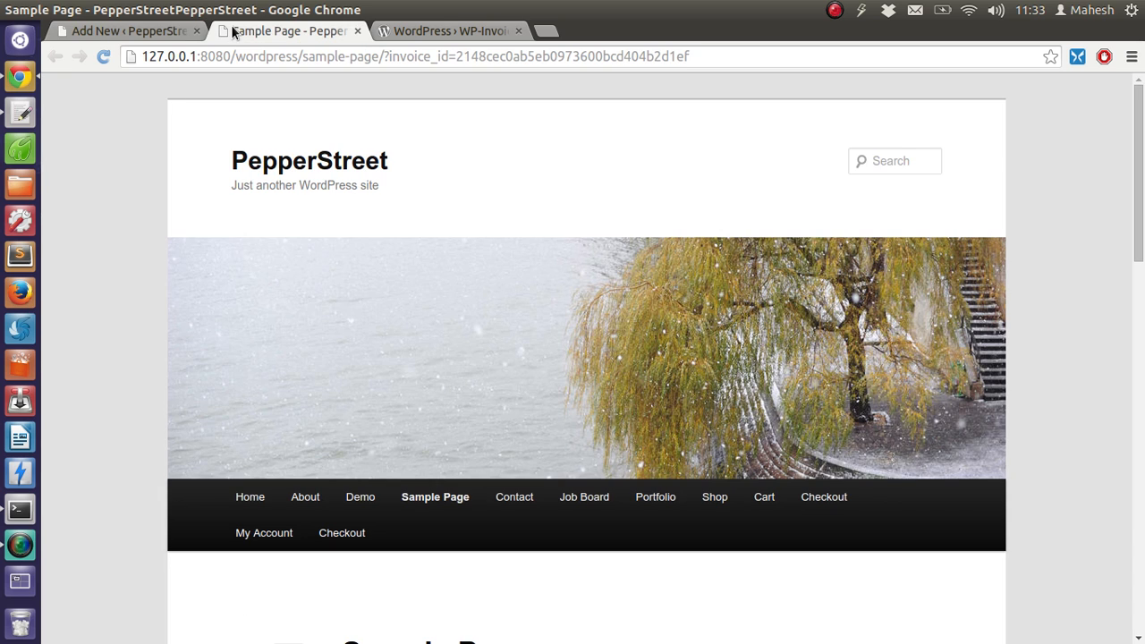
scroll(down, 3)
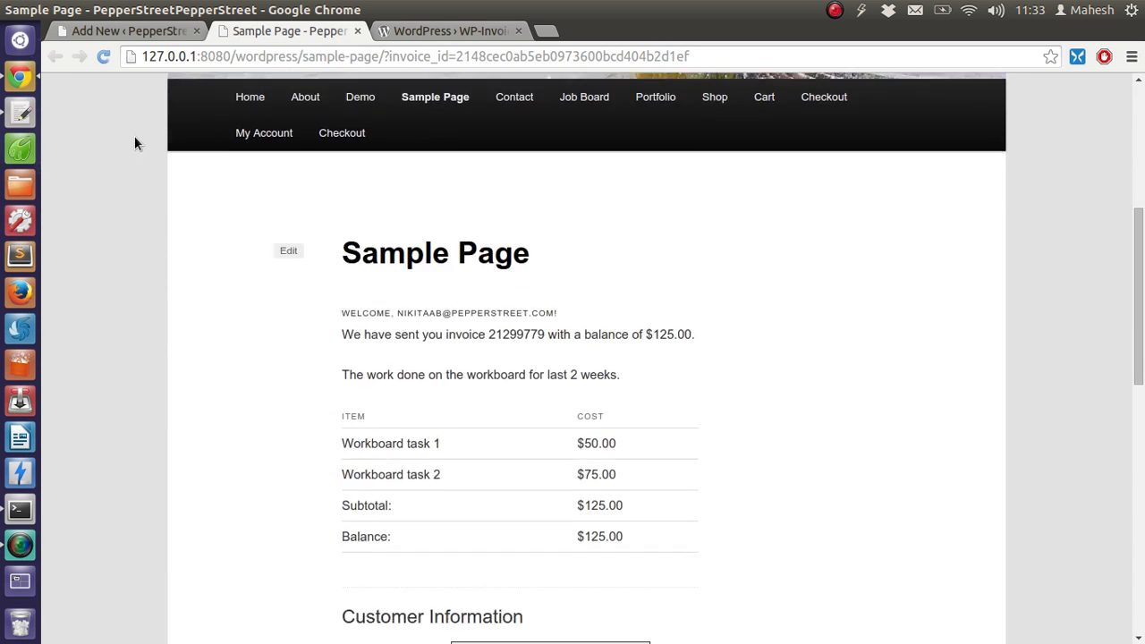
scroll(down, 3)
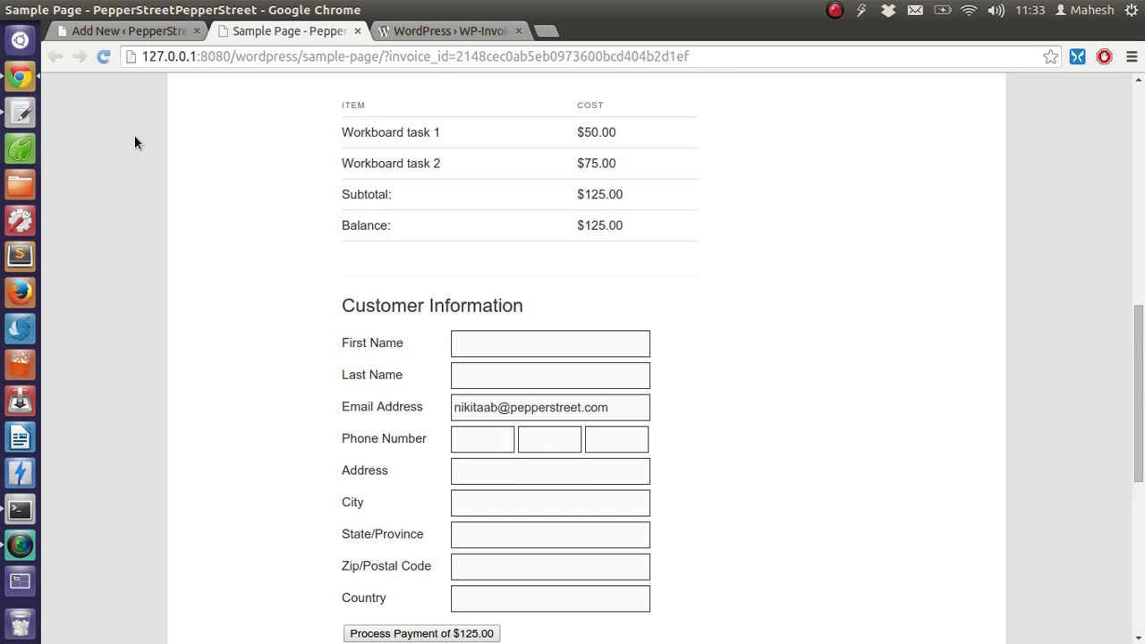
scroll(up, 3)
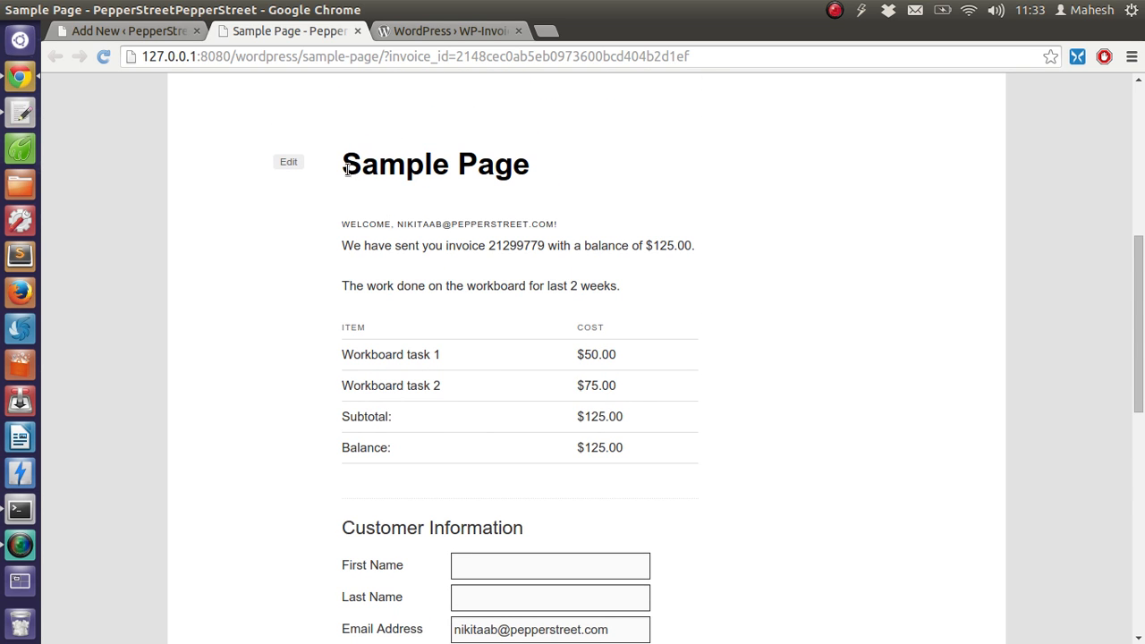
mouse_move(264, 175)
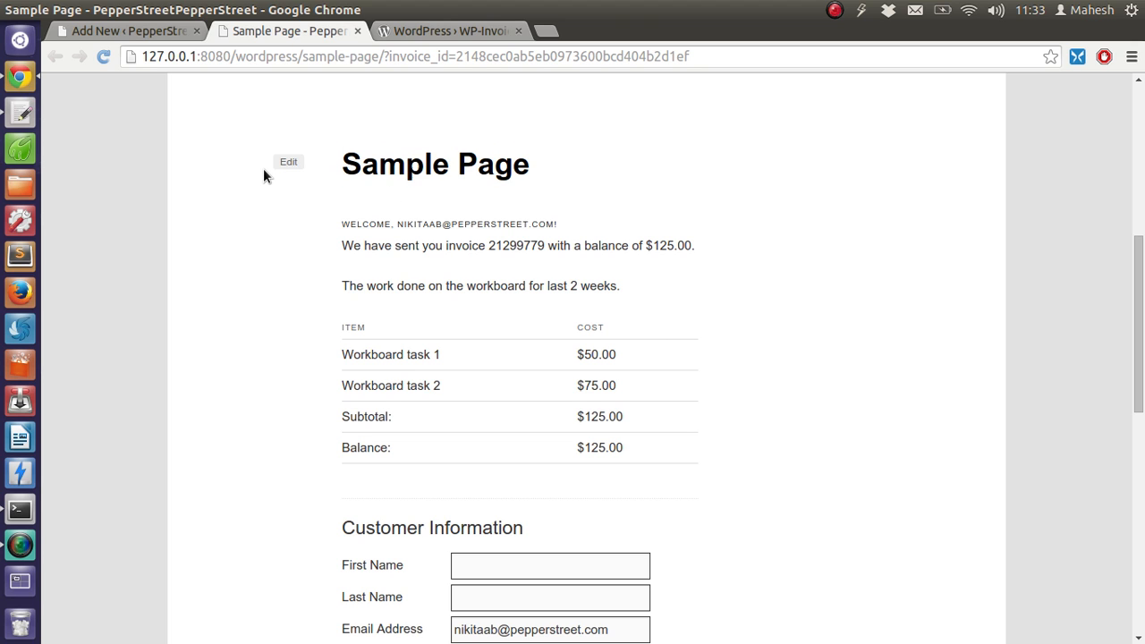
scroll(down, 3)
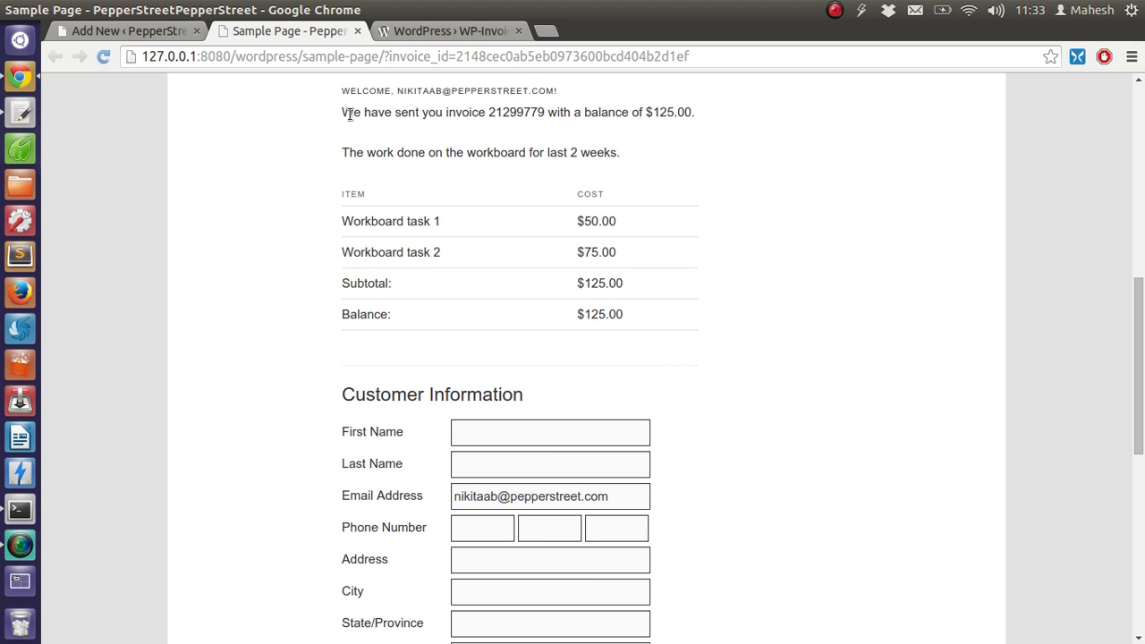
Select and deselect the invoice greeting and description text above the line items.
drag(341, 110, 619, 152)
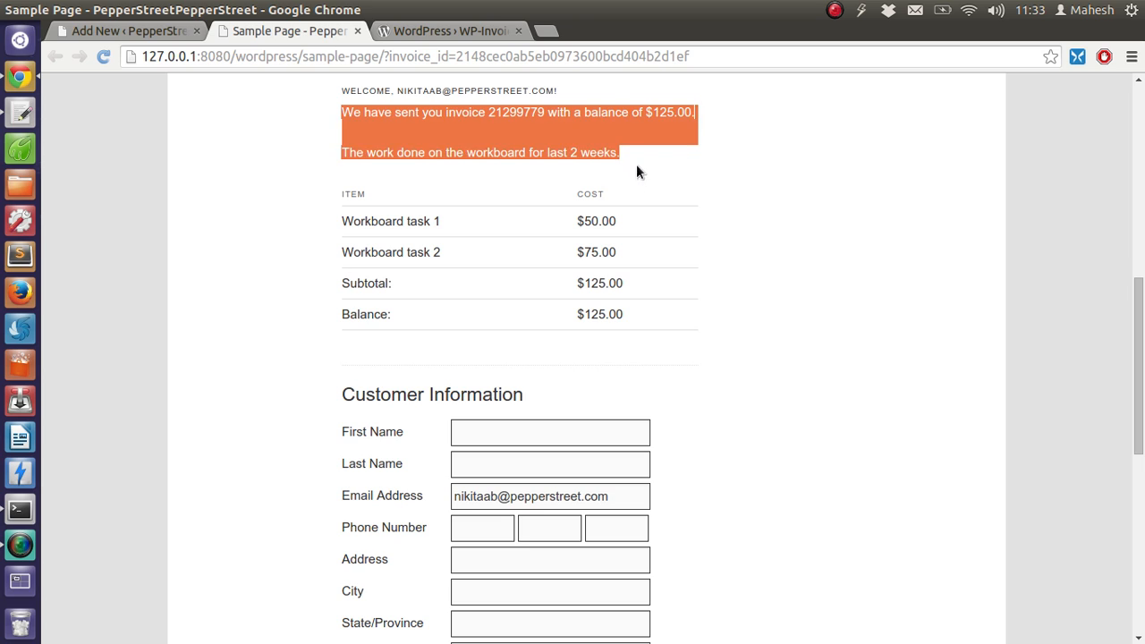
click(464, 133)
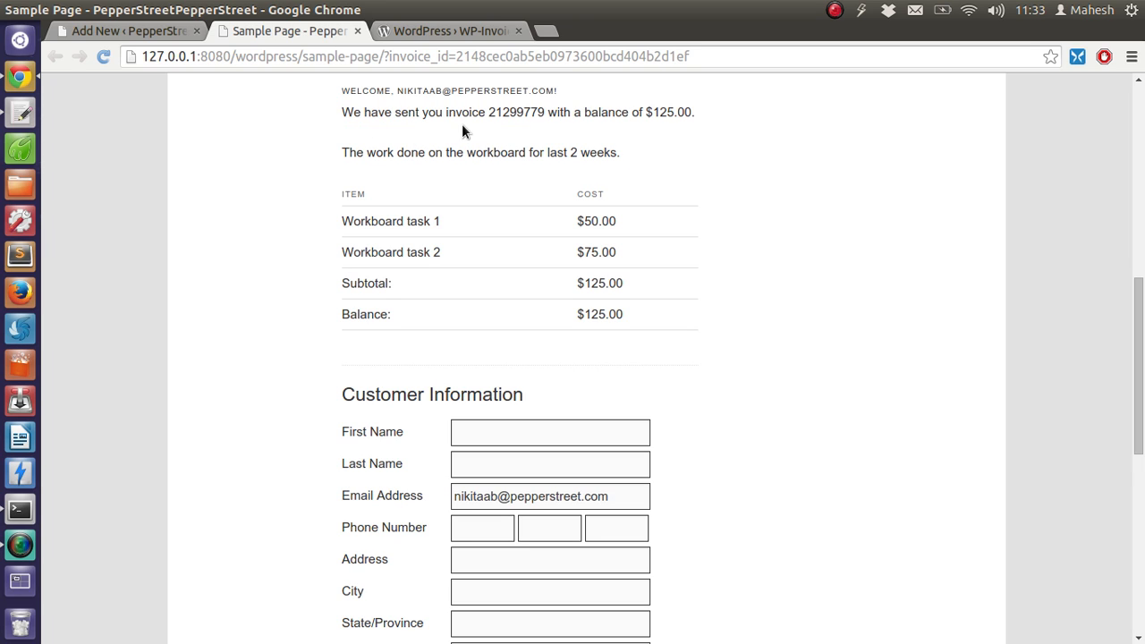
double_click(357, 90)
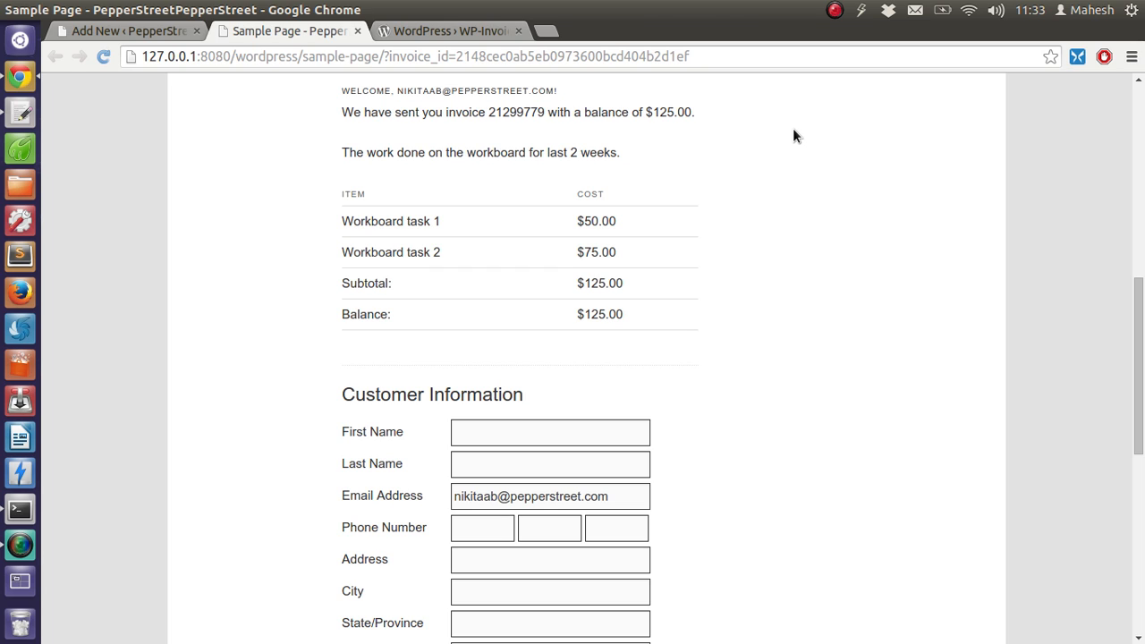
double_click(444, 89)
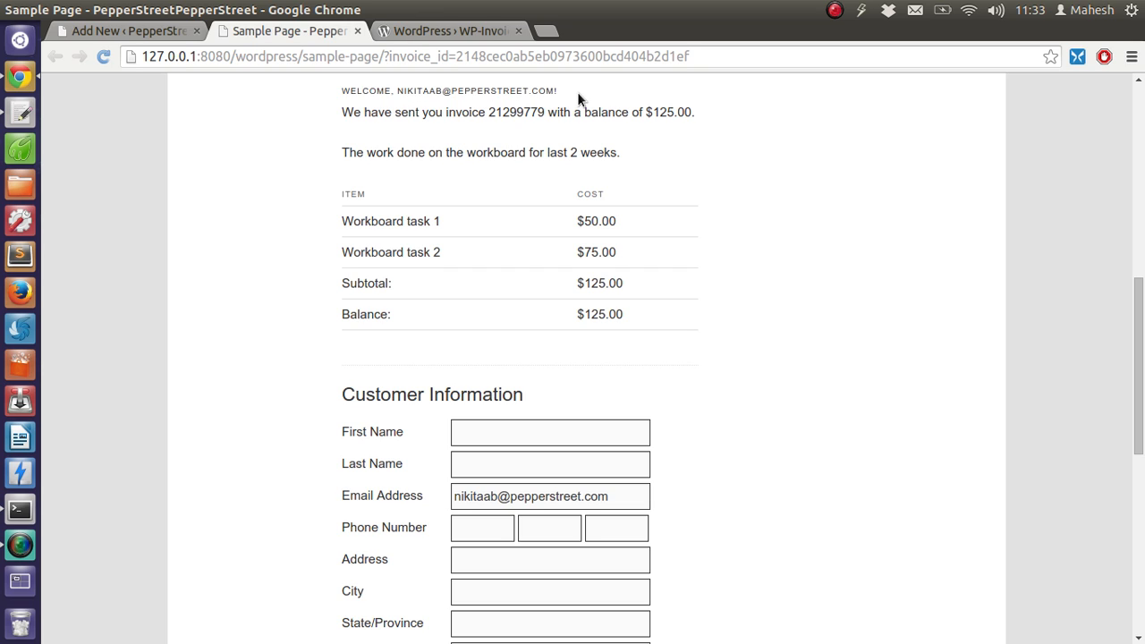
mouse_move(415, 216)
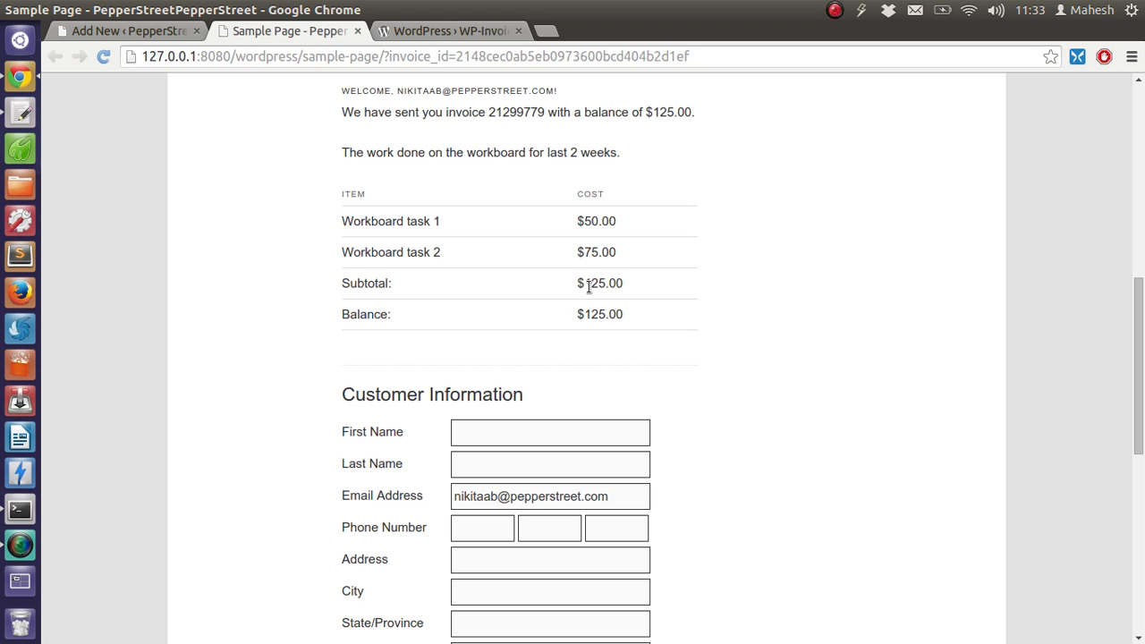
scroll(down, 3)
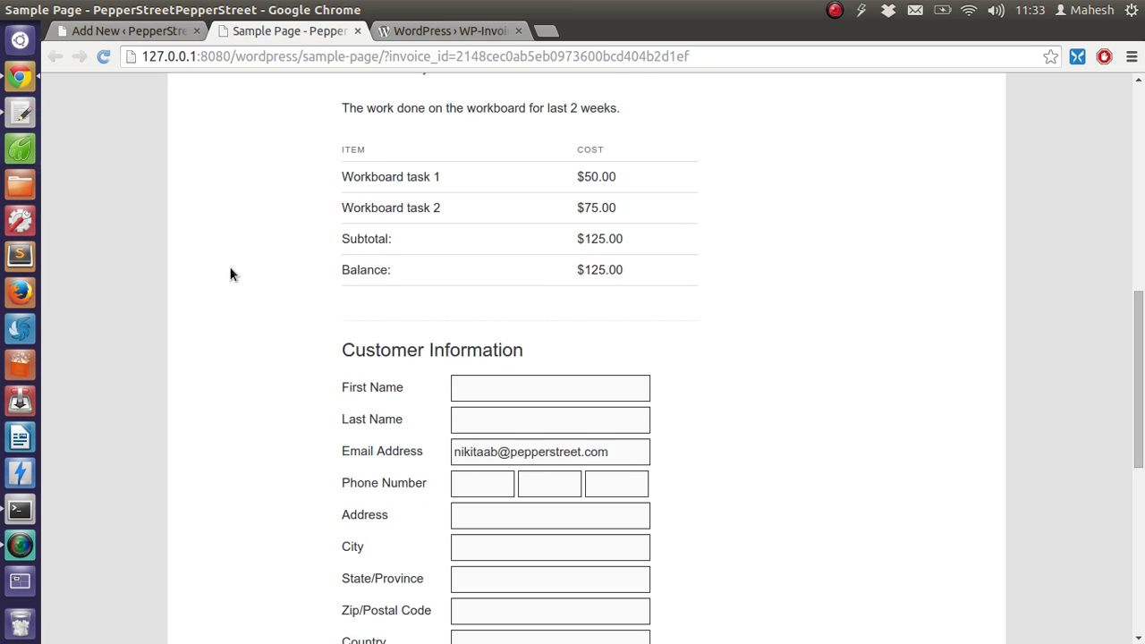
scroll(down, 3)
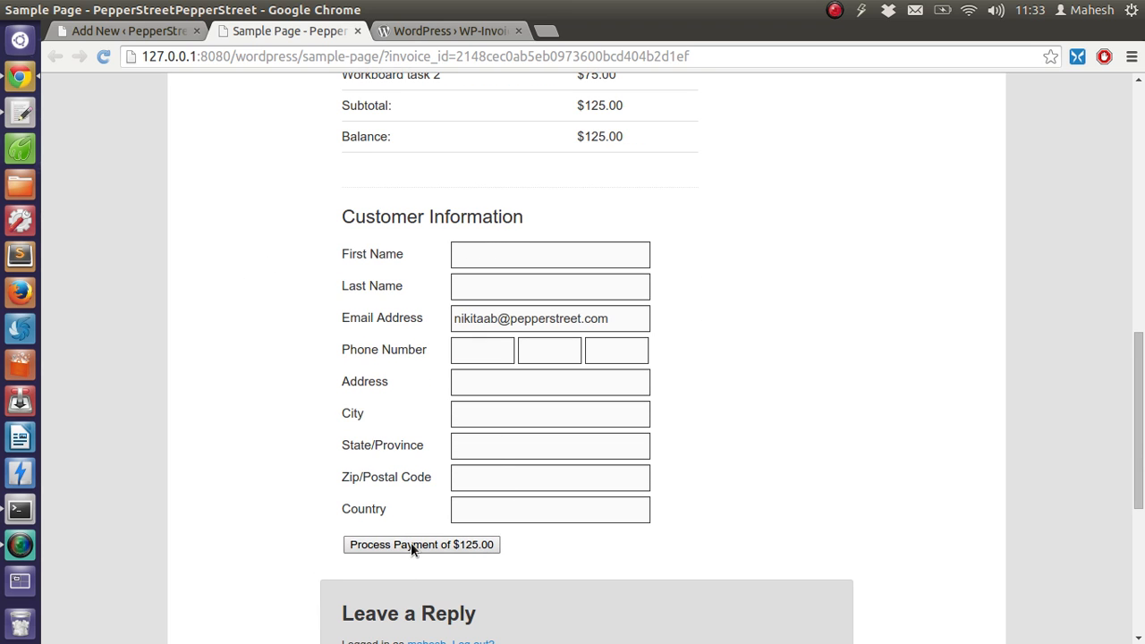
scroll(down, 3)
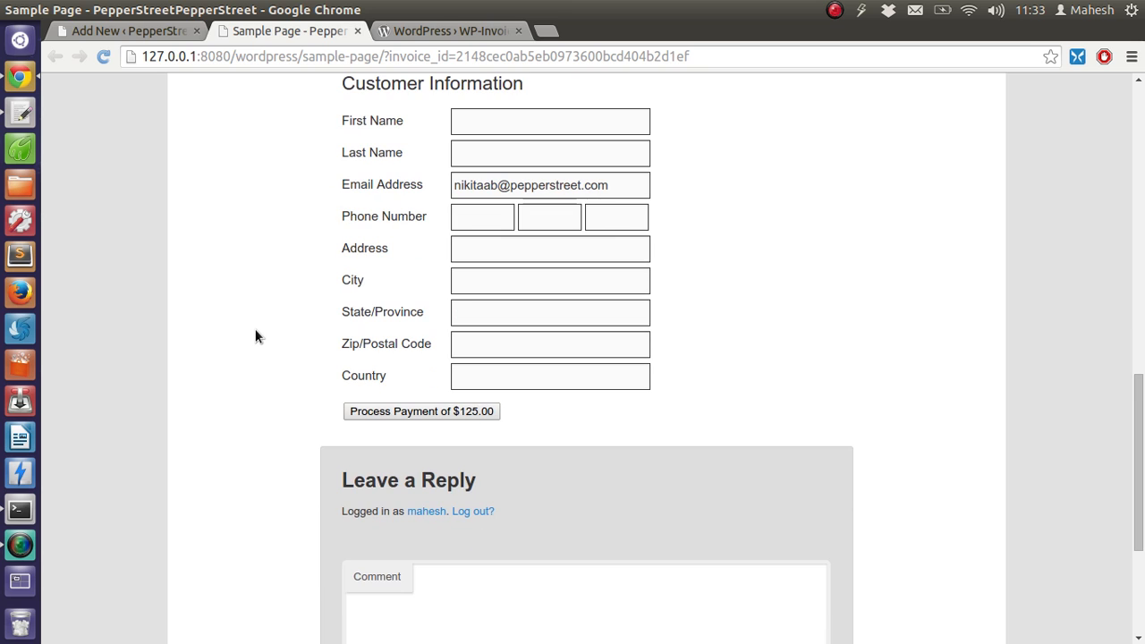
scroll(down, 3)
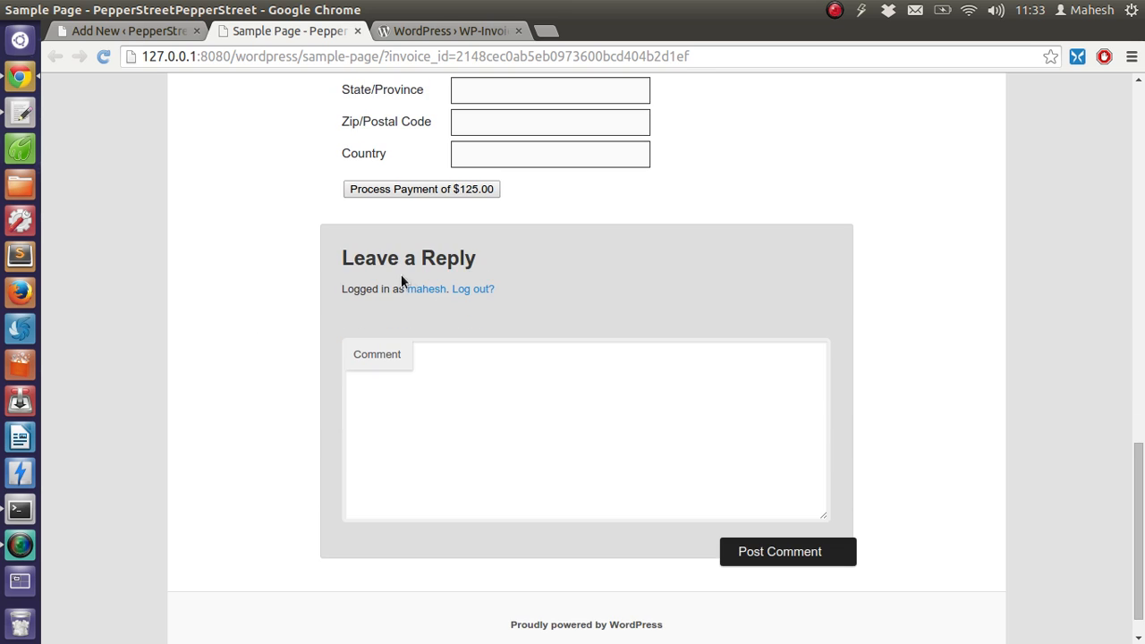
double_click(408, 257)
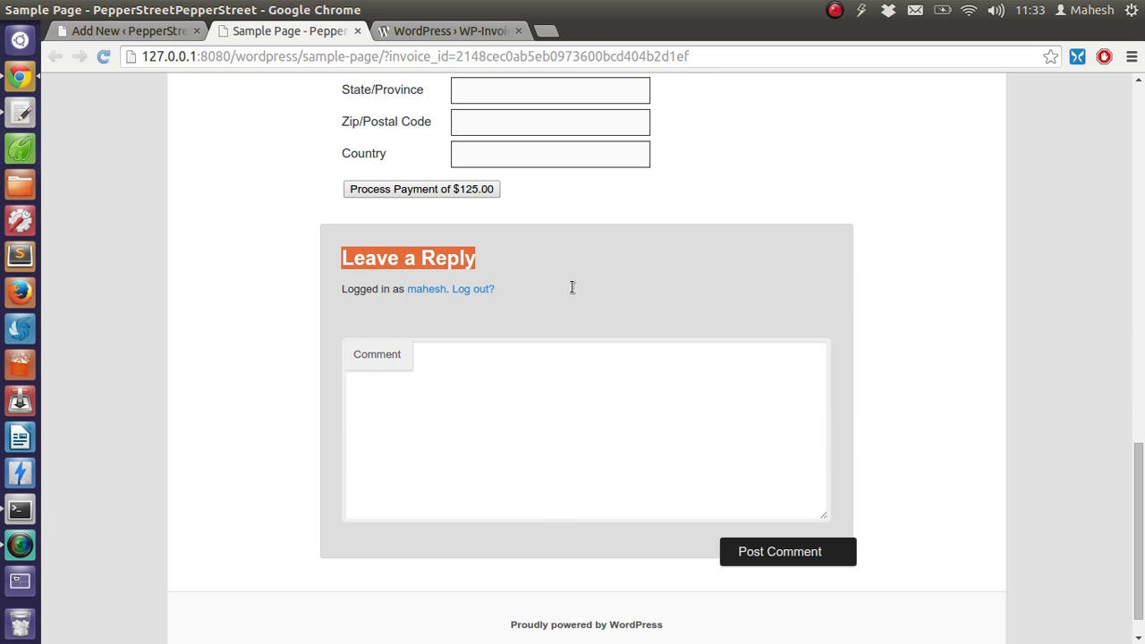
mouse_move(157, 358)
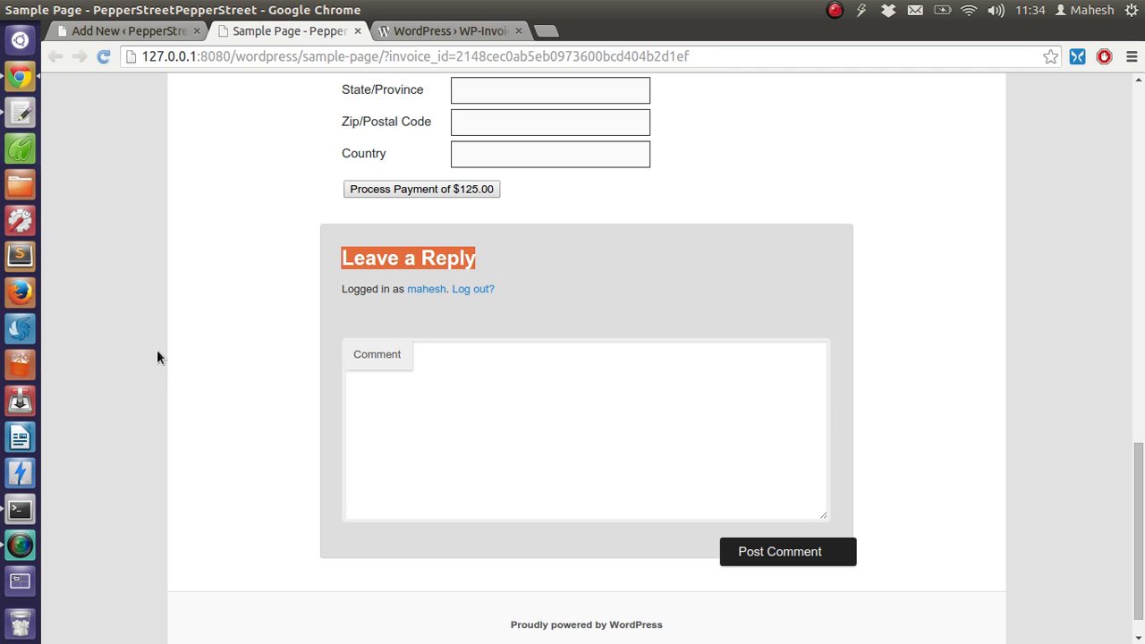
scroll(up, 3)
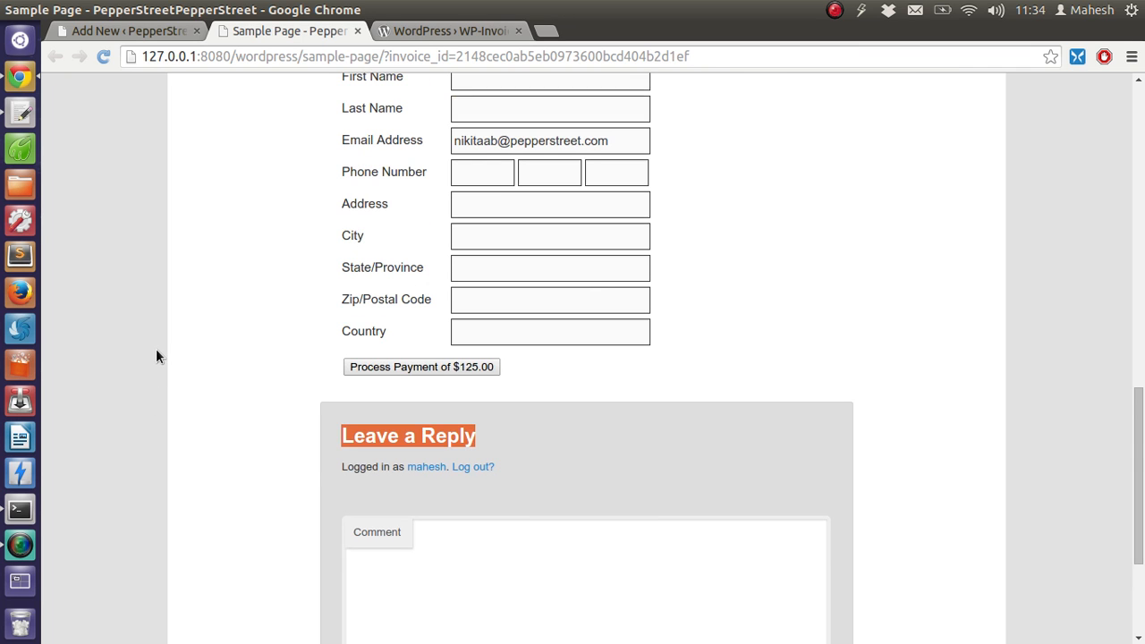
mouse_move(176, 352)
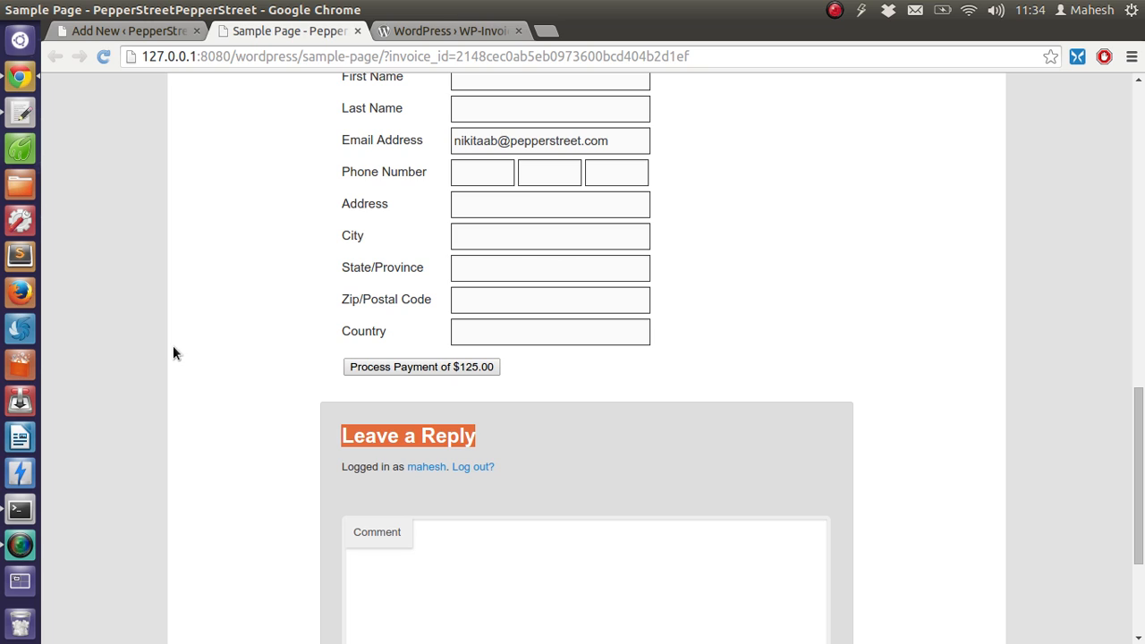
mouse_move(182, 344)
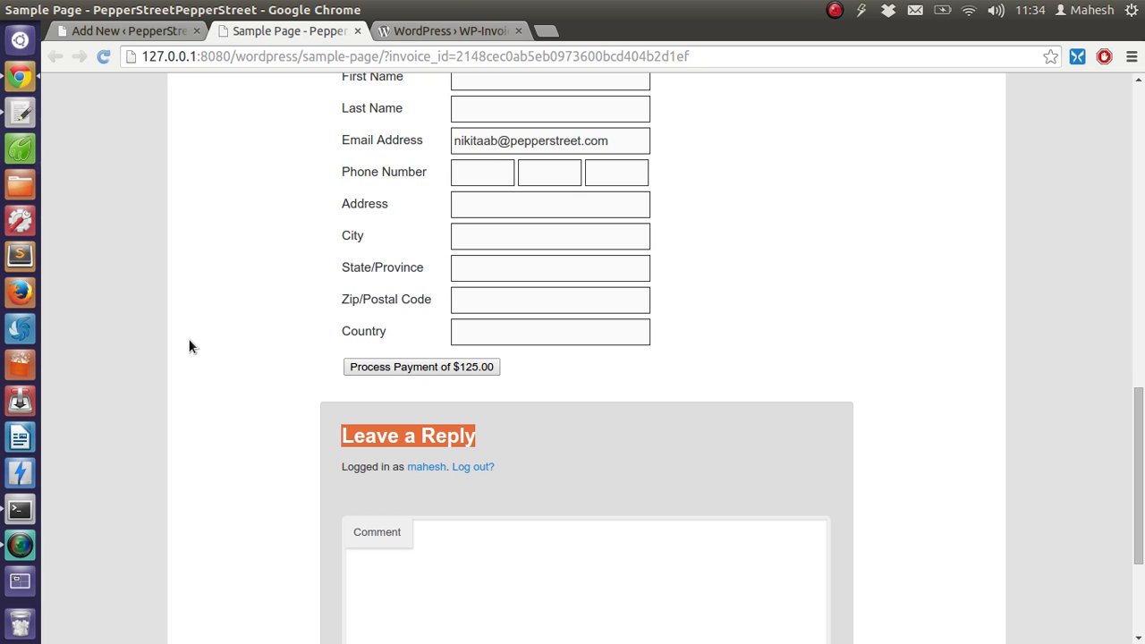
mouse_move(204, 322)
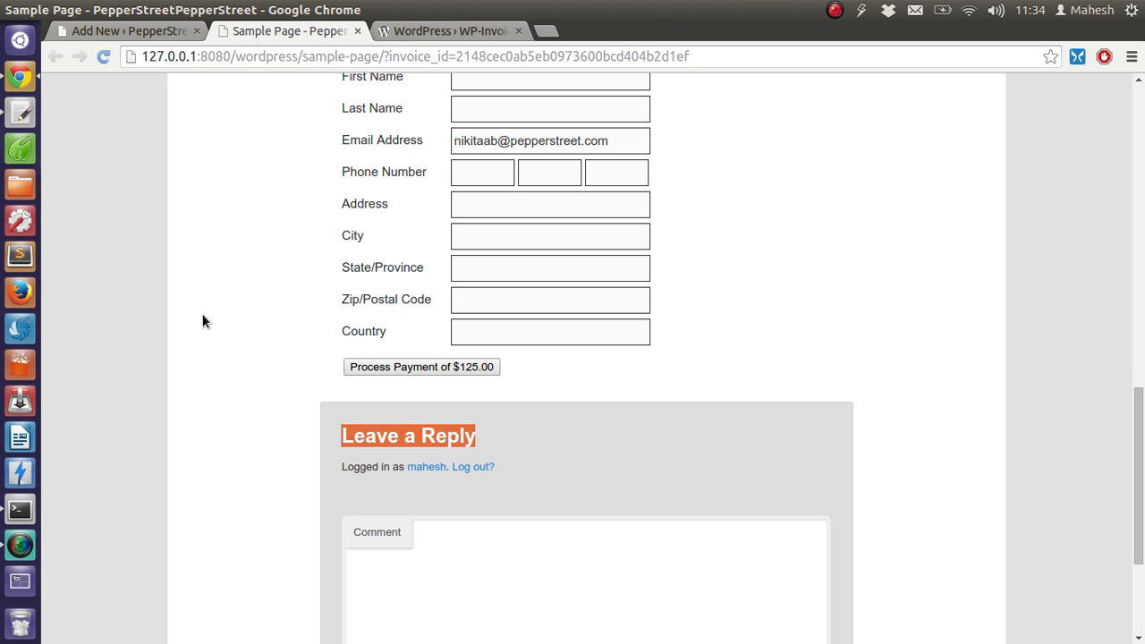
mouse_move(637, 580)
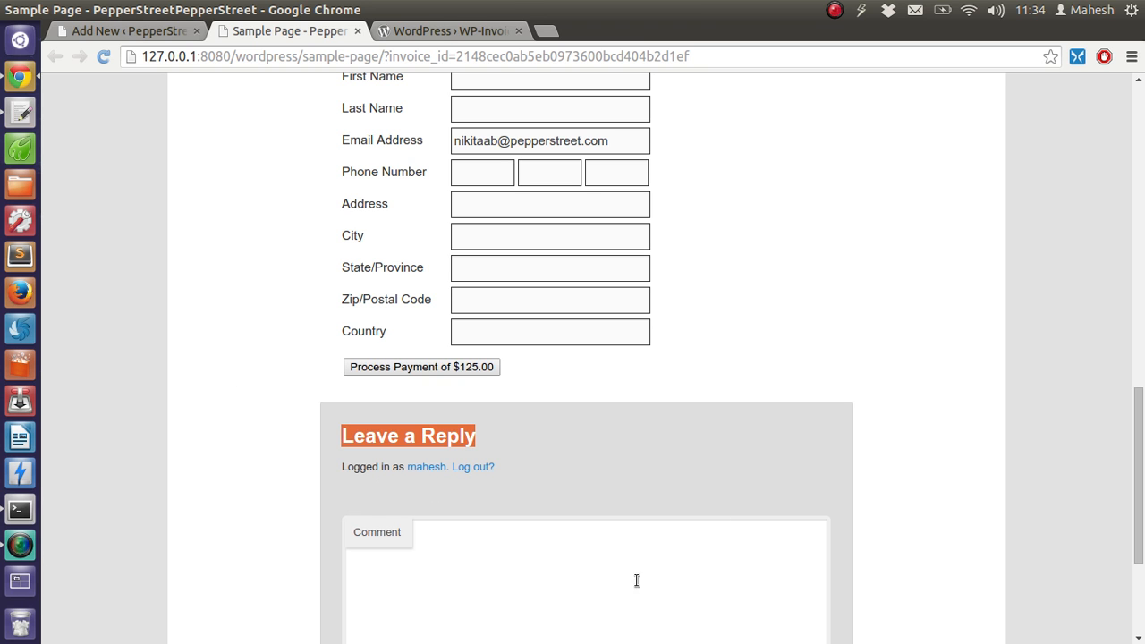
scroll(up, 3)
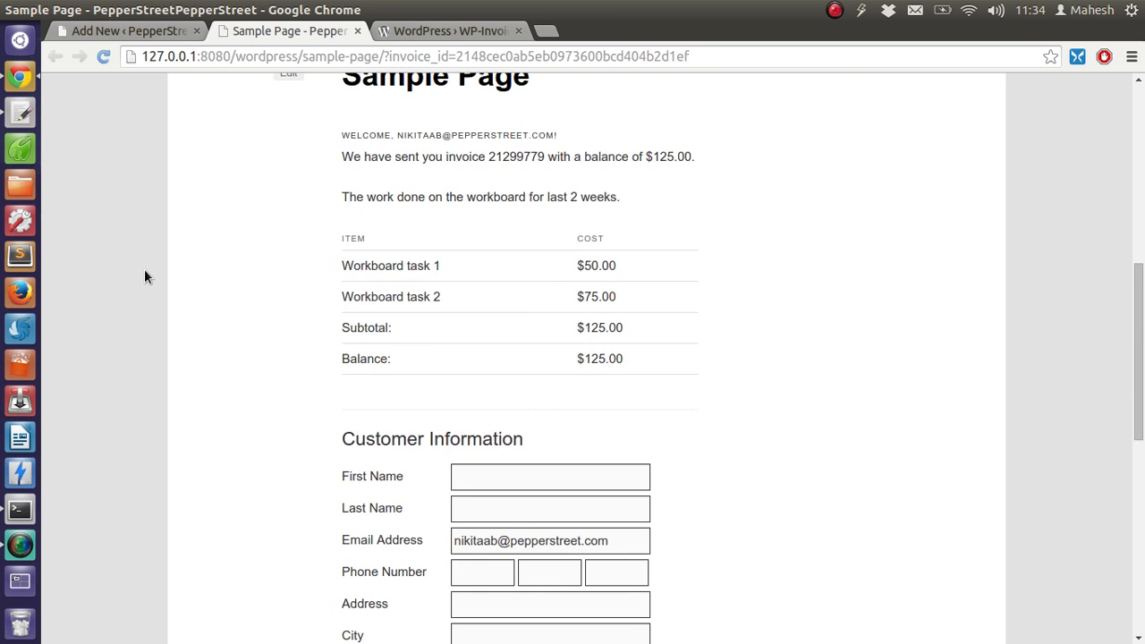
scroll(up, 3)
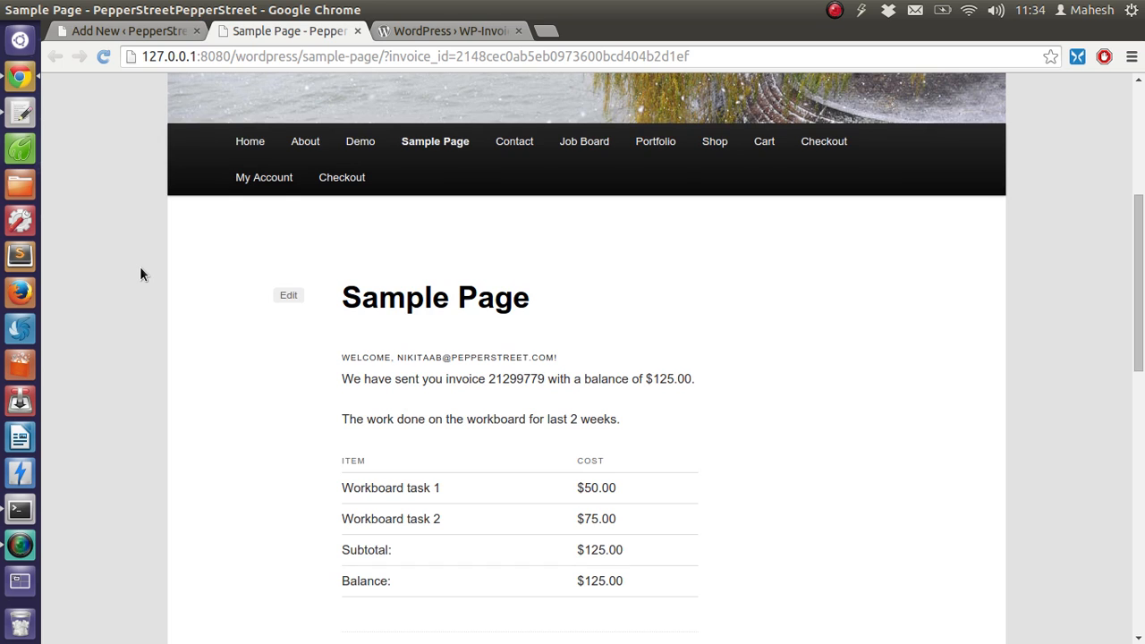
mouse_move(433, 308)
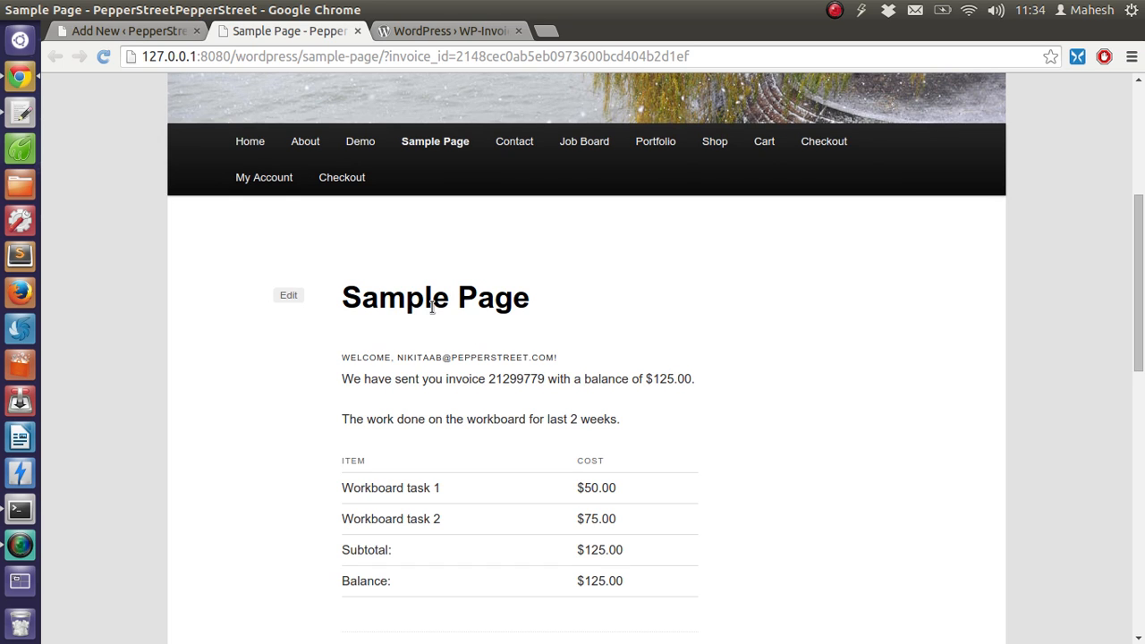
mouse_move(490, 165)
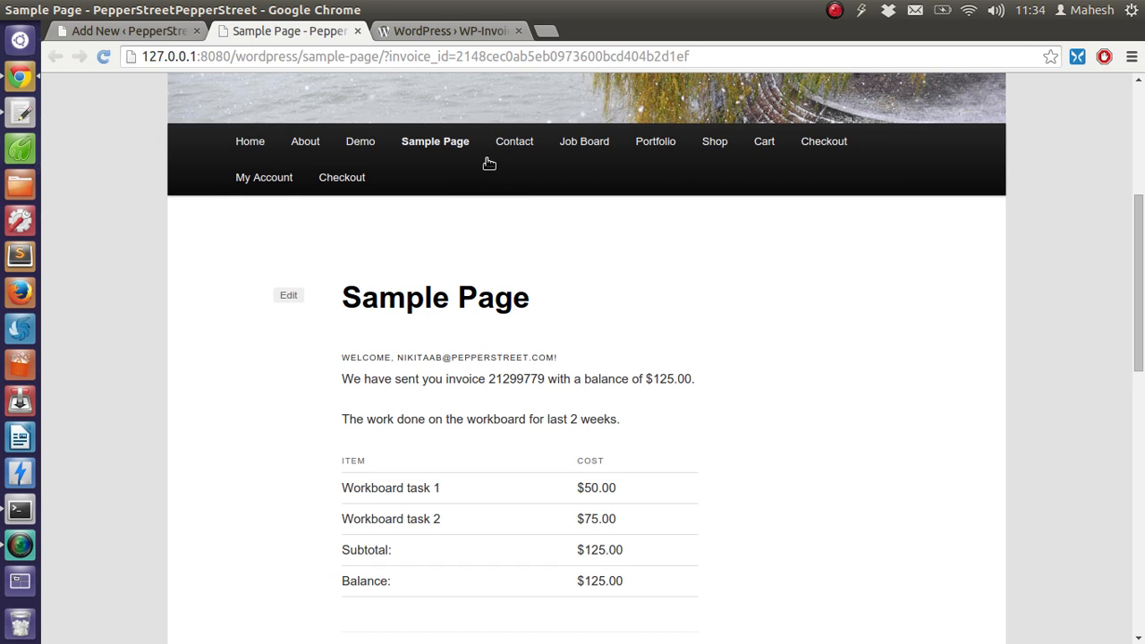
mouse_move(69, 236)
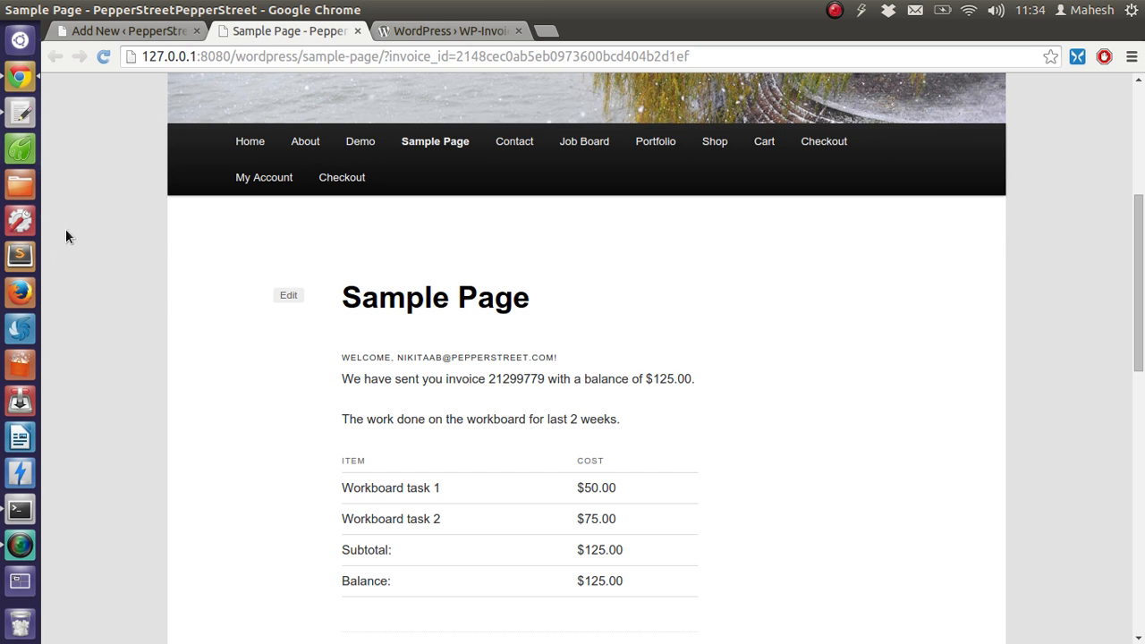
scroll(up, 3)
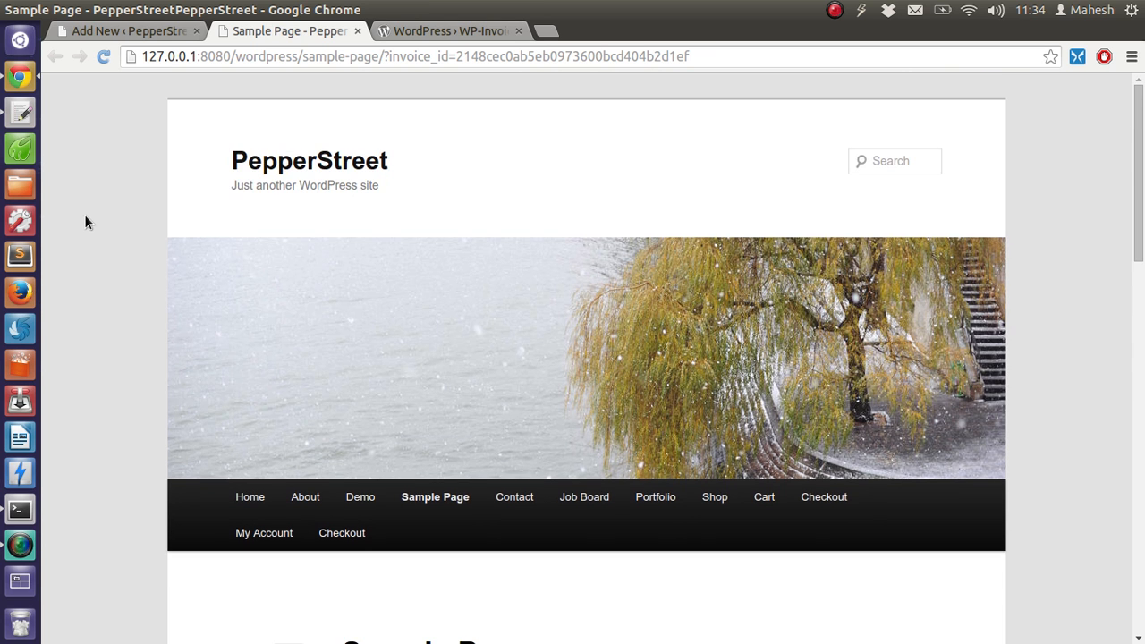
scroll(down, 3)
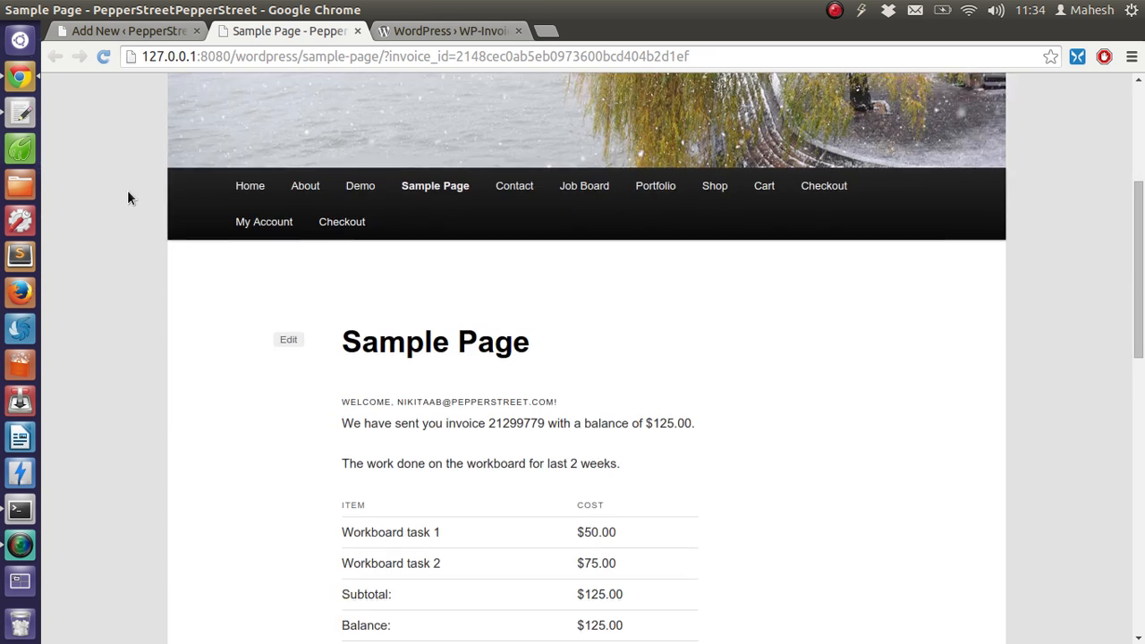
scroll(down, 3)
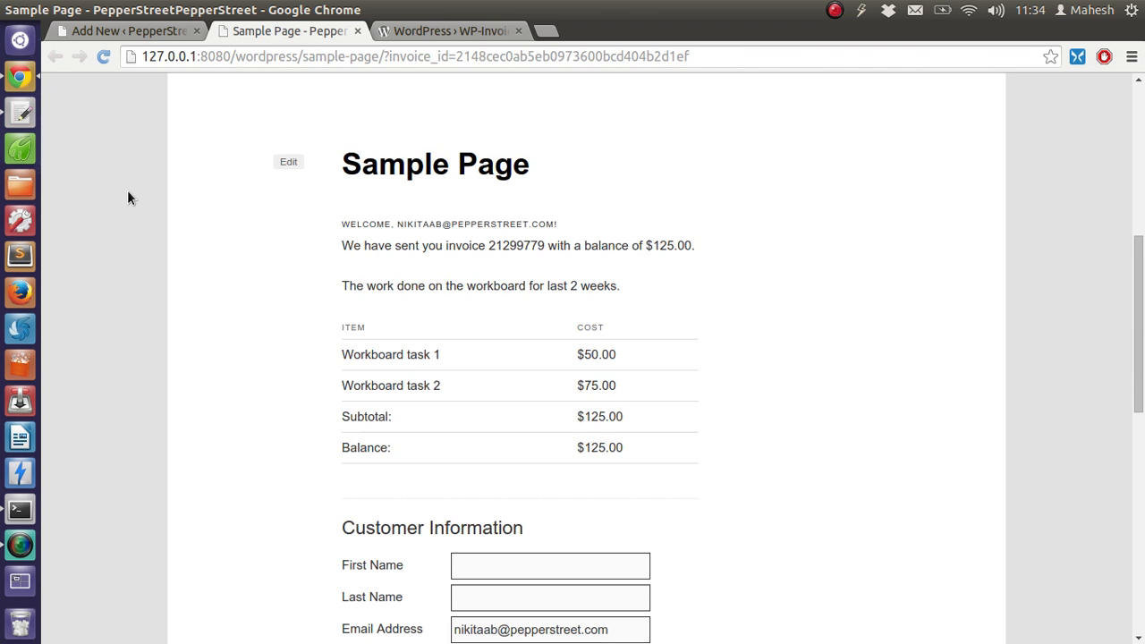
mouse_move(139, 199)
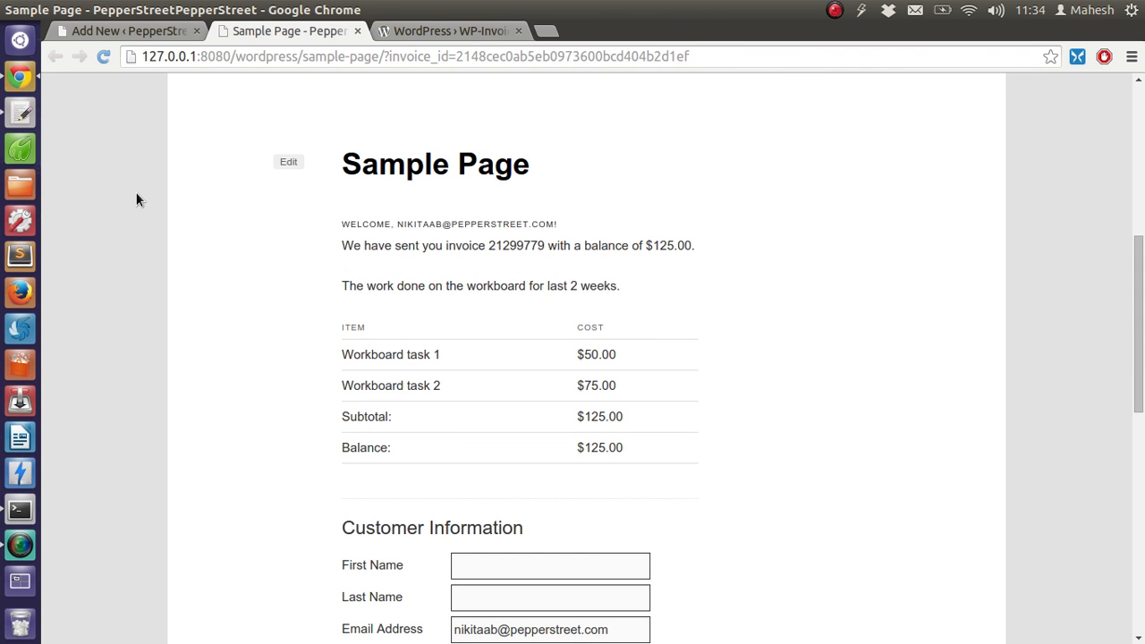
scroll(up, 3)
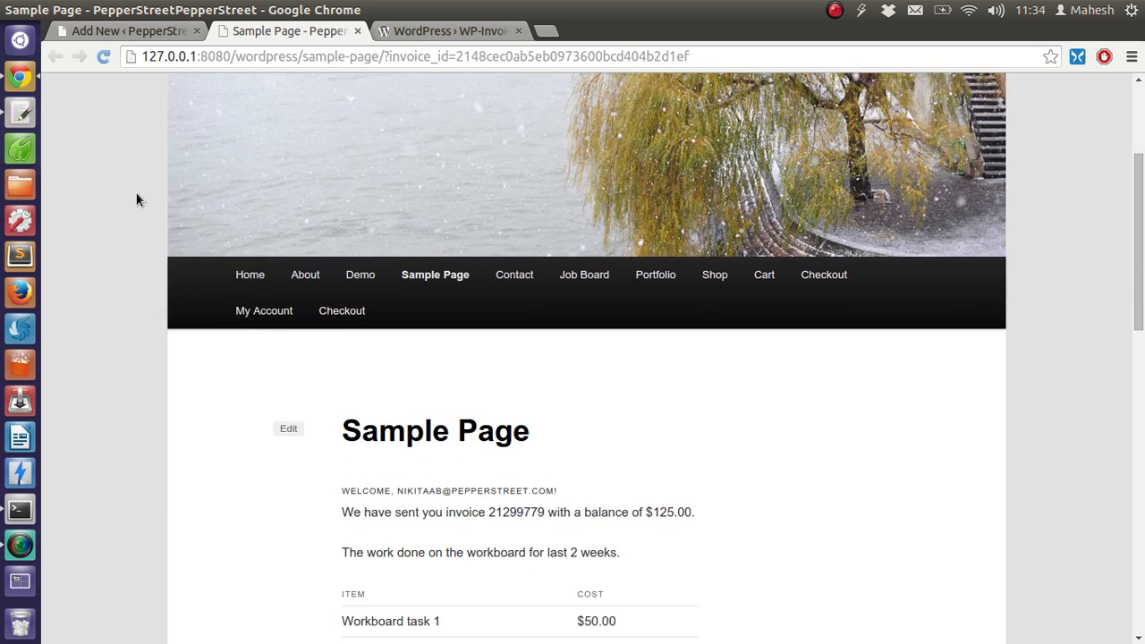
scroll(up, 3)
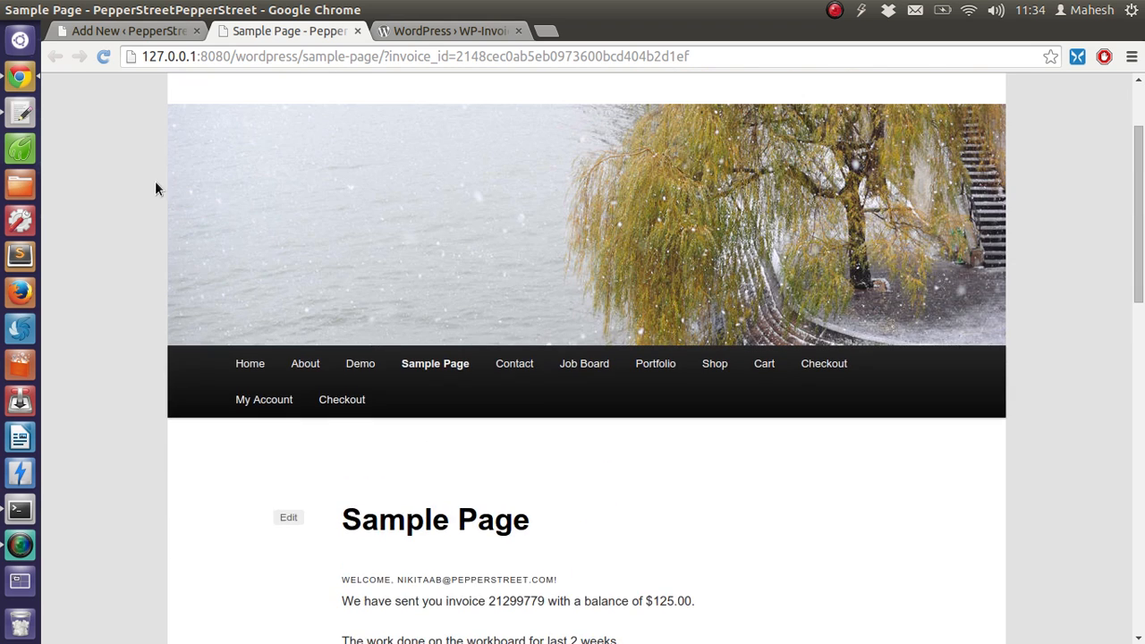
scroll(up, 3)
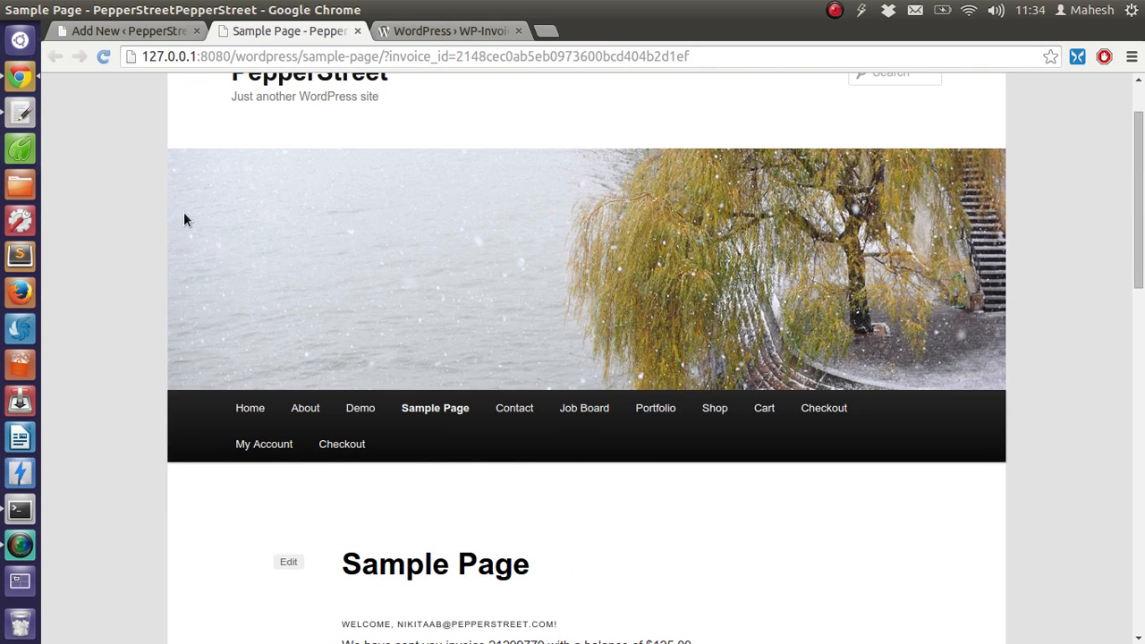
scroll(down, 3)
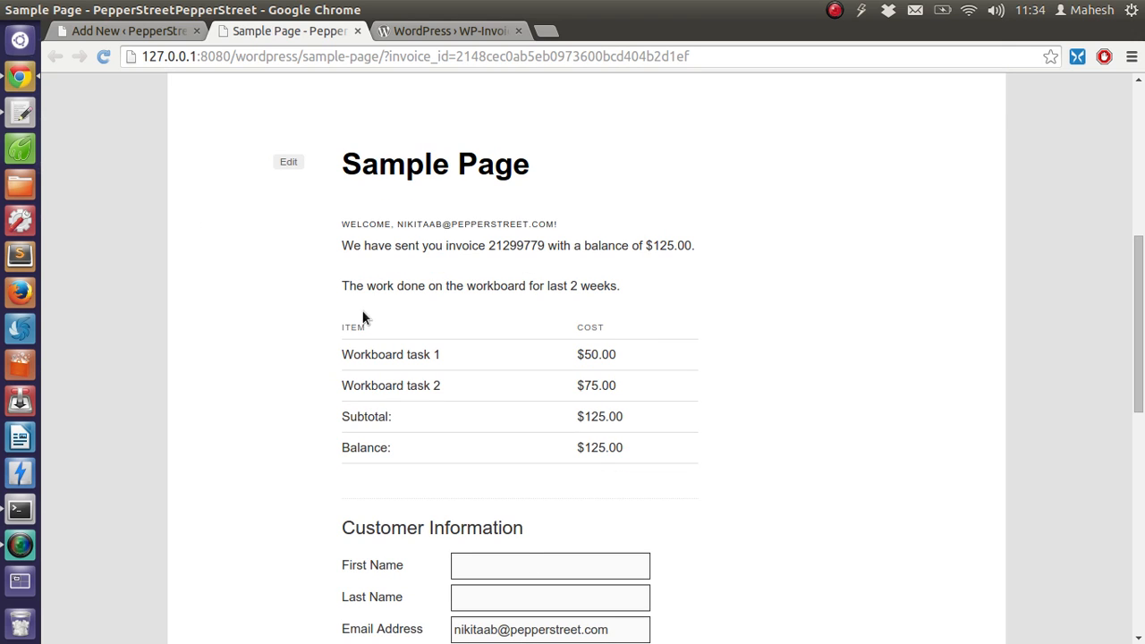
scroll(down, 3)
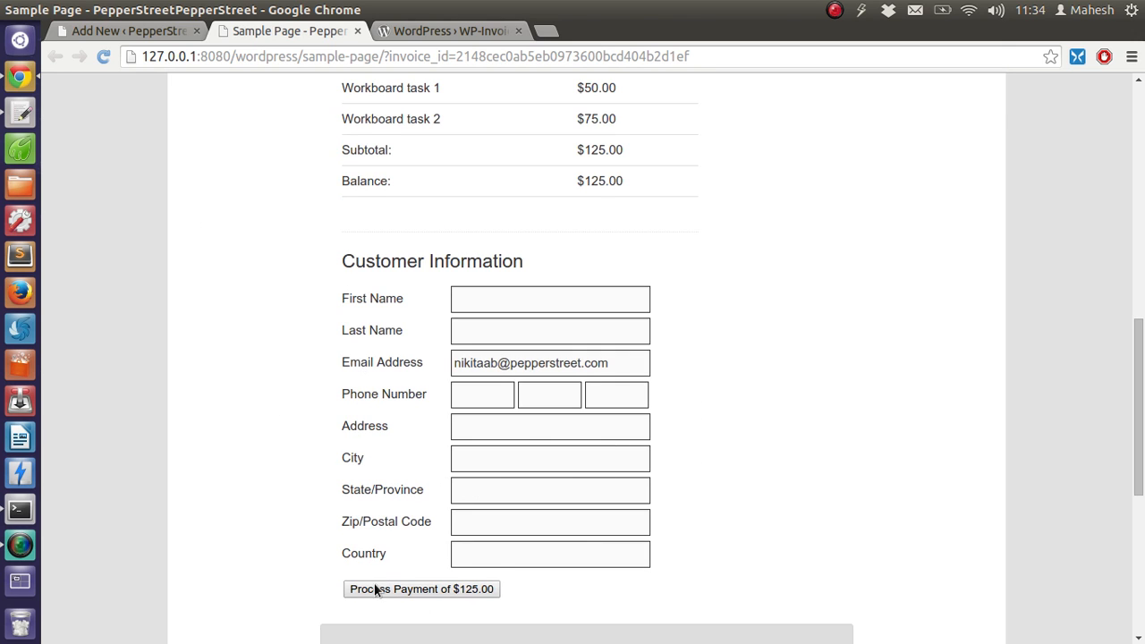
mouse_move(327, 590)
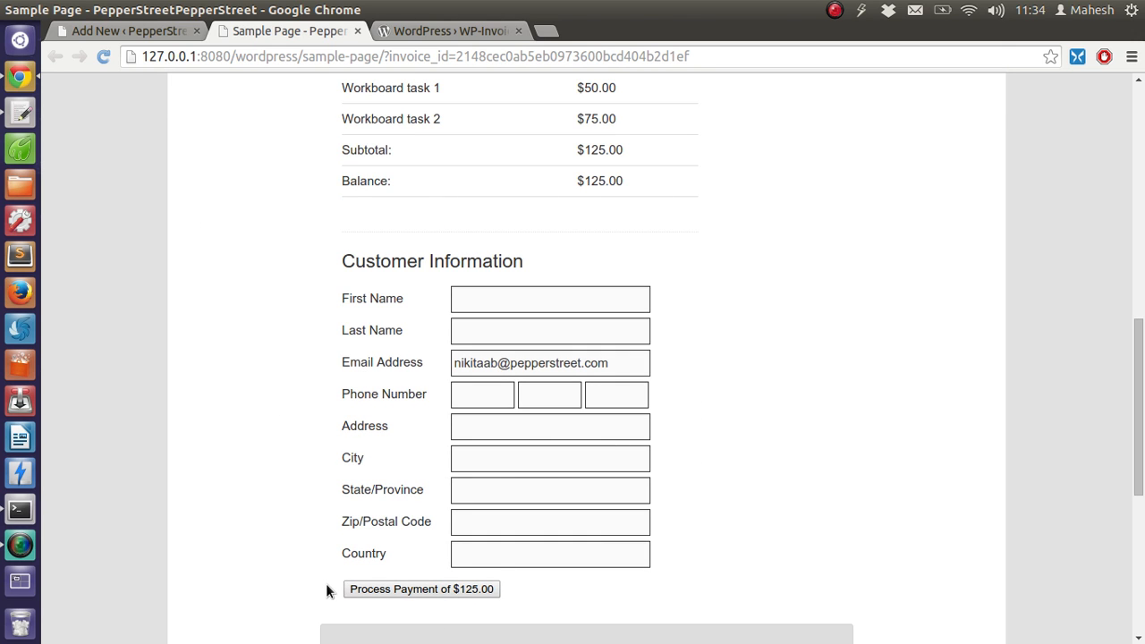
mouse_move(204, 347)
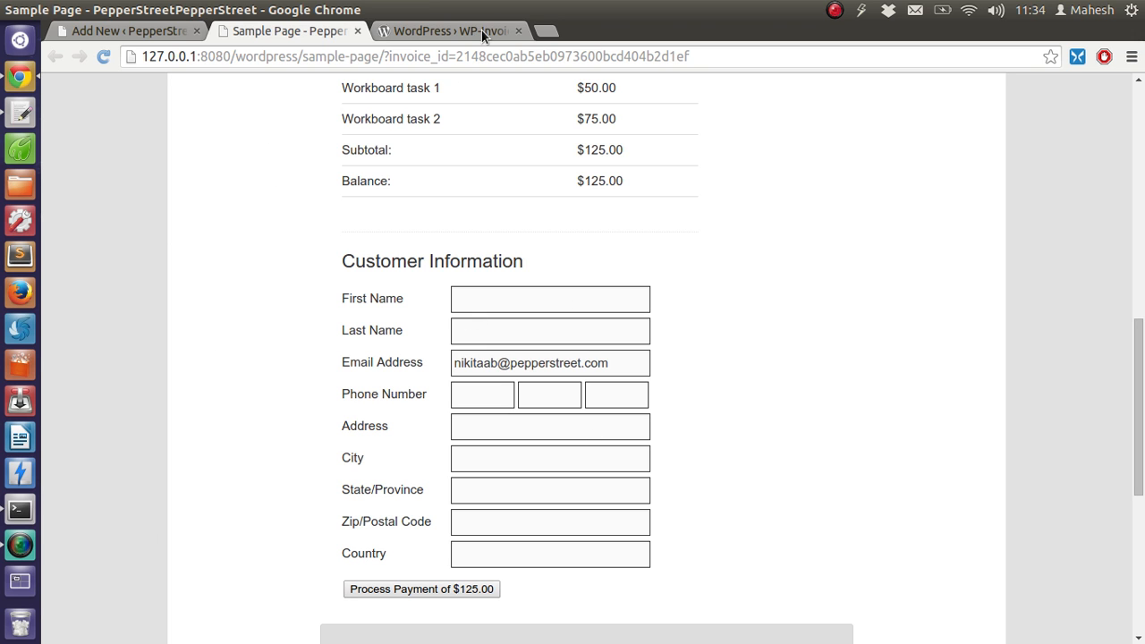
Browse the WP-Invoice plugin directory page, then return to the WP Workboard invoice #340 editor.
click(444, 31)
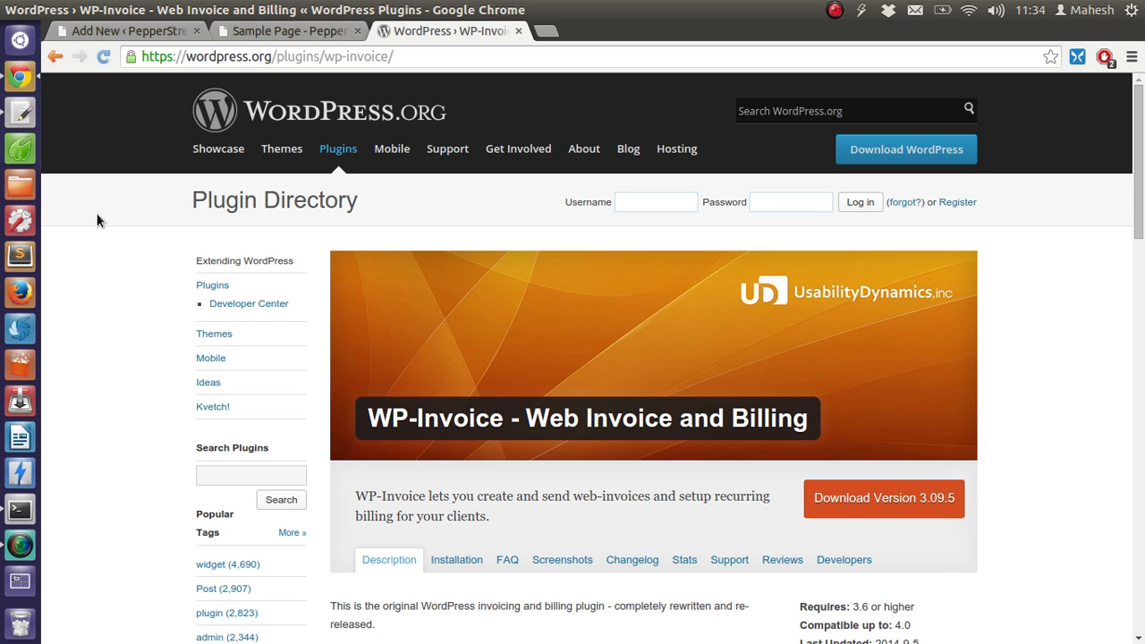
scroll(down, 3)
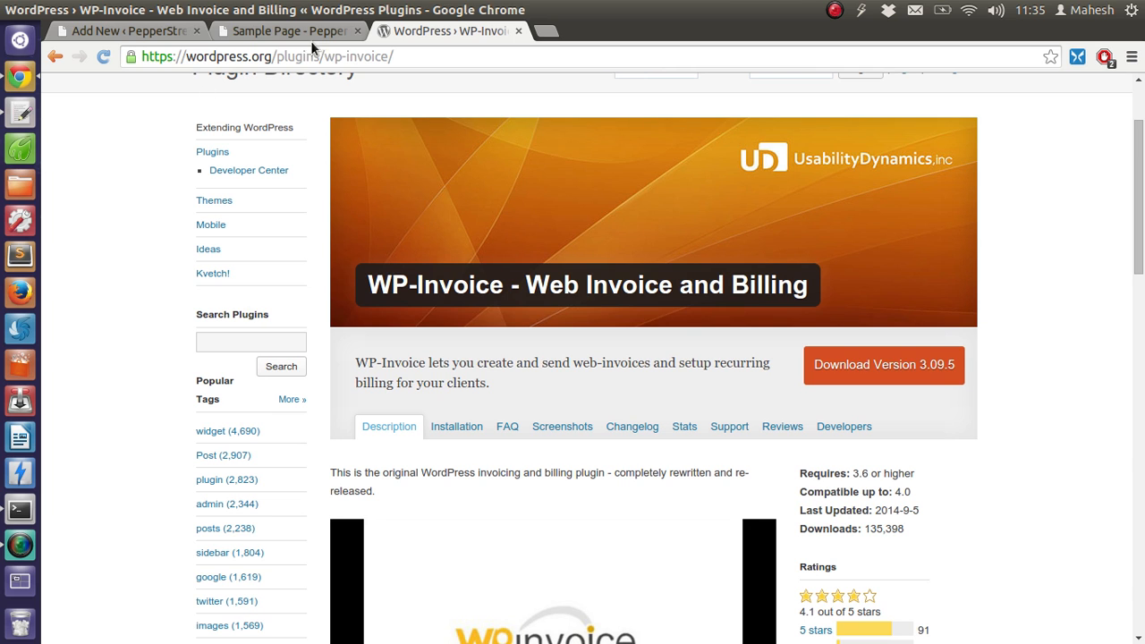
click(126, 31)
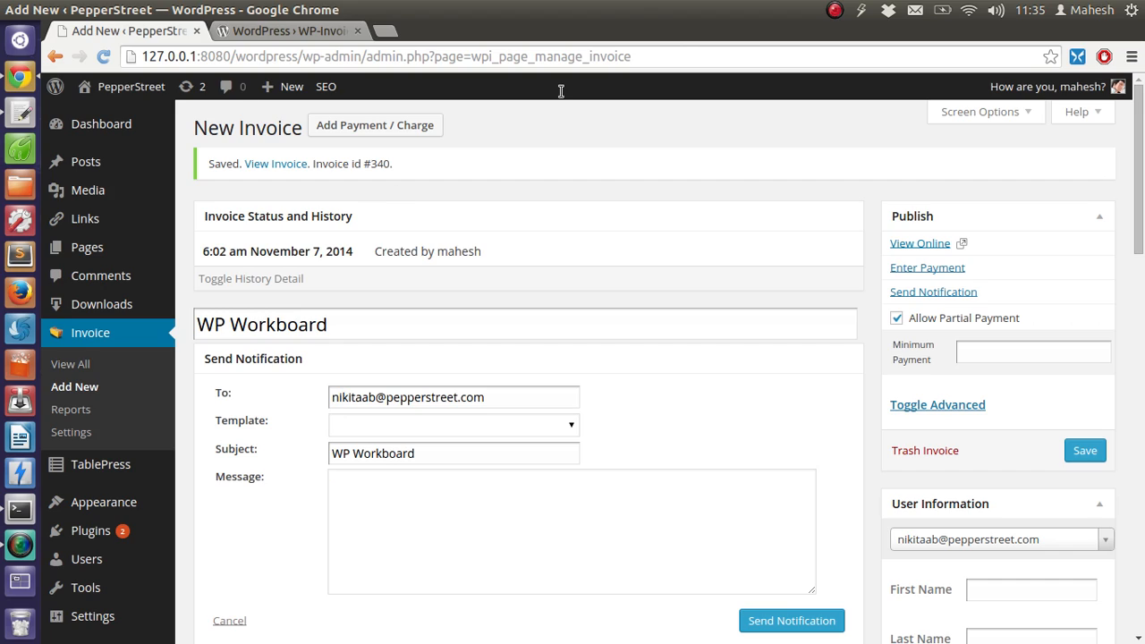
mouse_move(650, 182)
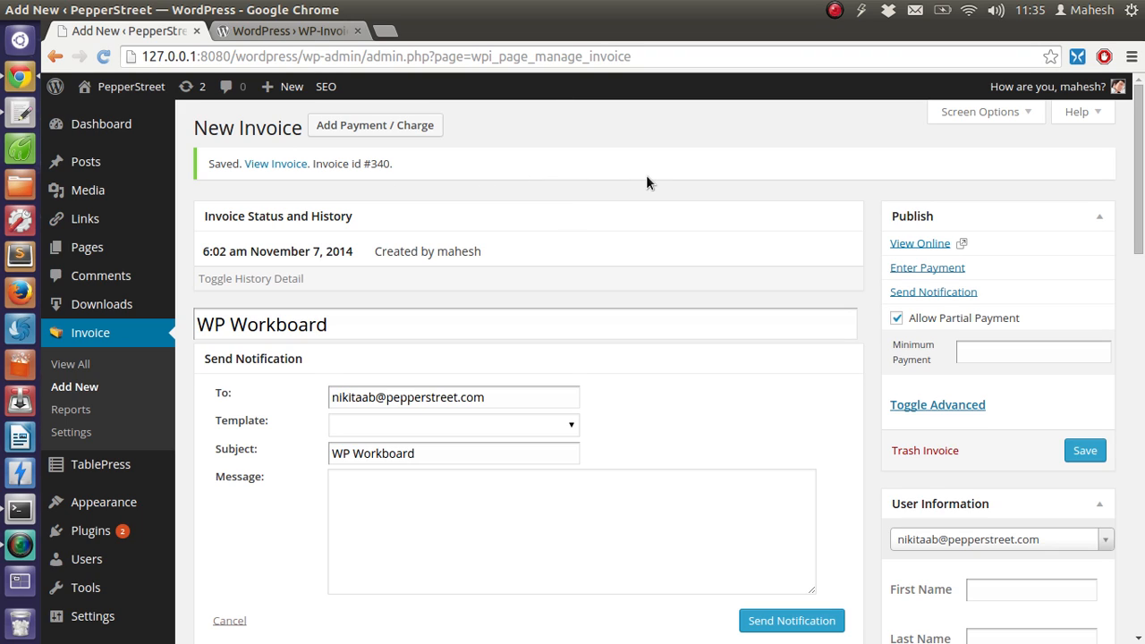